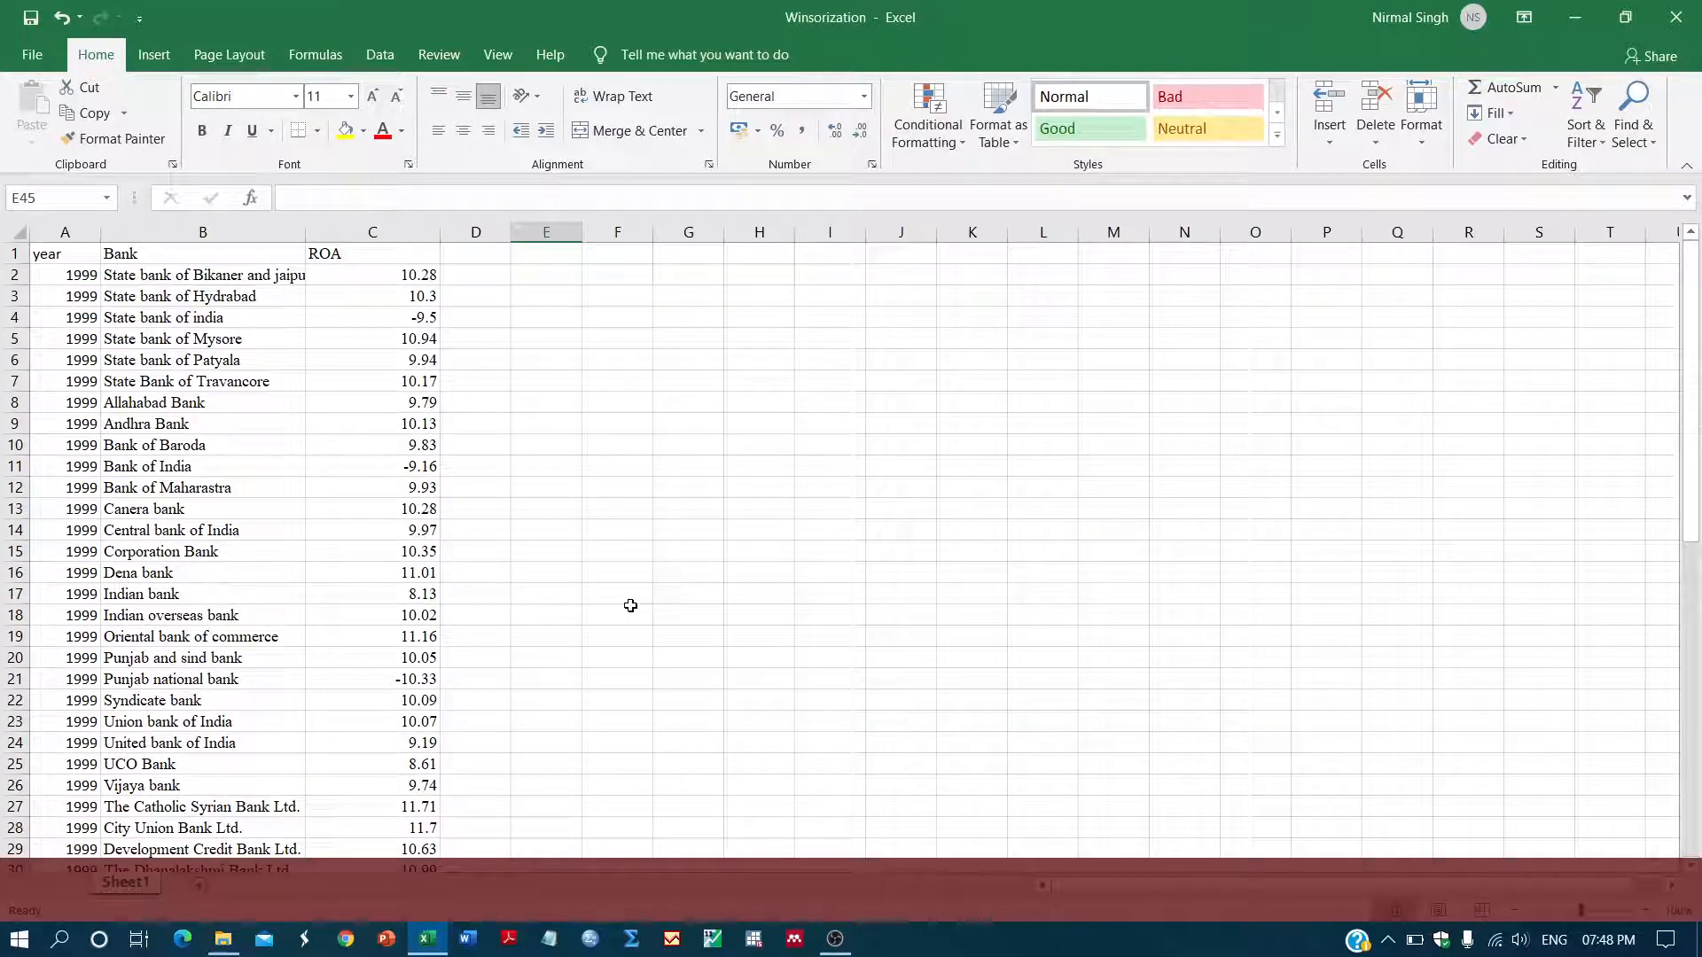
pyautogui.moveTo(791, 432)
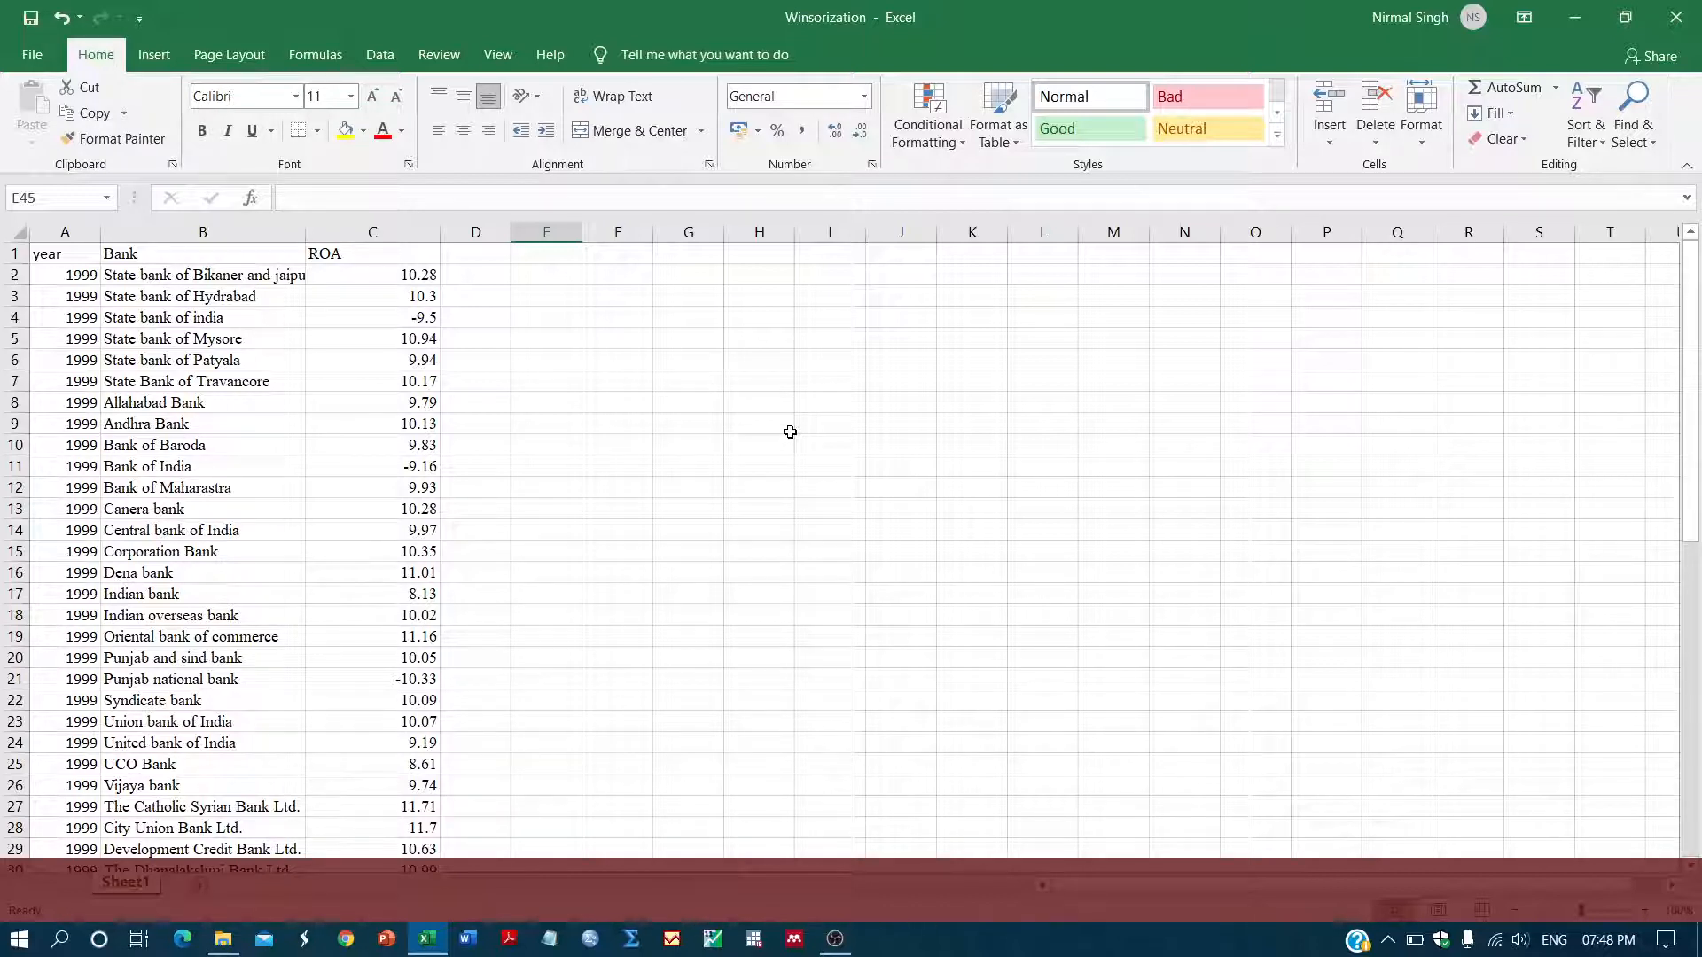
pyautogui.moveTo(244, 253)
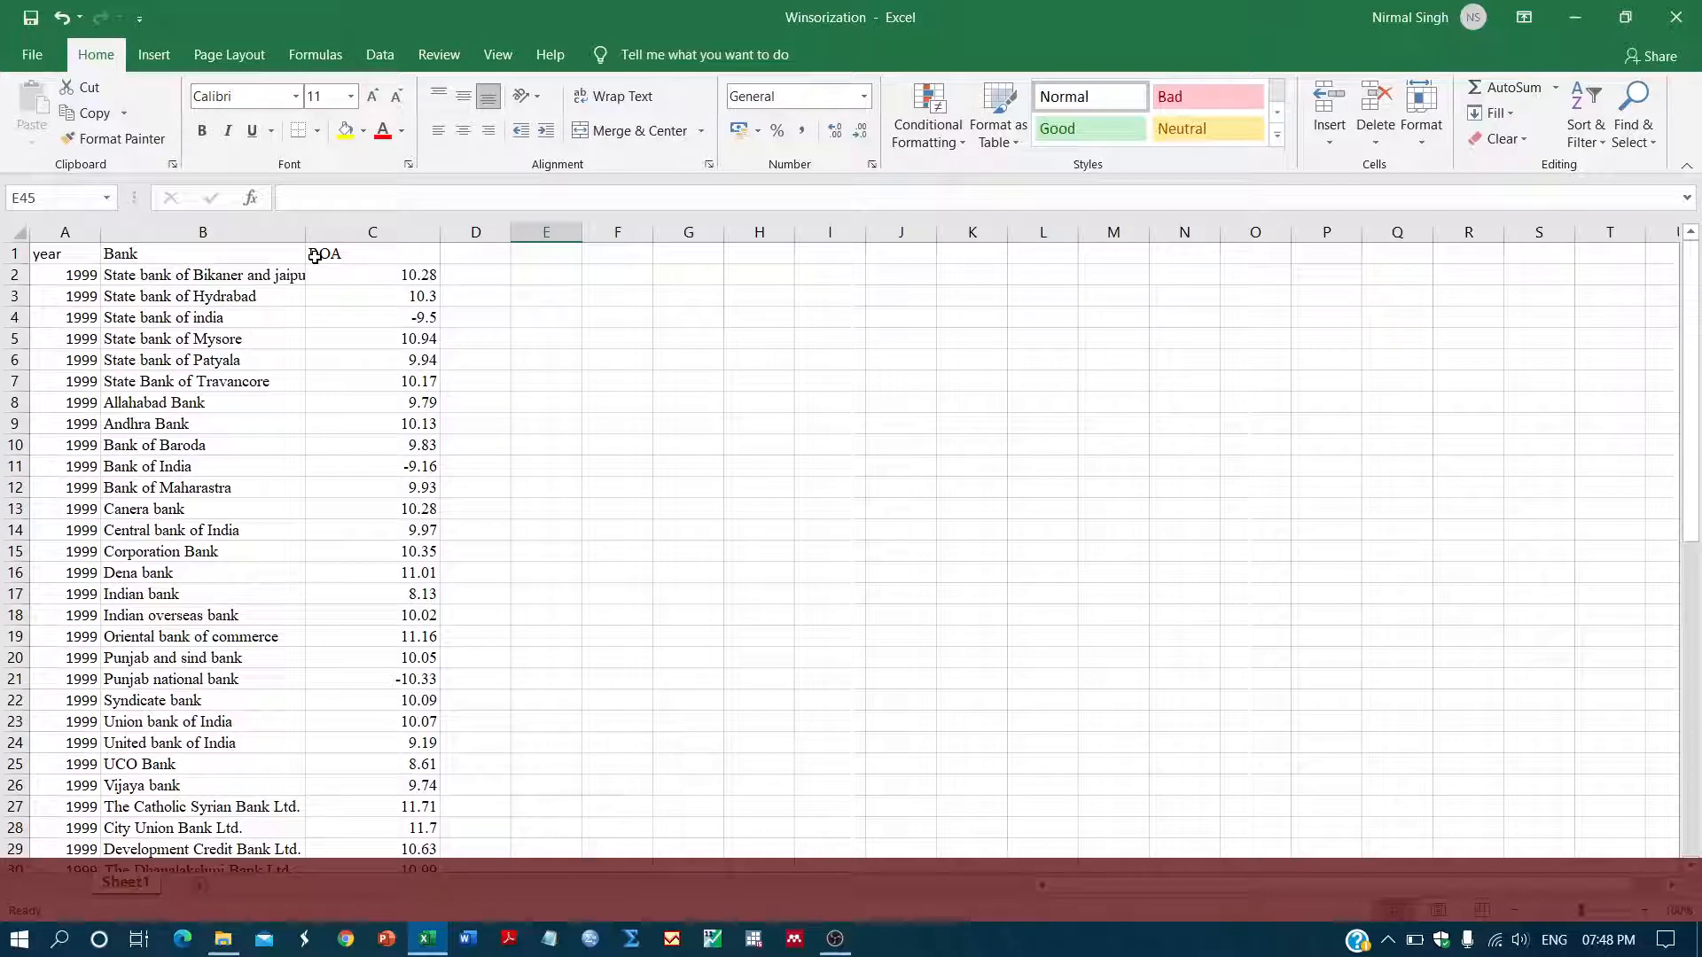
pyautogui.moveTo(486, 263)
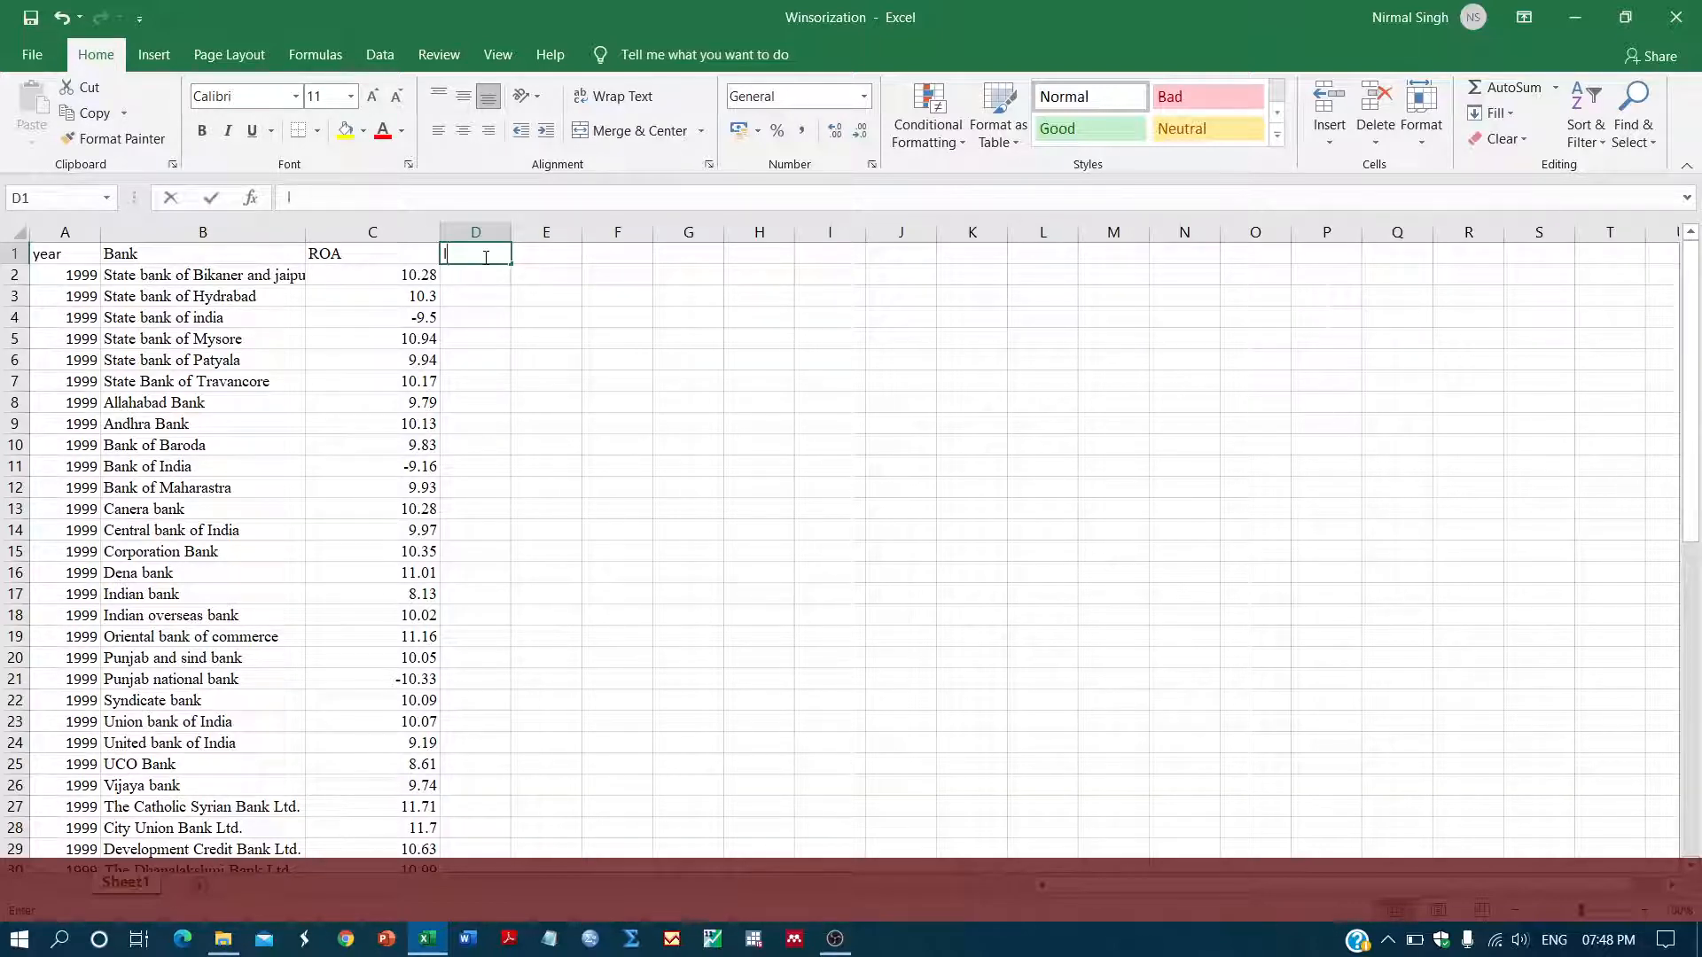
# Head D1 'Log ROA' and fill =LN(C2) down column D, giving #NUM! for negative ROA
pyautogui.write('Log')
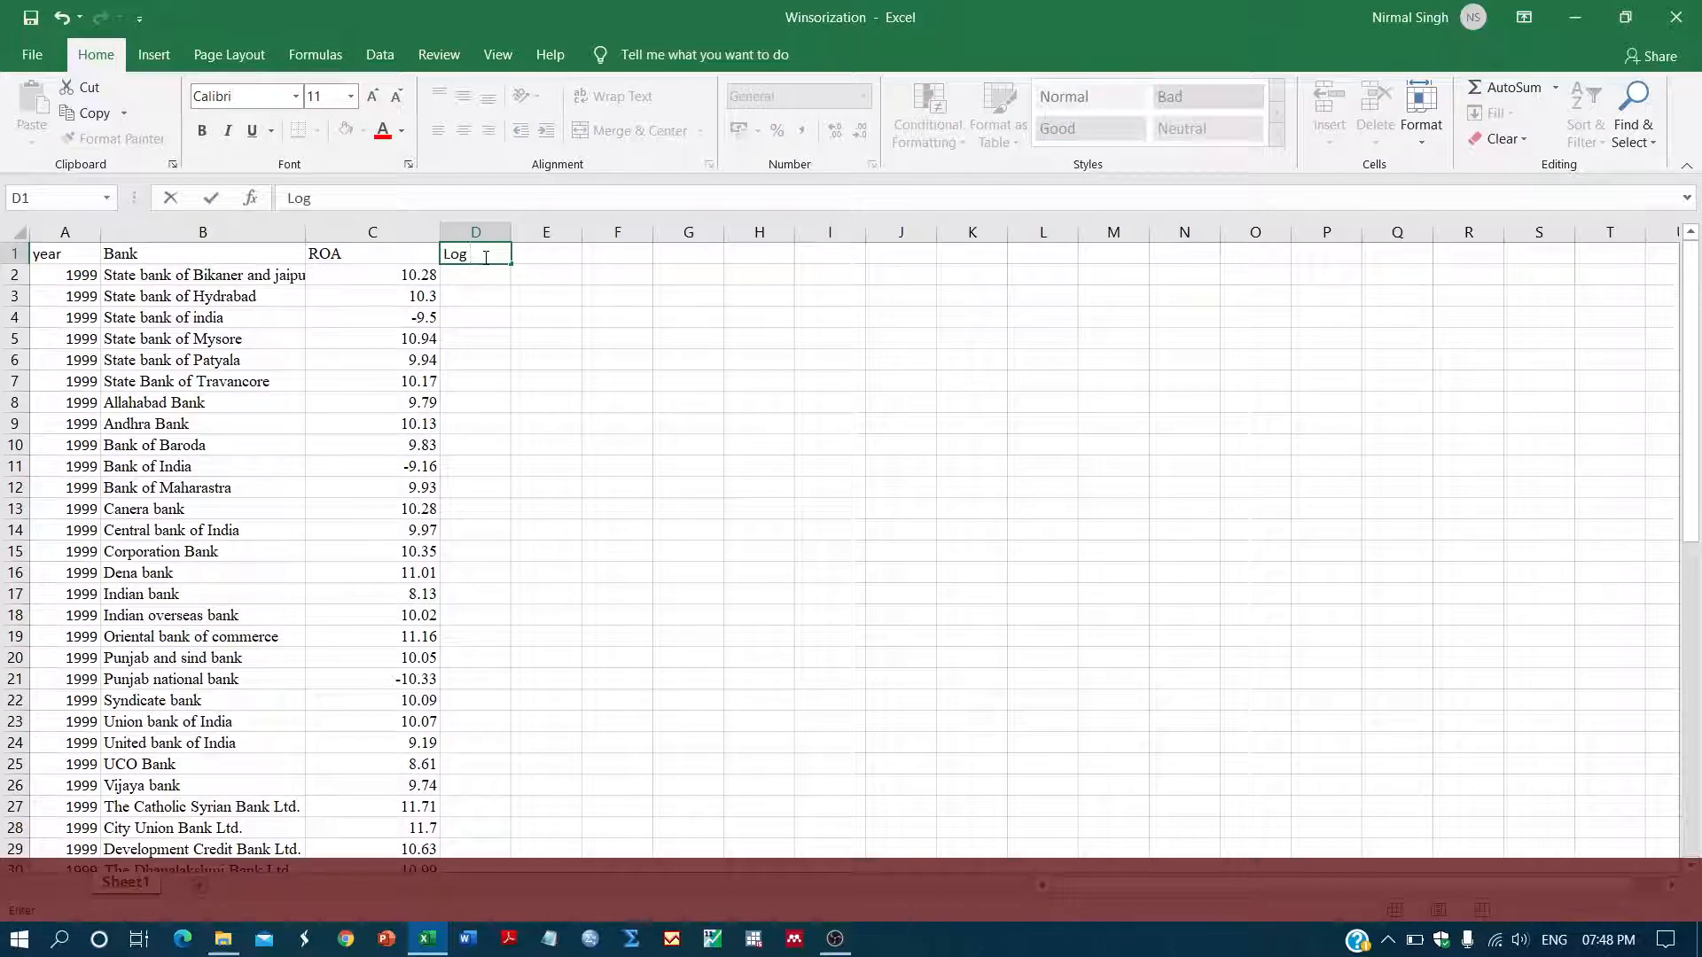
pyautogui.write('ROA')
pyautogui.click(475, 275)
pyautogui.write('=')
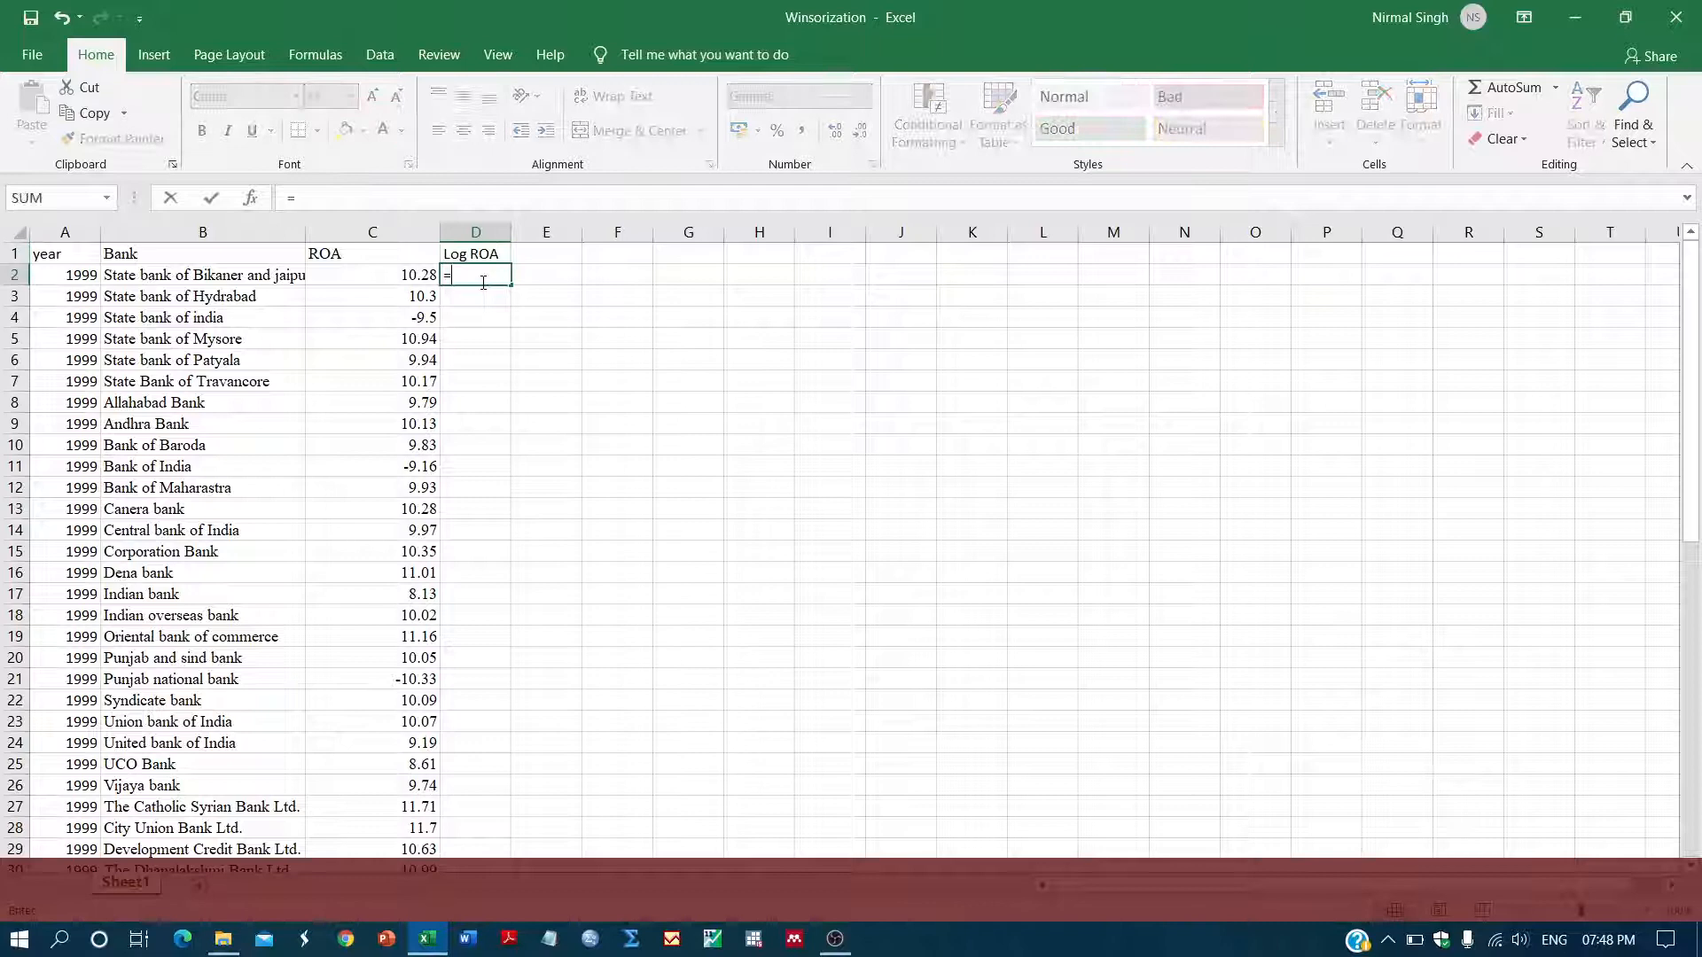
pyautogui.write('LN')
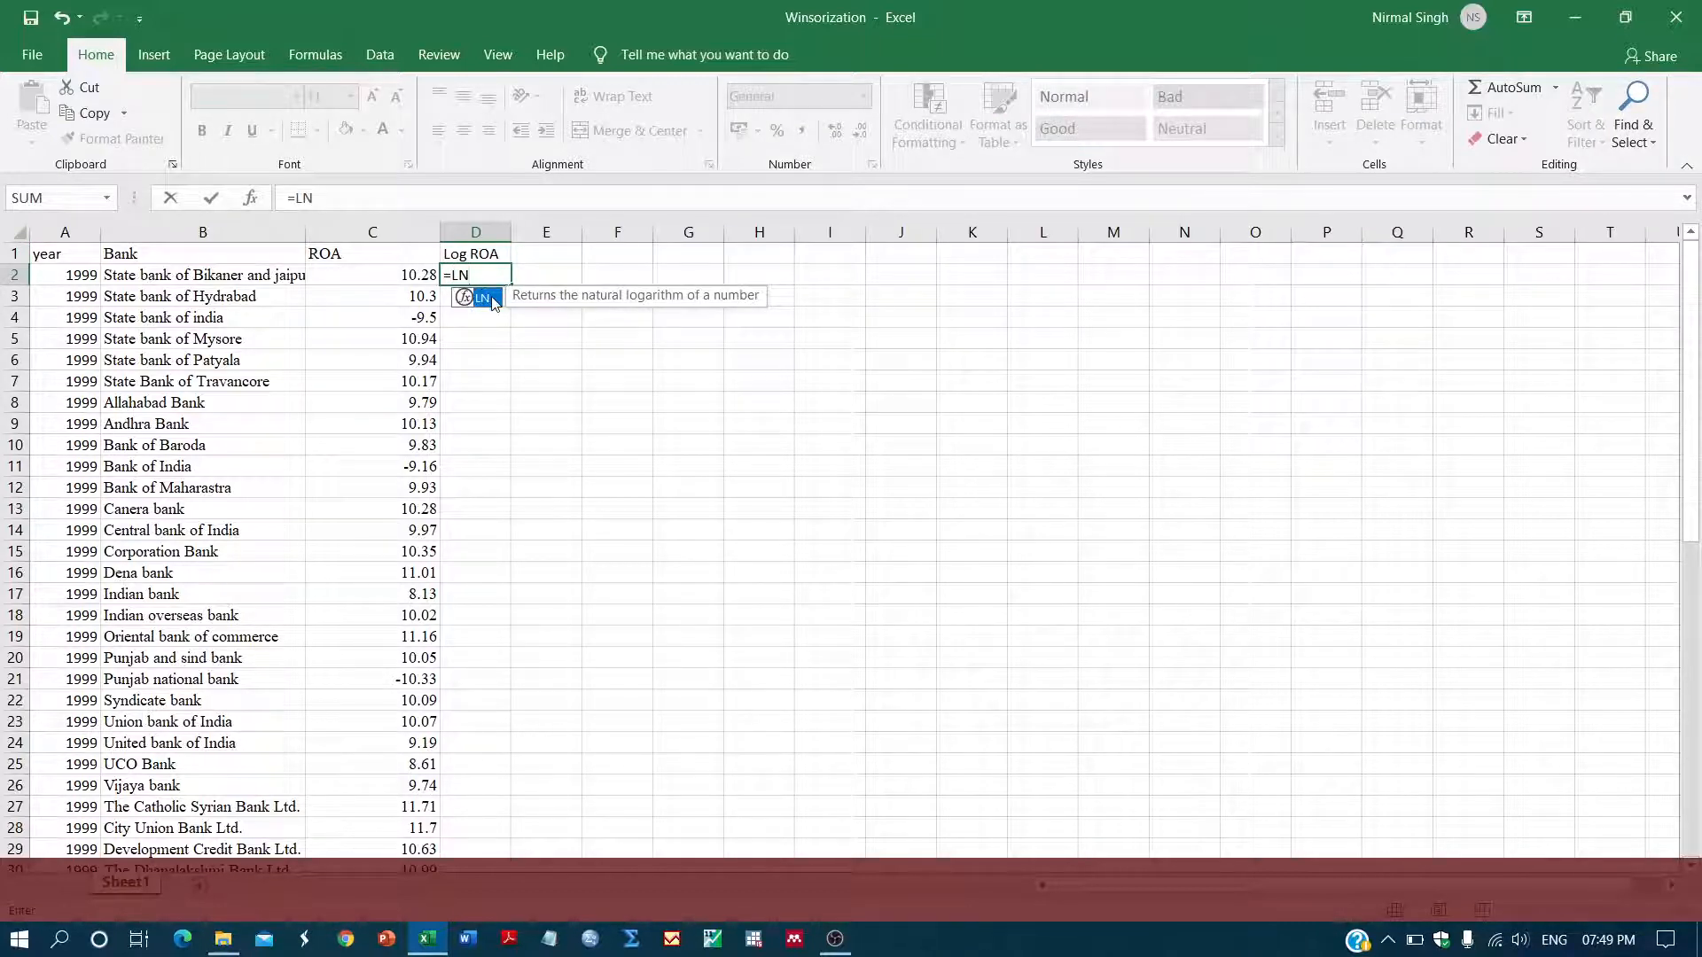
pyautogui.click(371, 275)
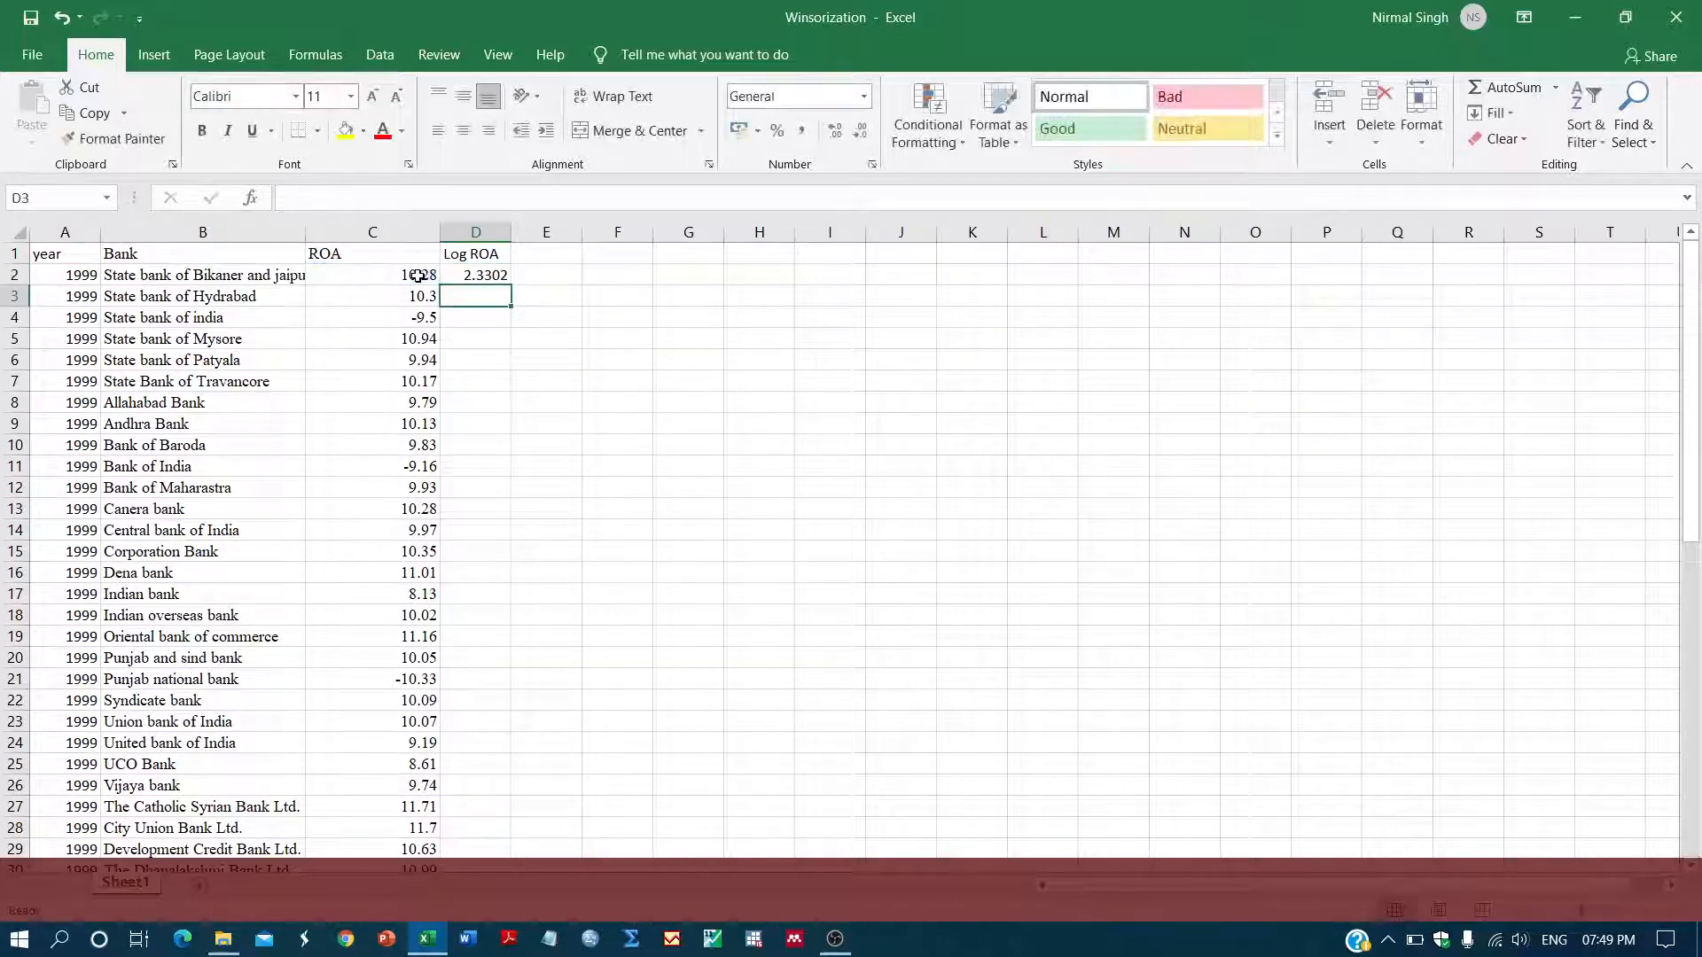
pyautogui.click(475, 274)
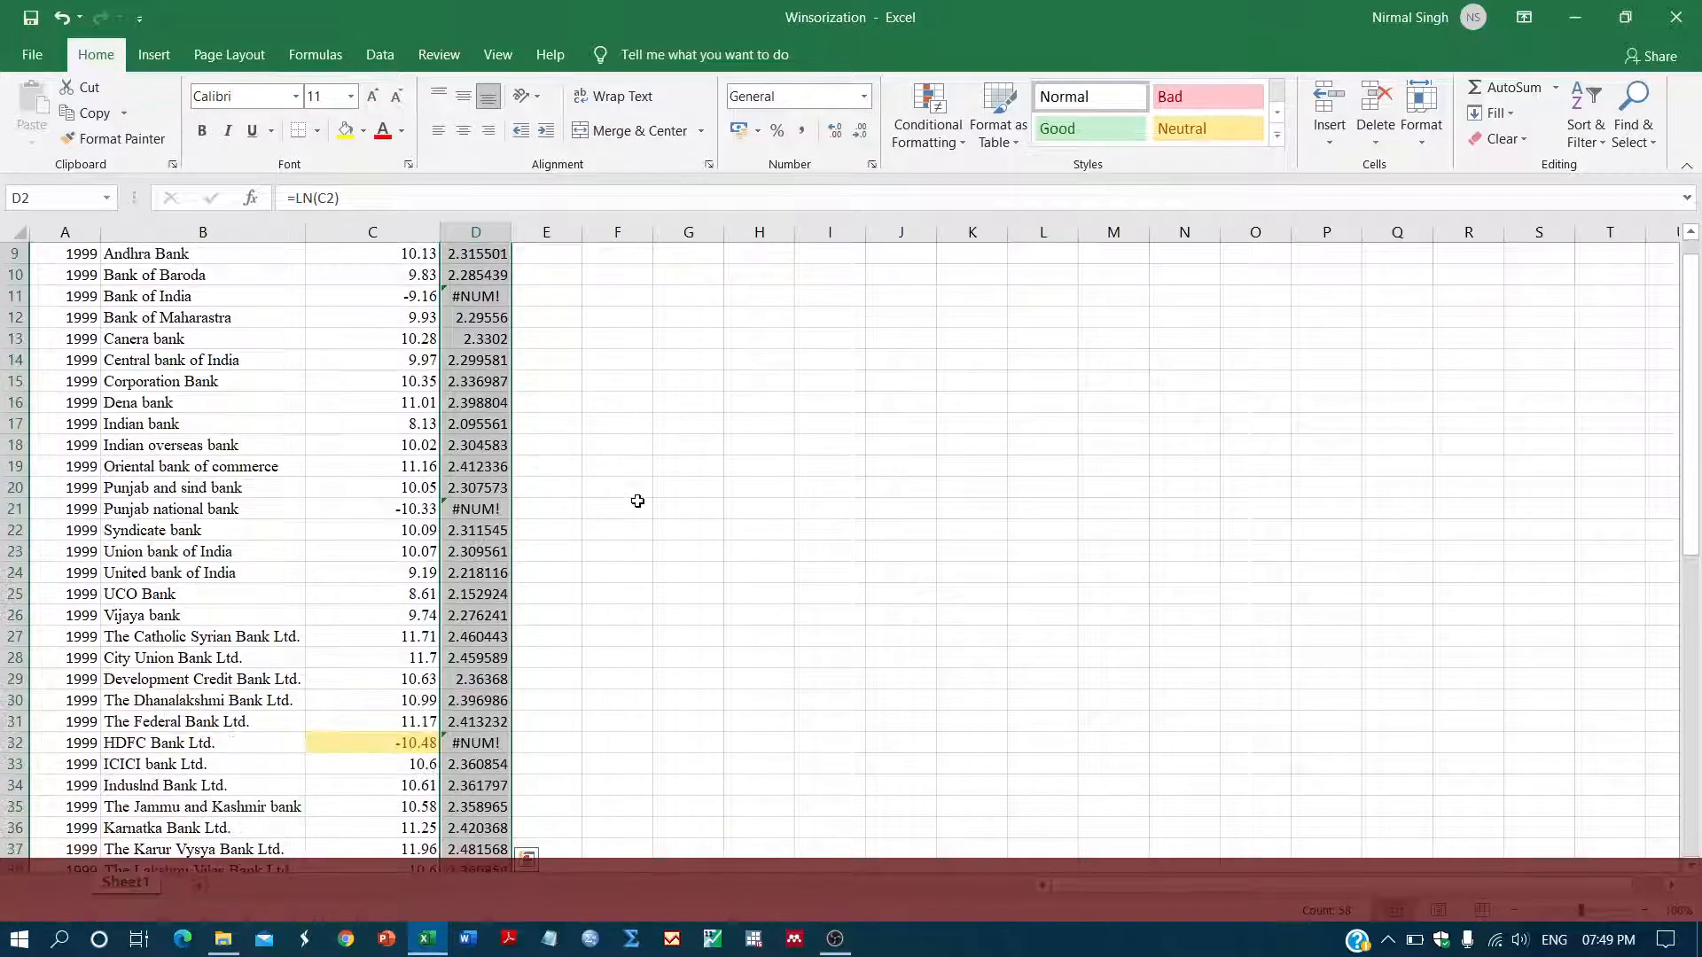
pyautogui.scroll(-3)
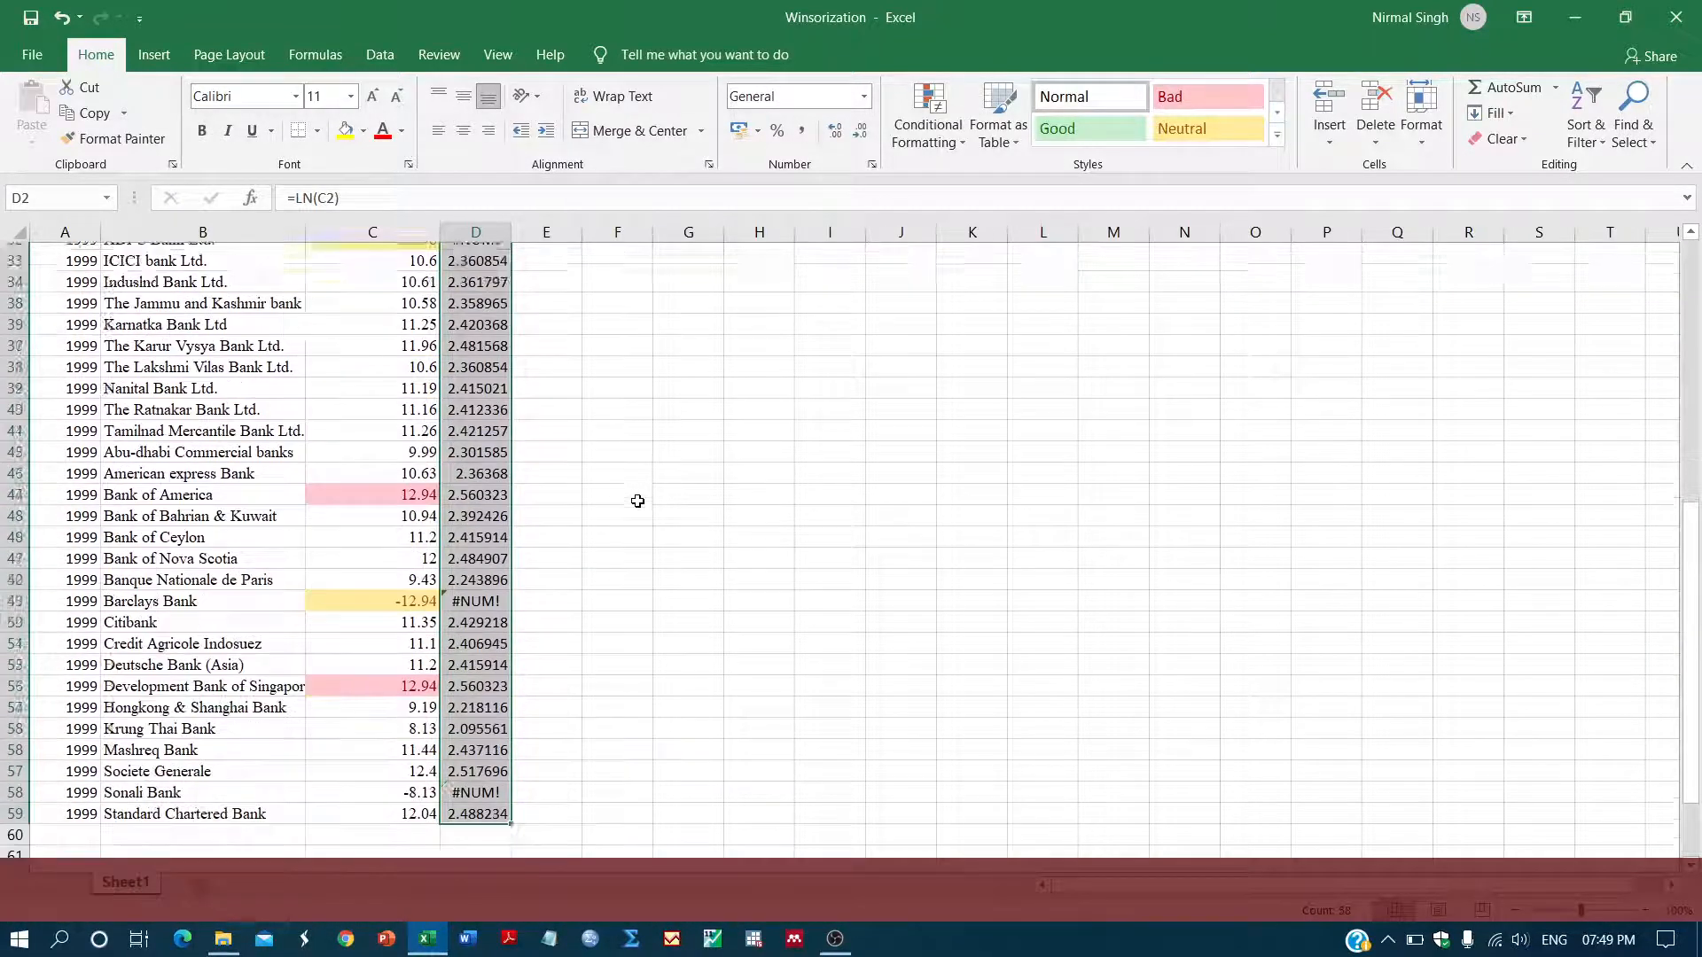
pyautogui.scroll(3)
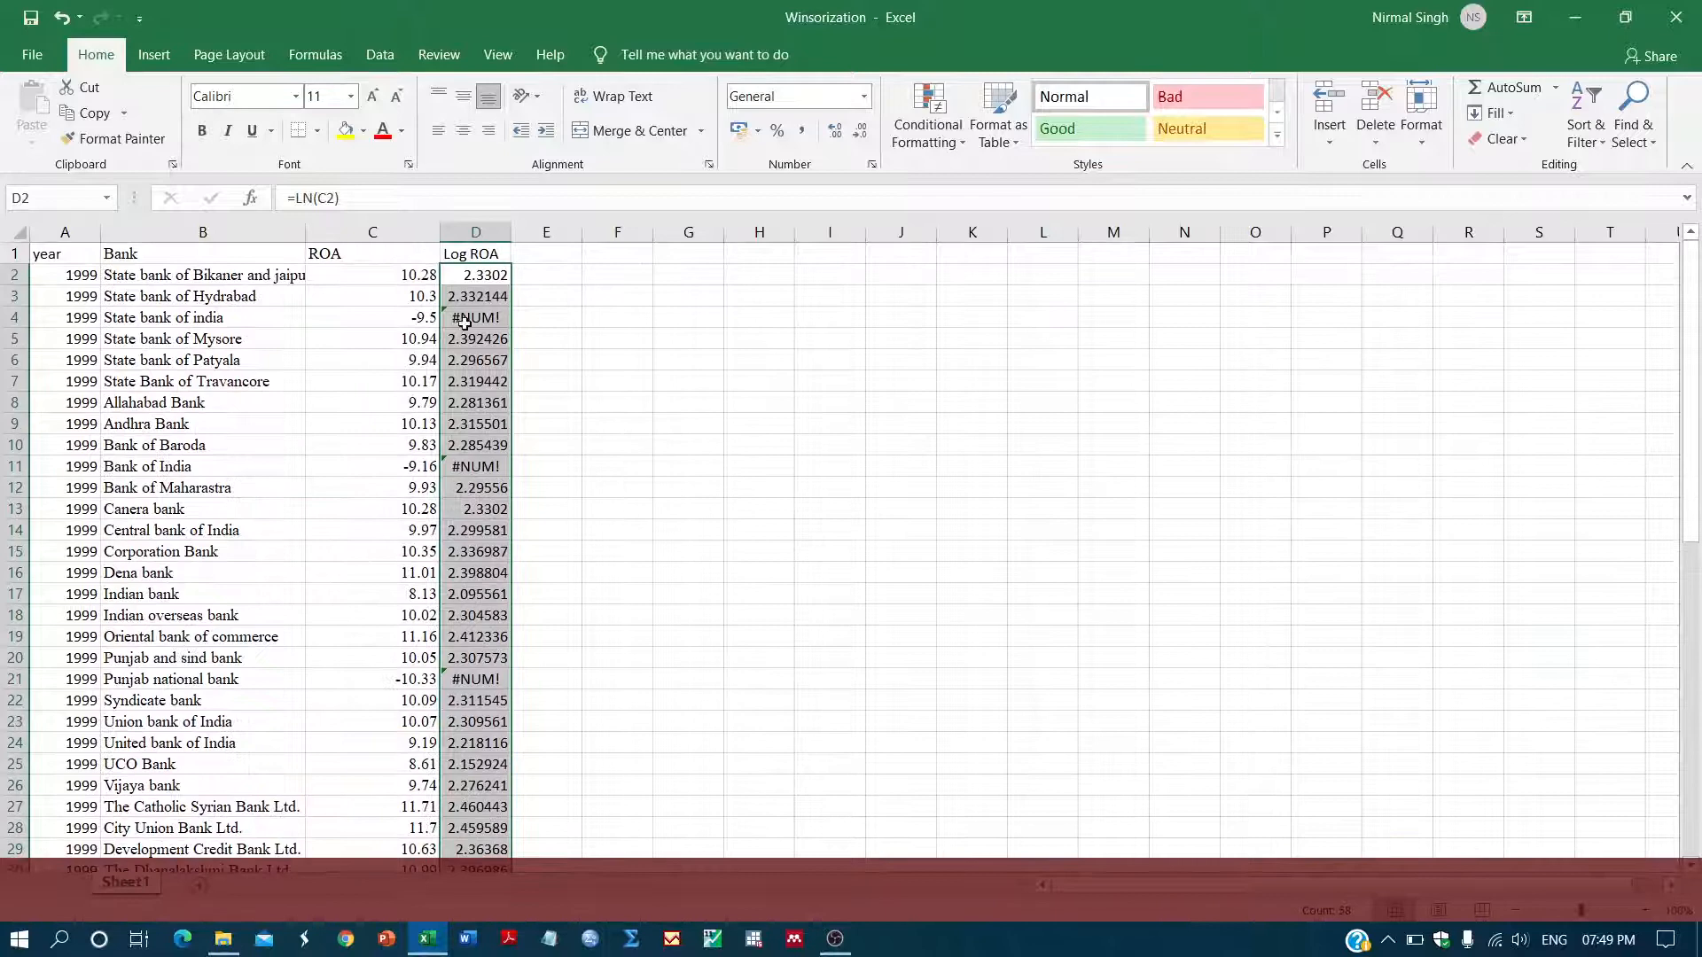
pyautogui.click(371, 466)
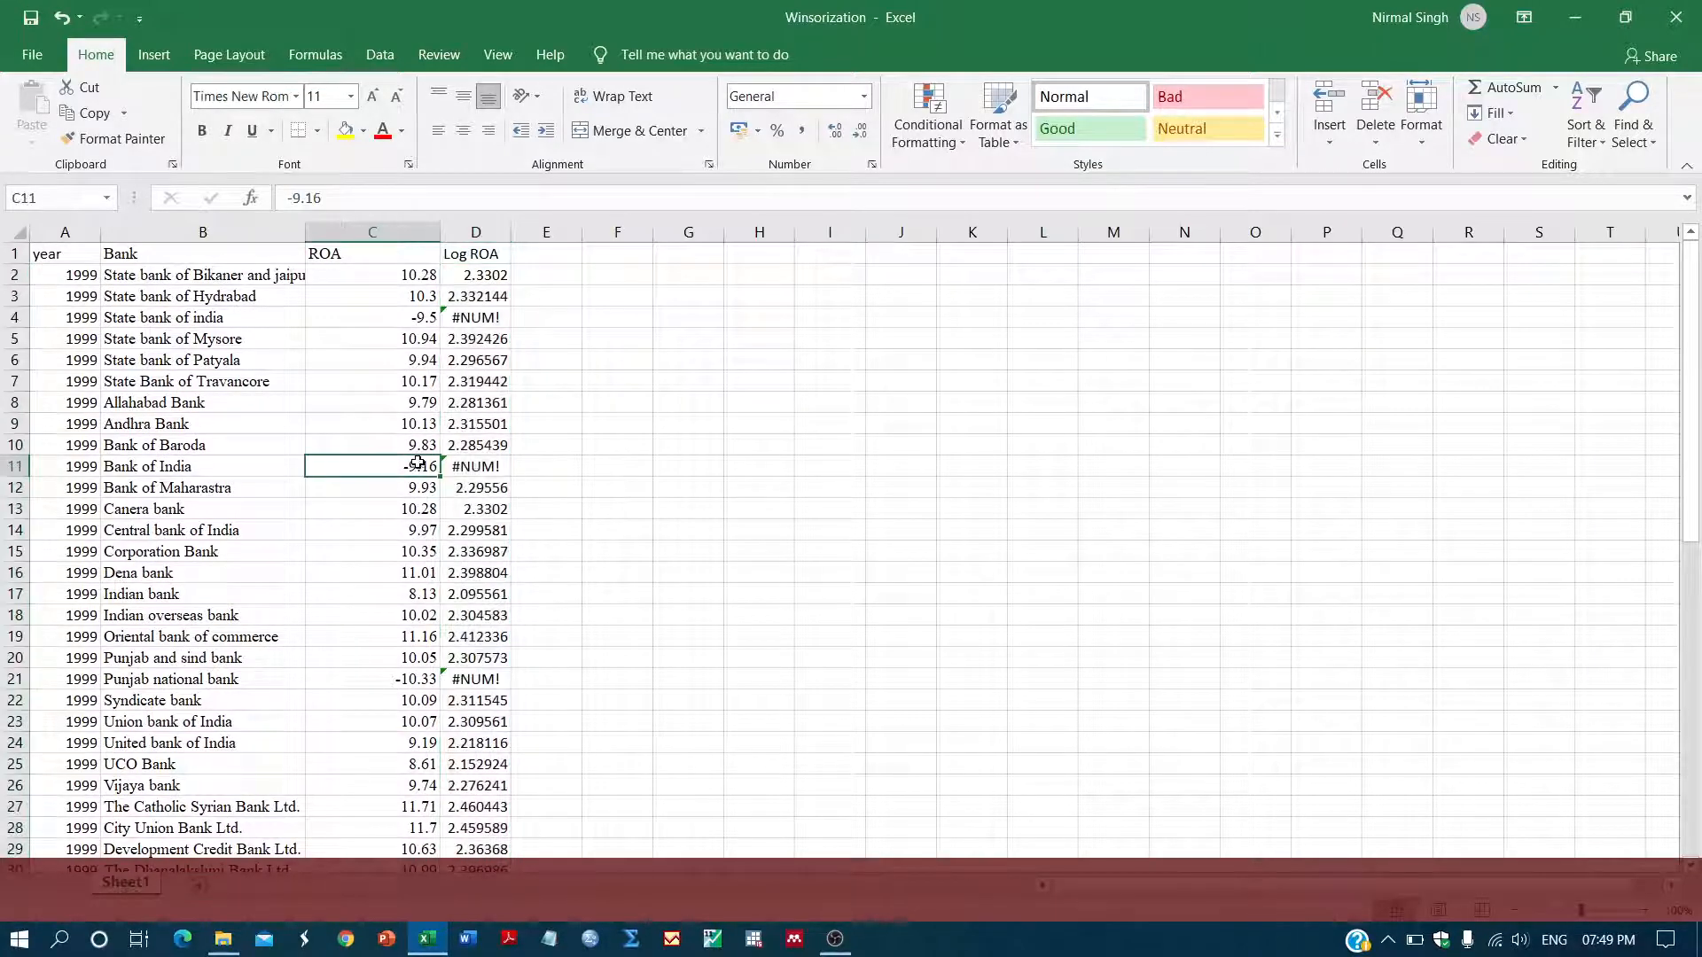
pyautogui.click(371, 318)
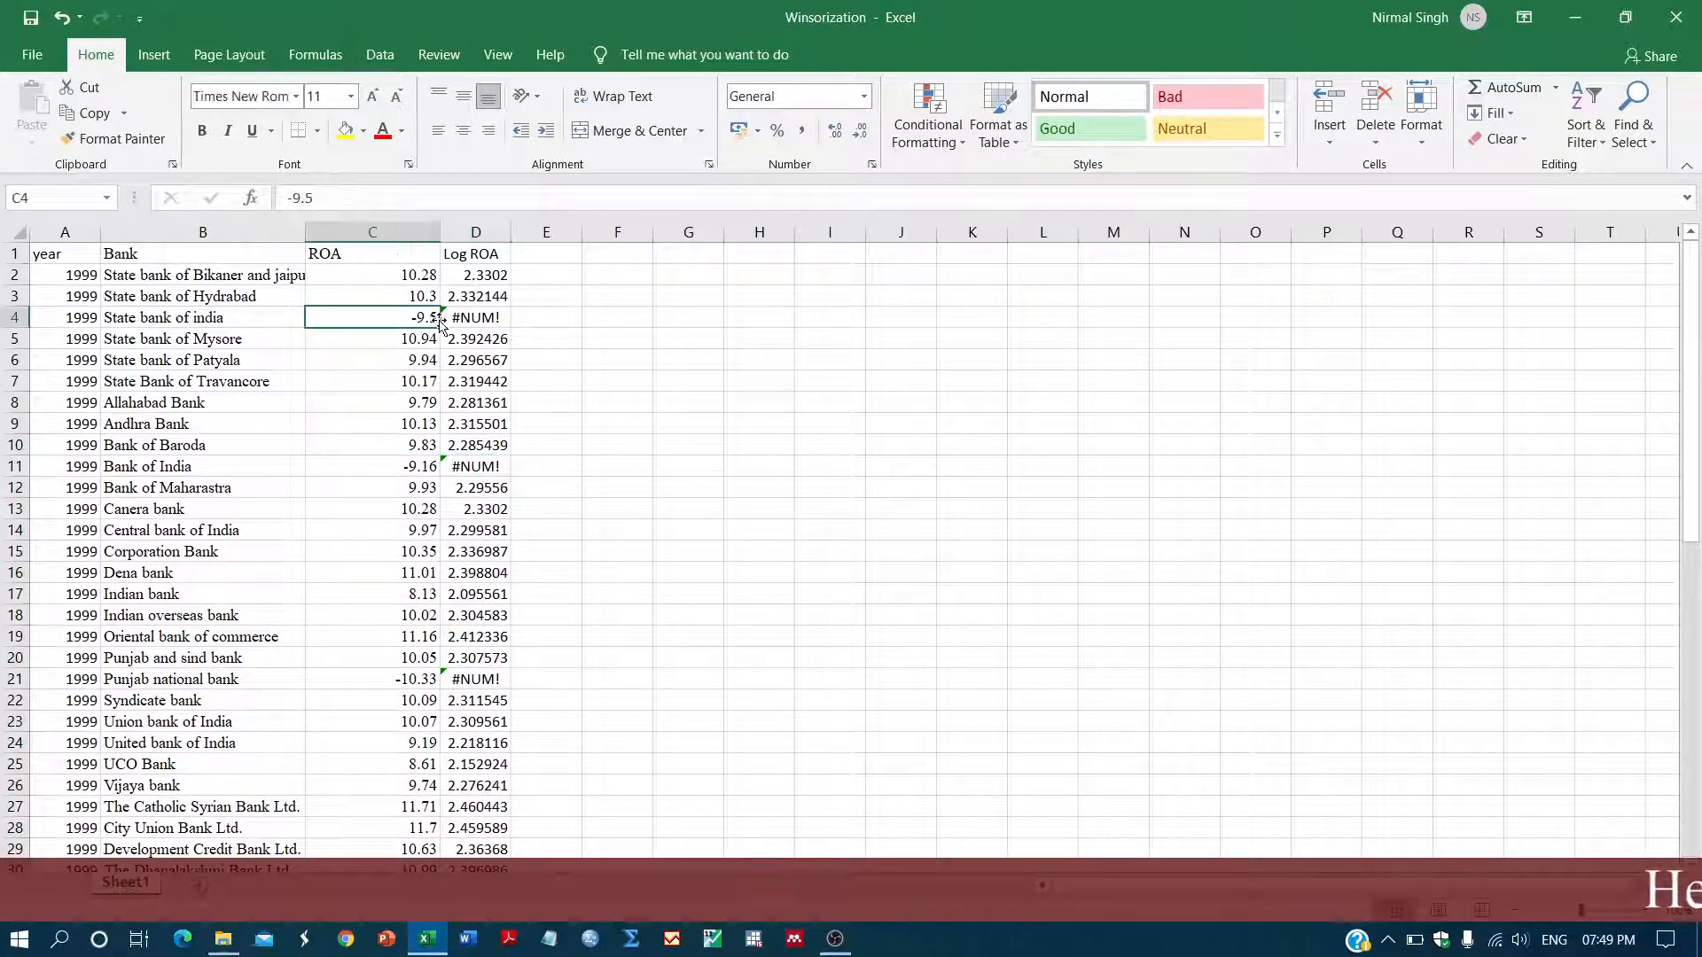
pyautogui.click(475, 700)
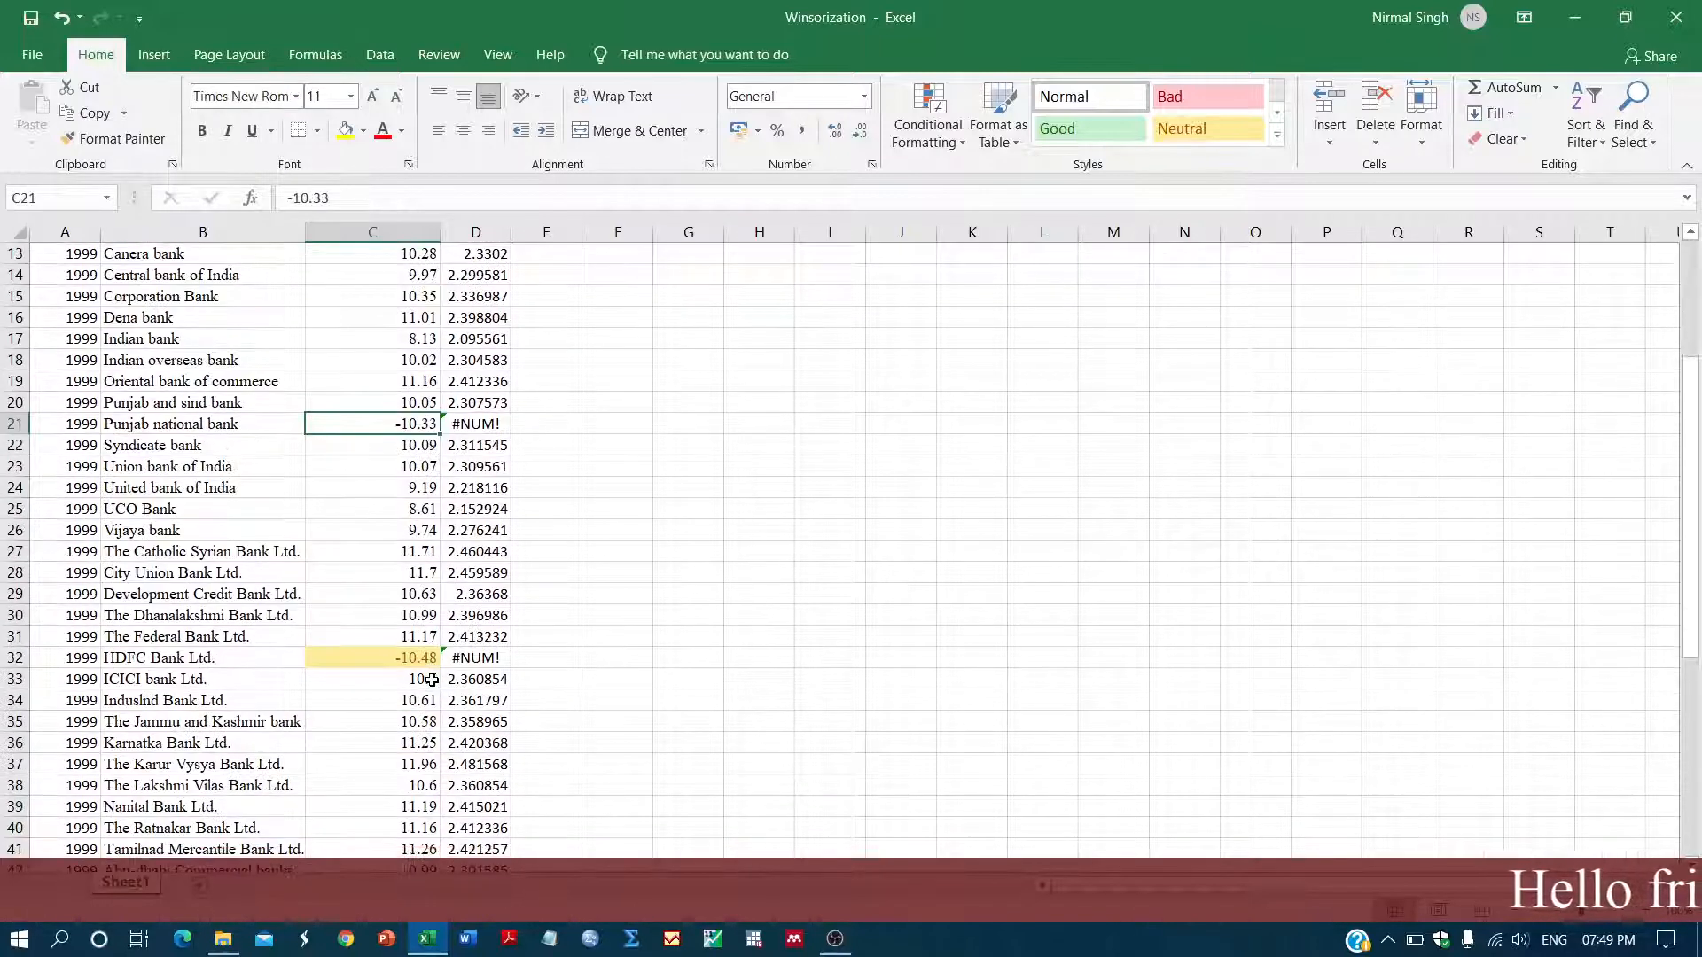
pyautogui.click(373, 658)
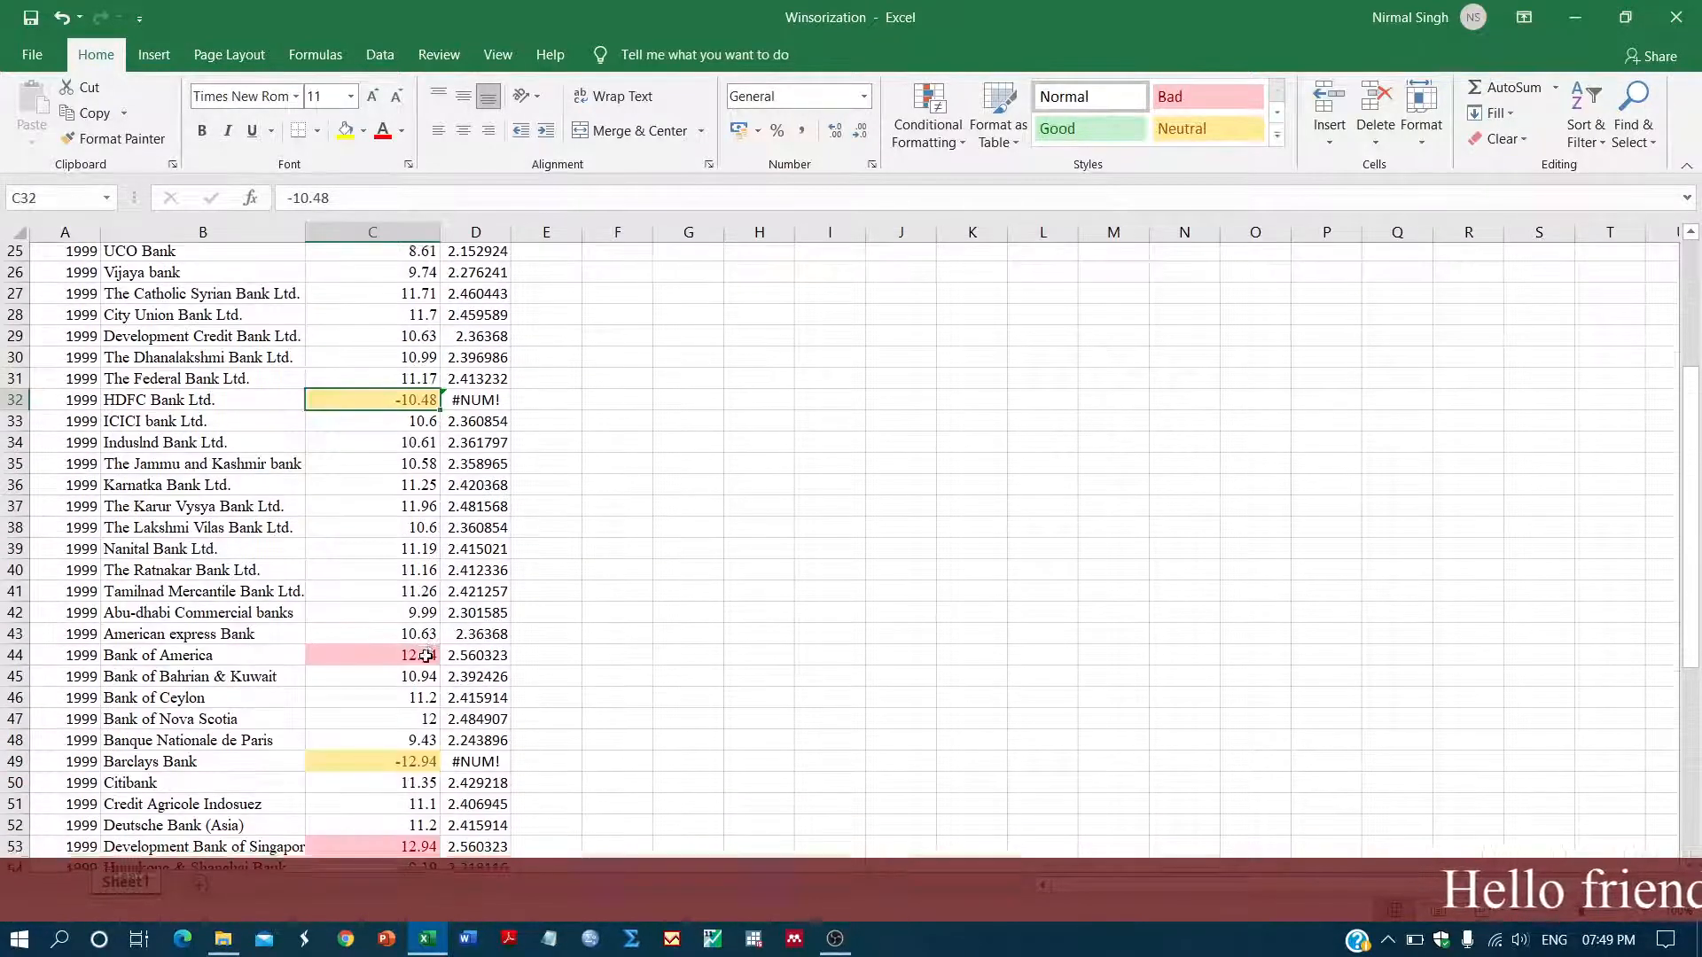
pyautogui.scroll(-3)
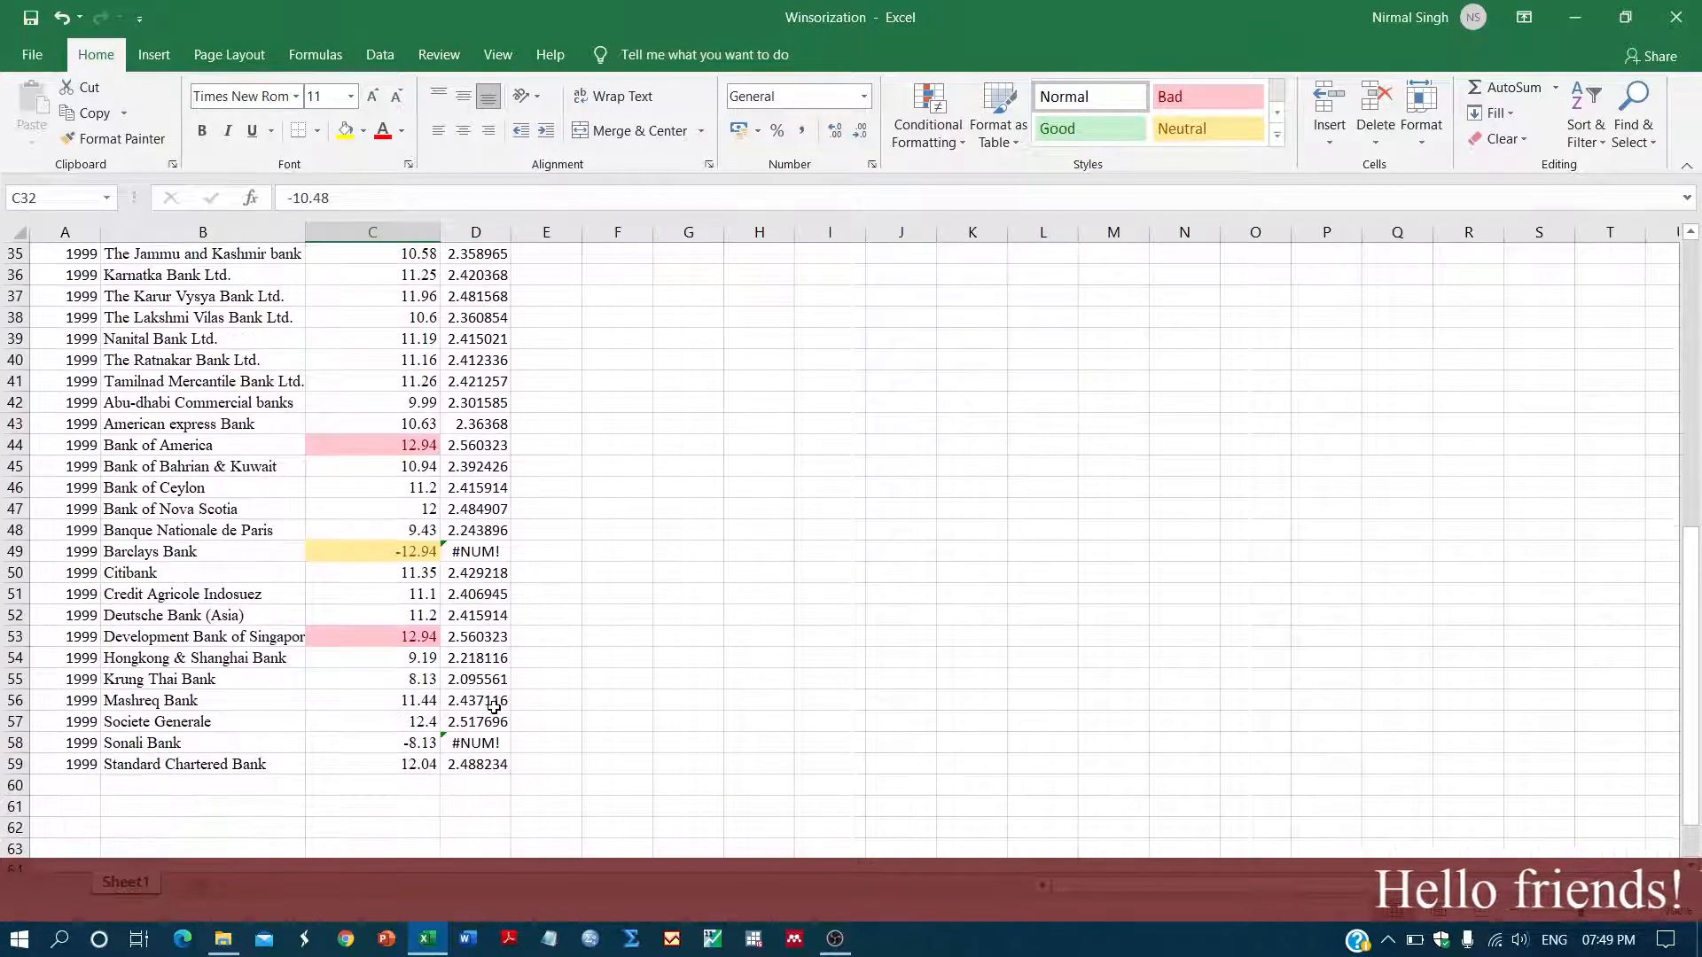
pyautogui.scroll(3)
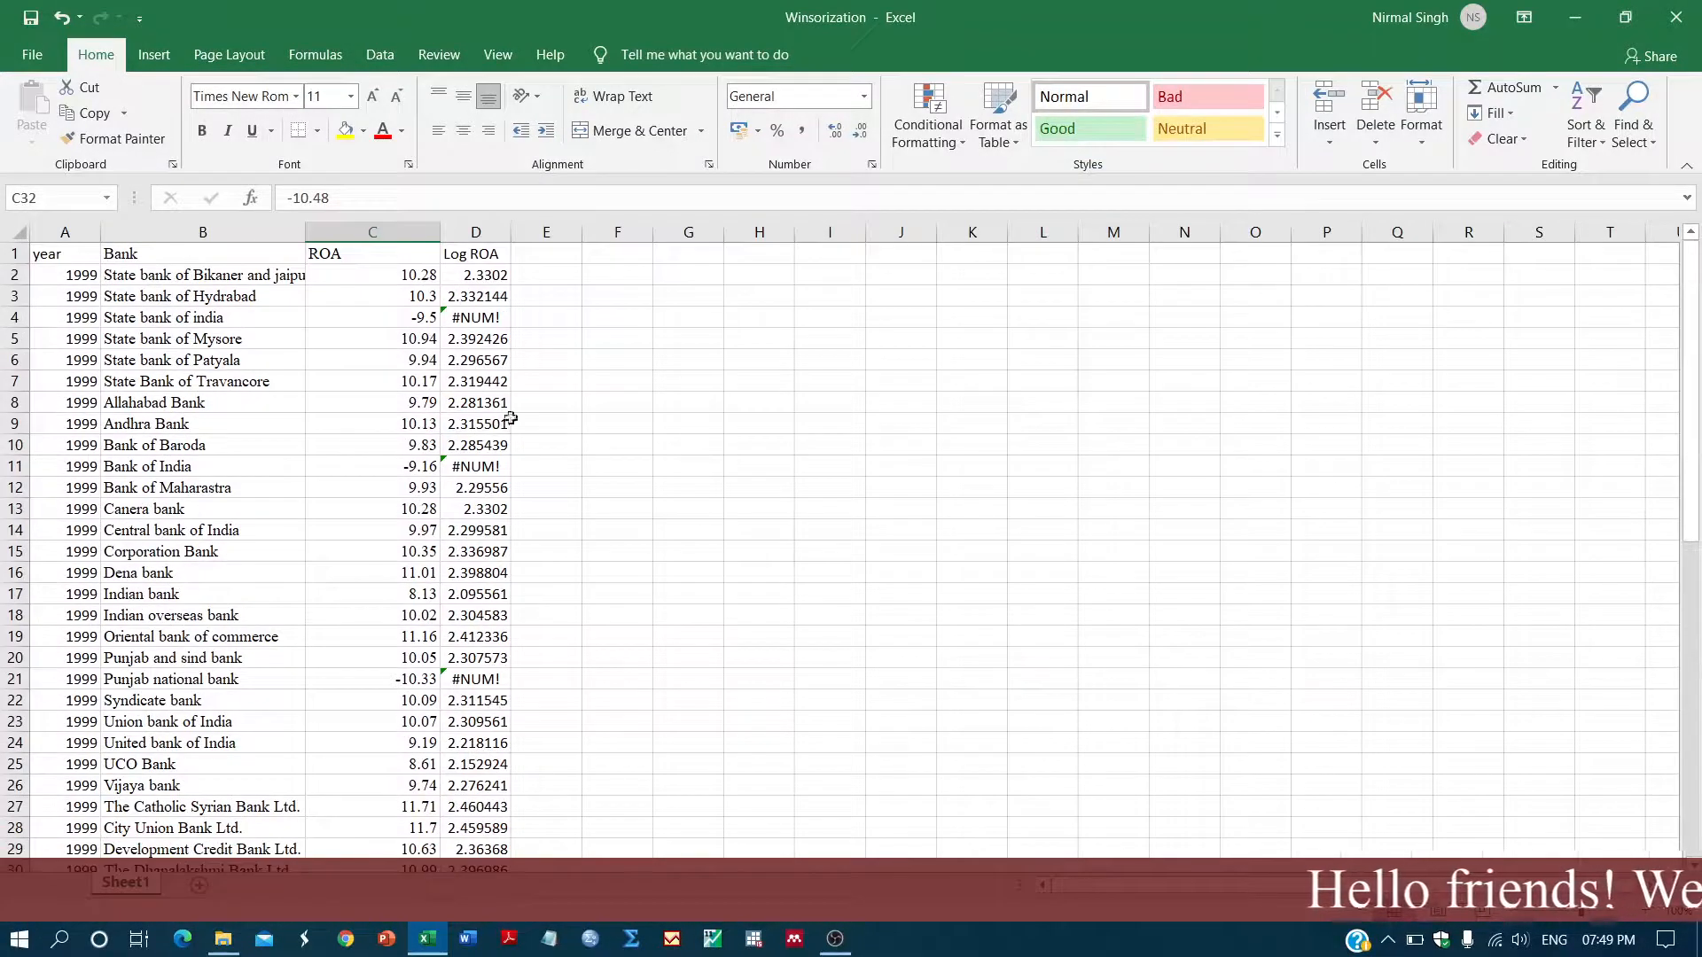
pyautogui.click(475, 231)
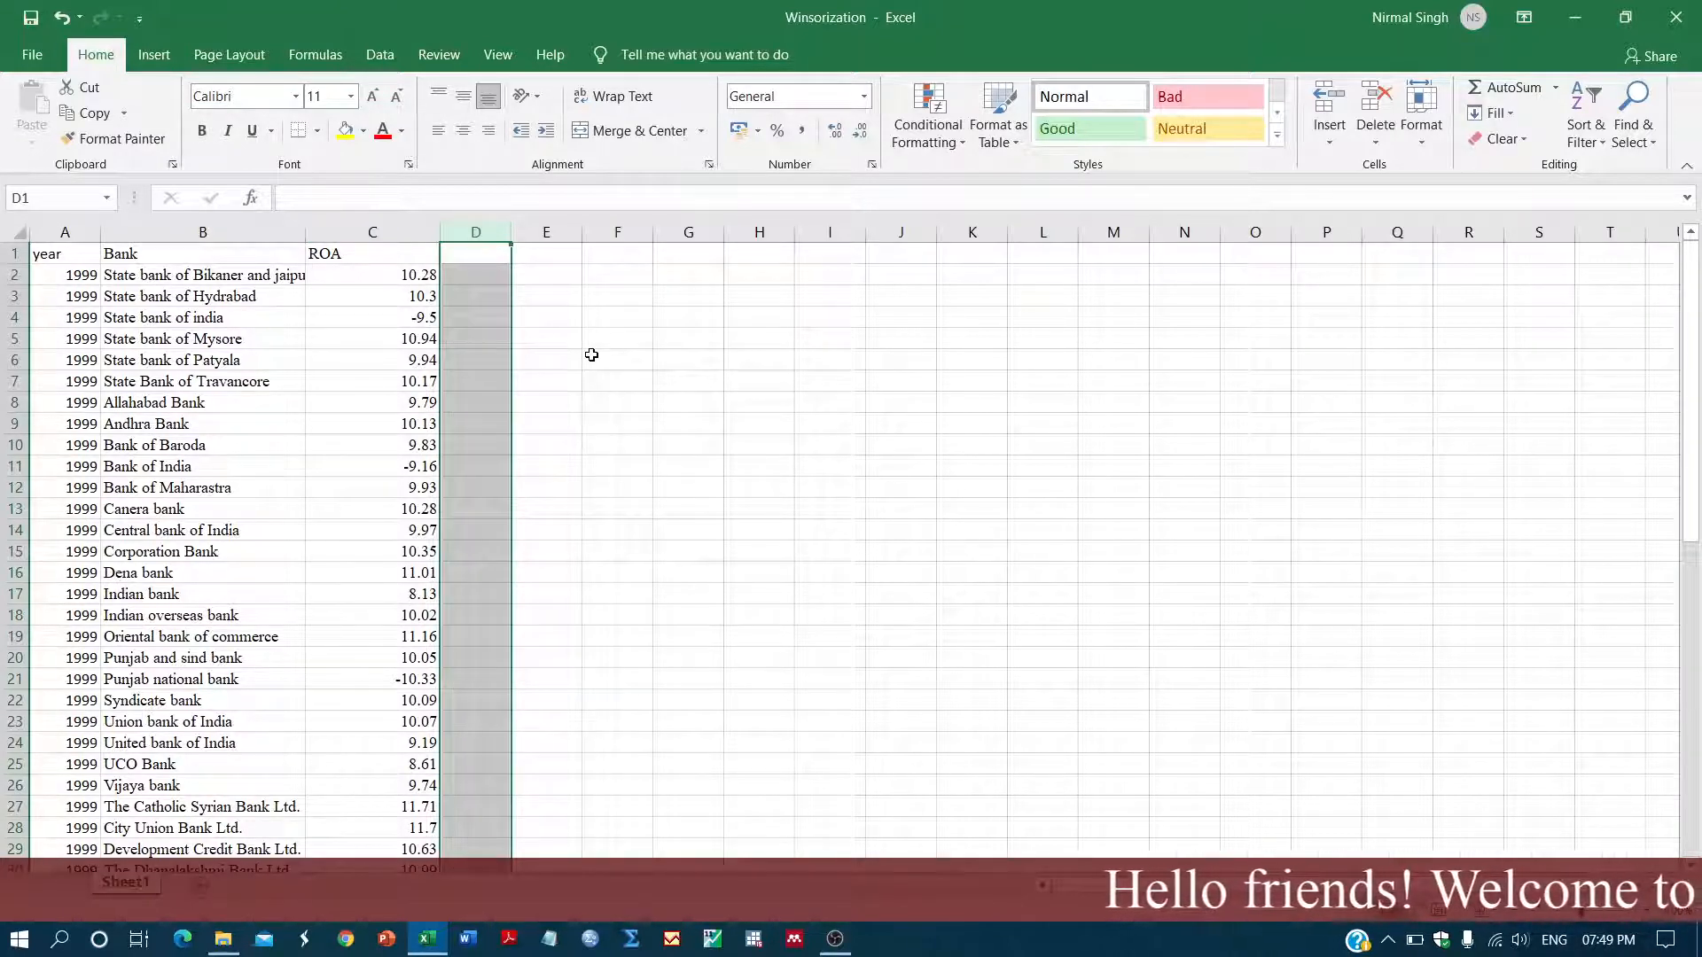
# Compute the minimum ROA with =MIN(C2:C59) in C61, returning -12.94
pyautogui.scroll(-3)
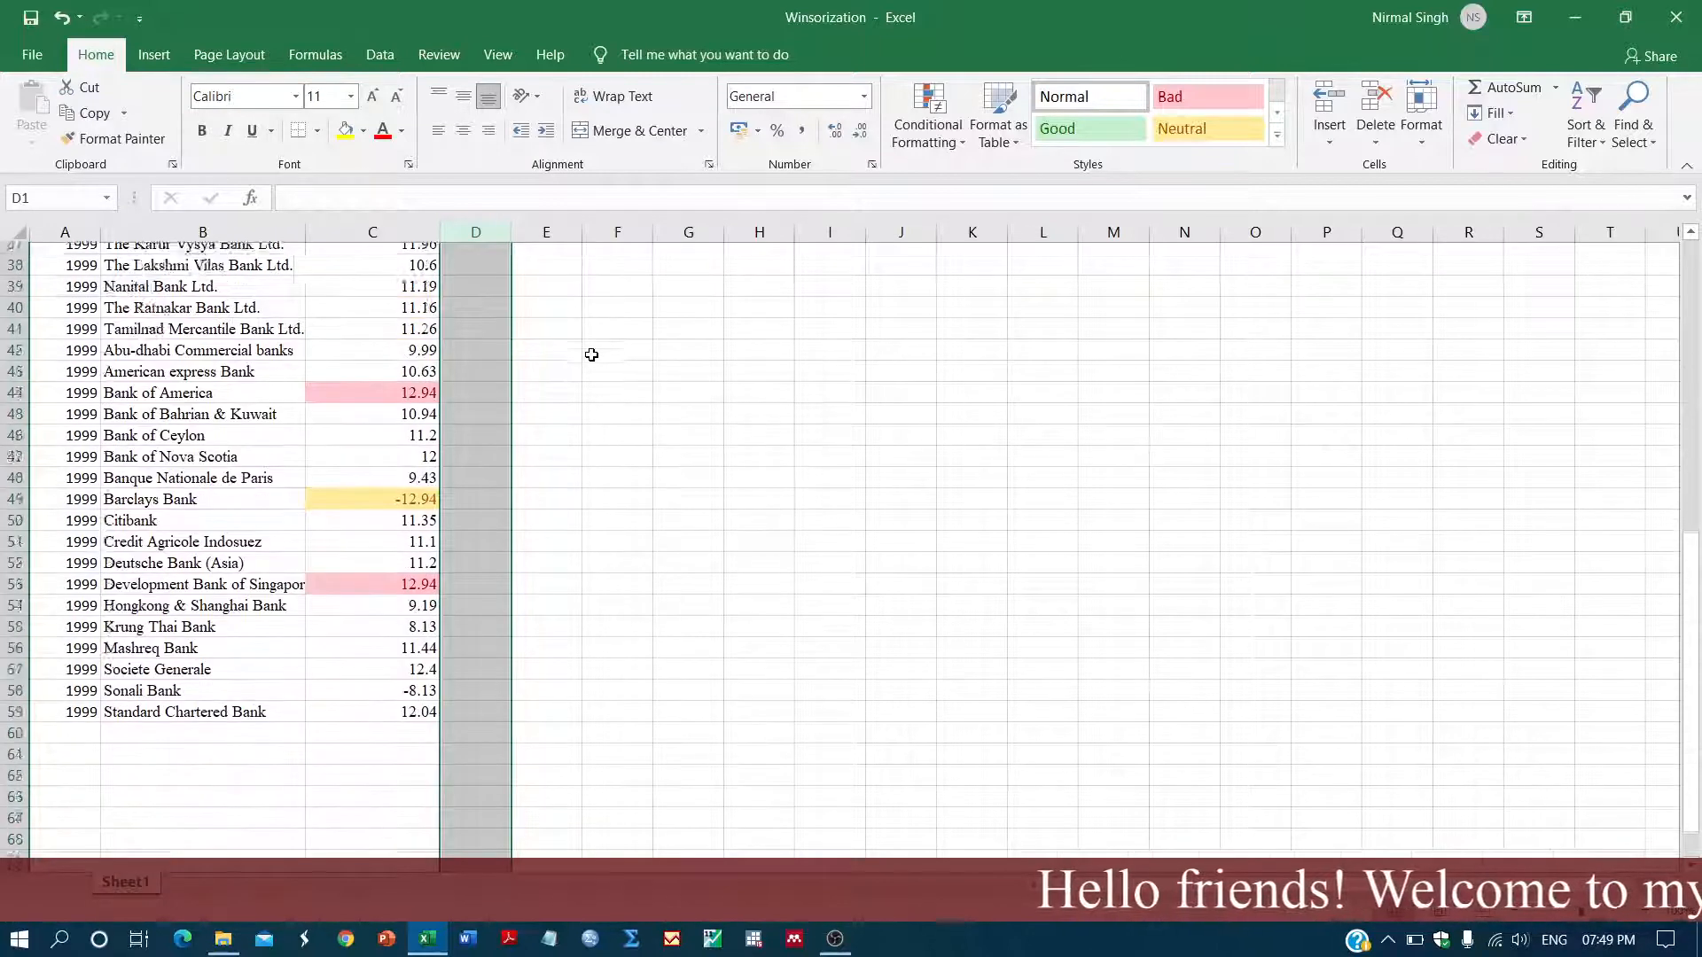
pyautogui.click(372, 637)
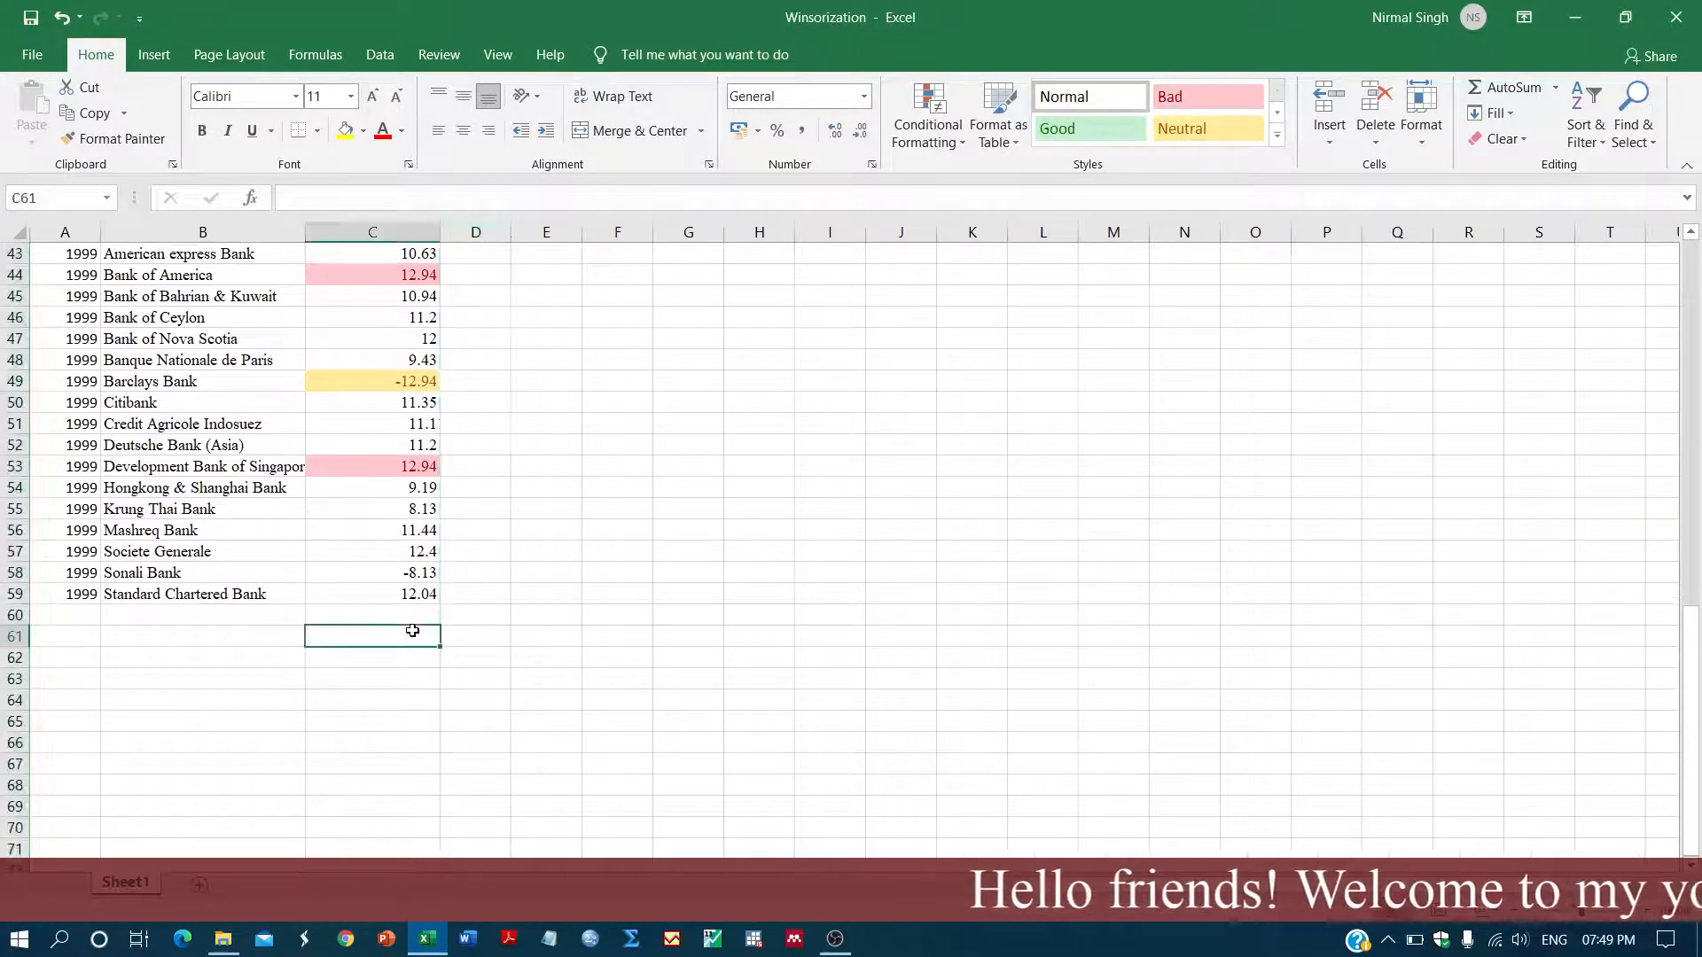
pyautogui.write('=MIN')
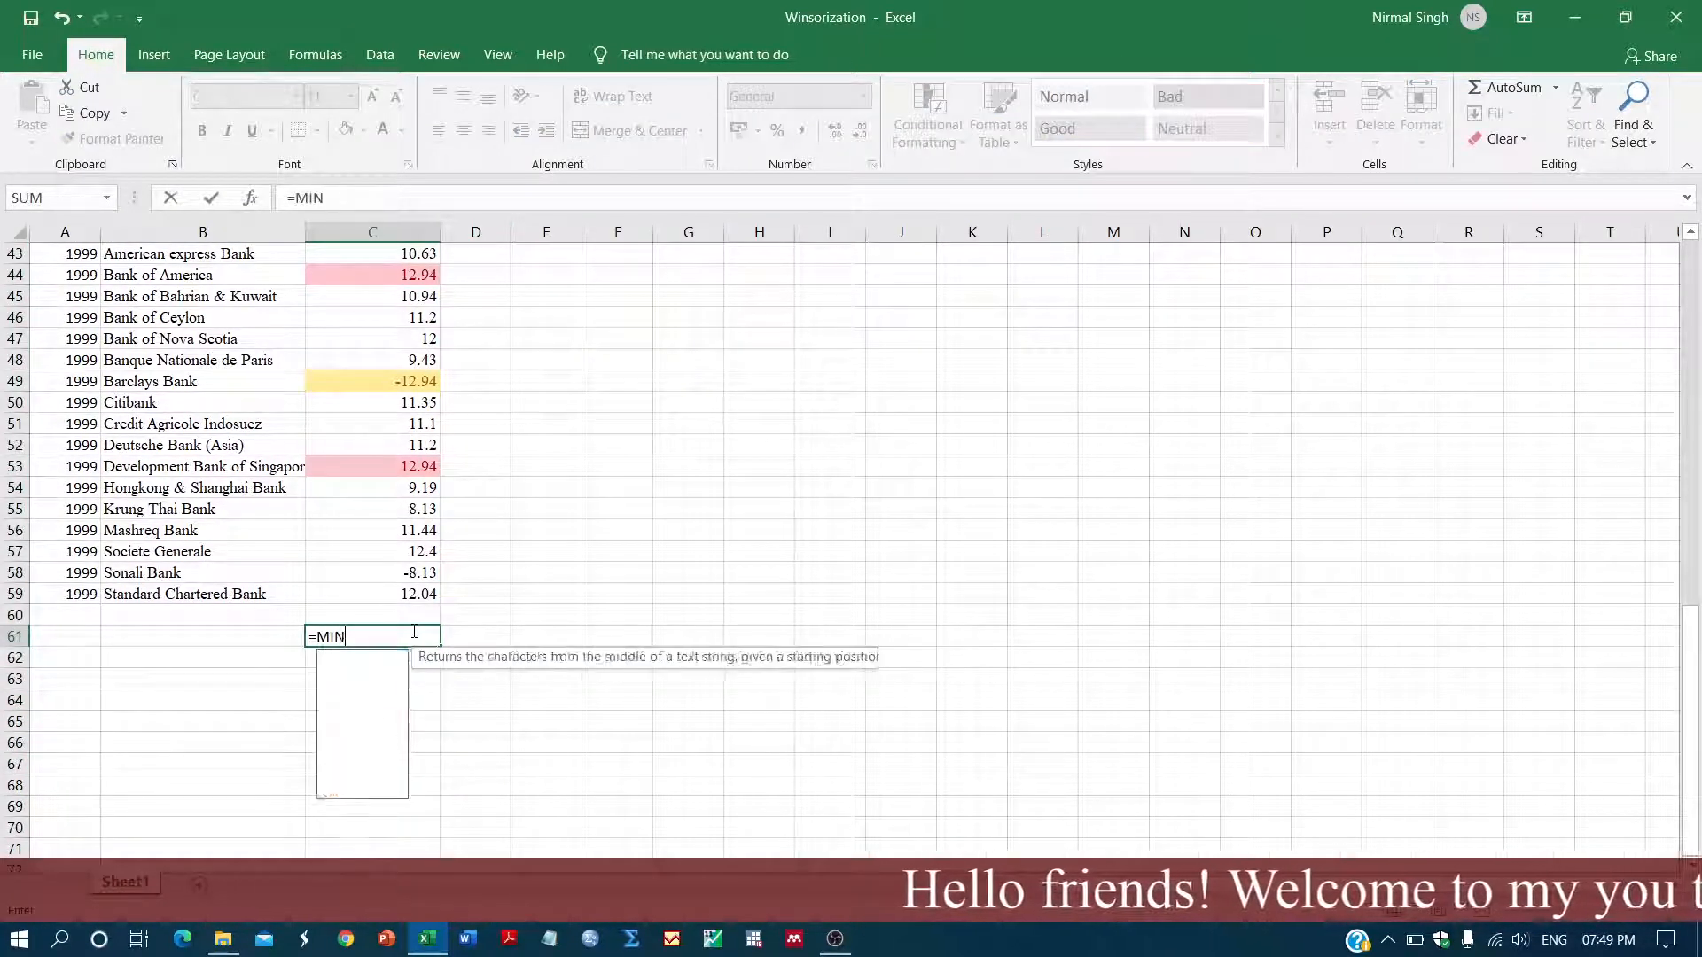
pyautogui.write('(C2:C59')
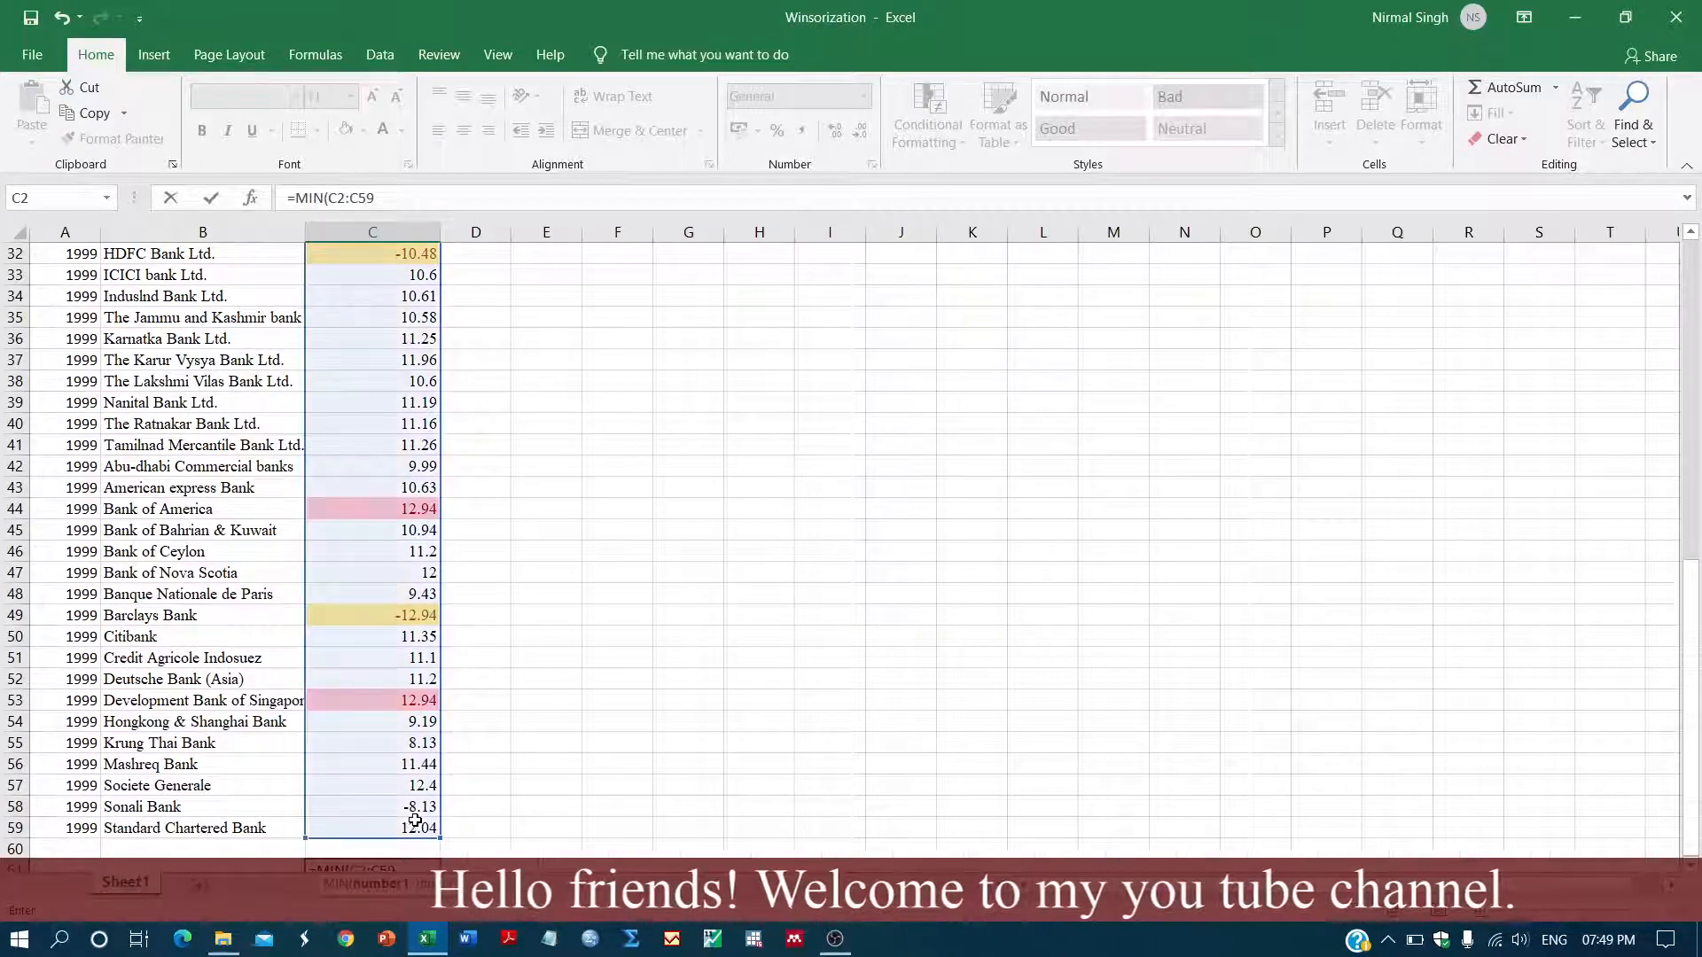
pyautogui.press('Return')
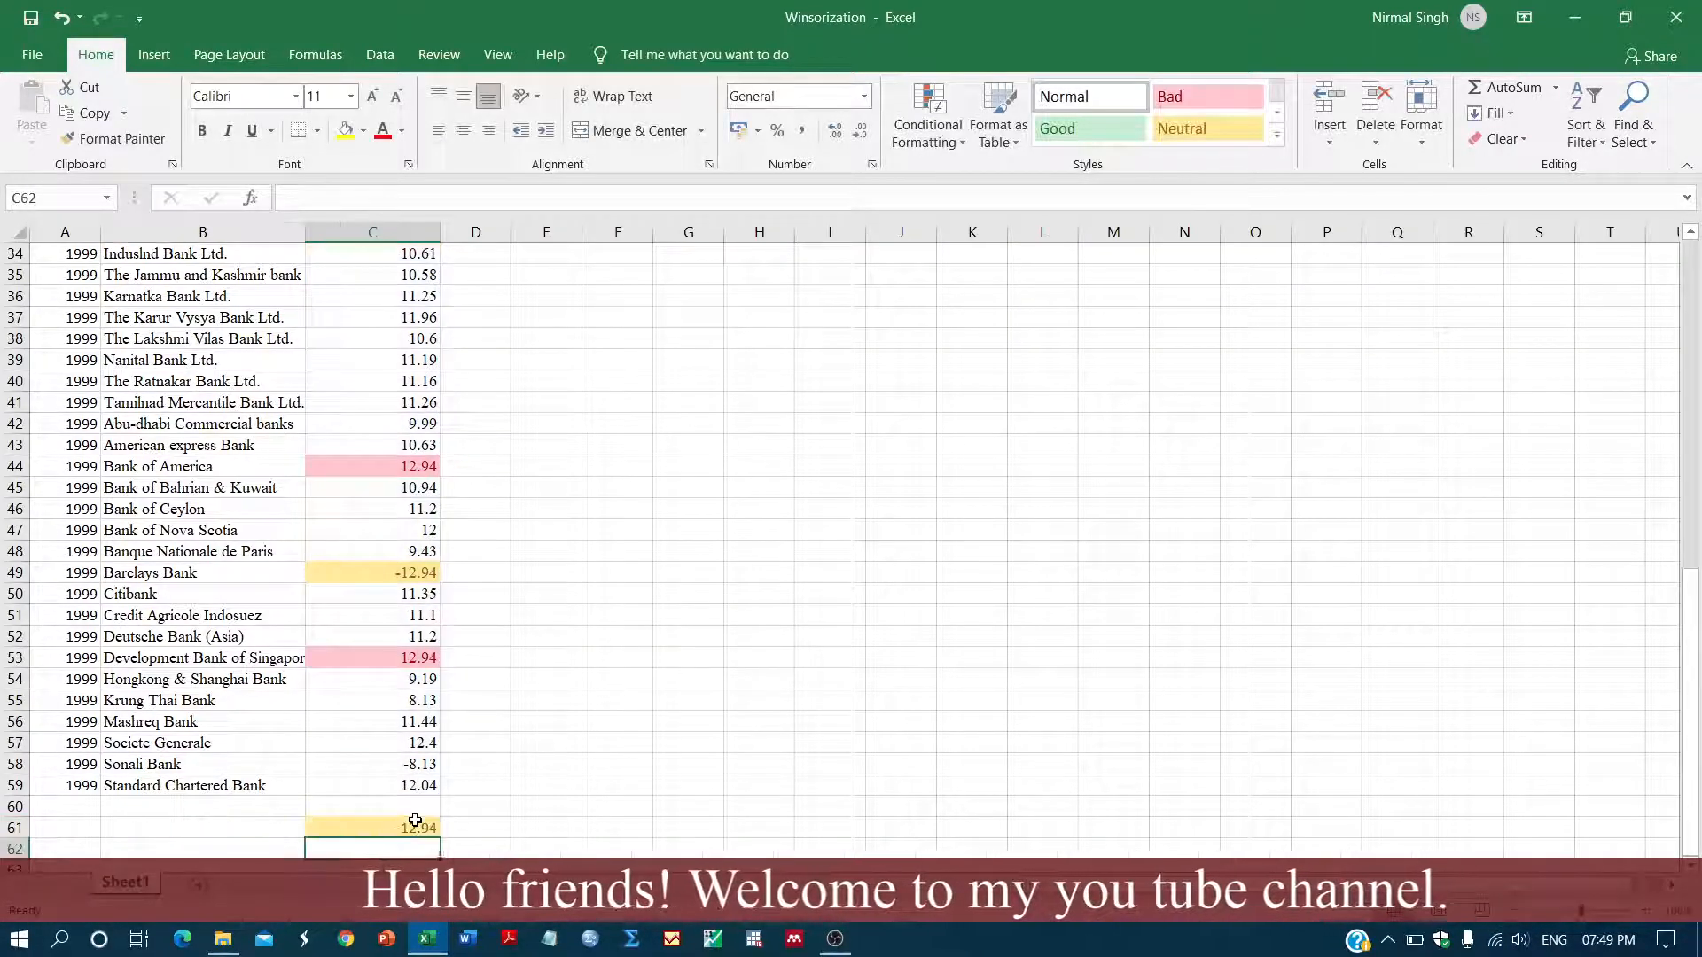
pyautogui.scroll(-3)
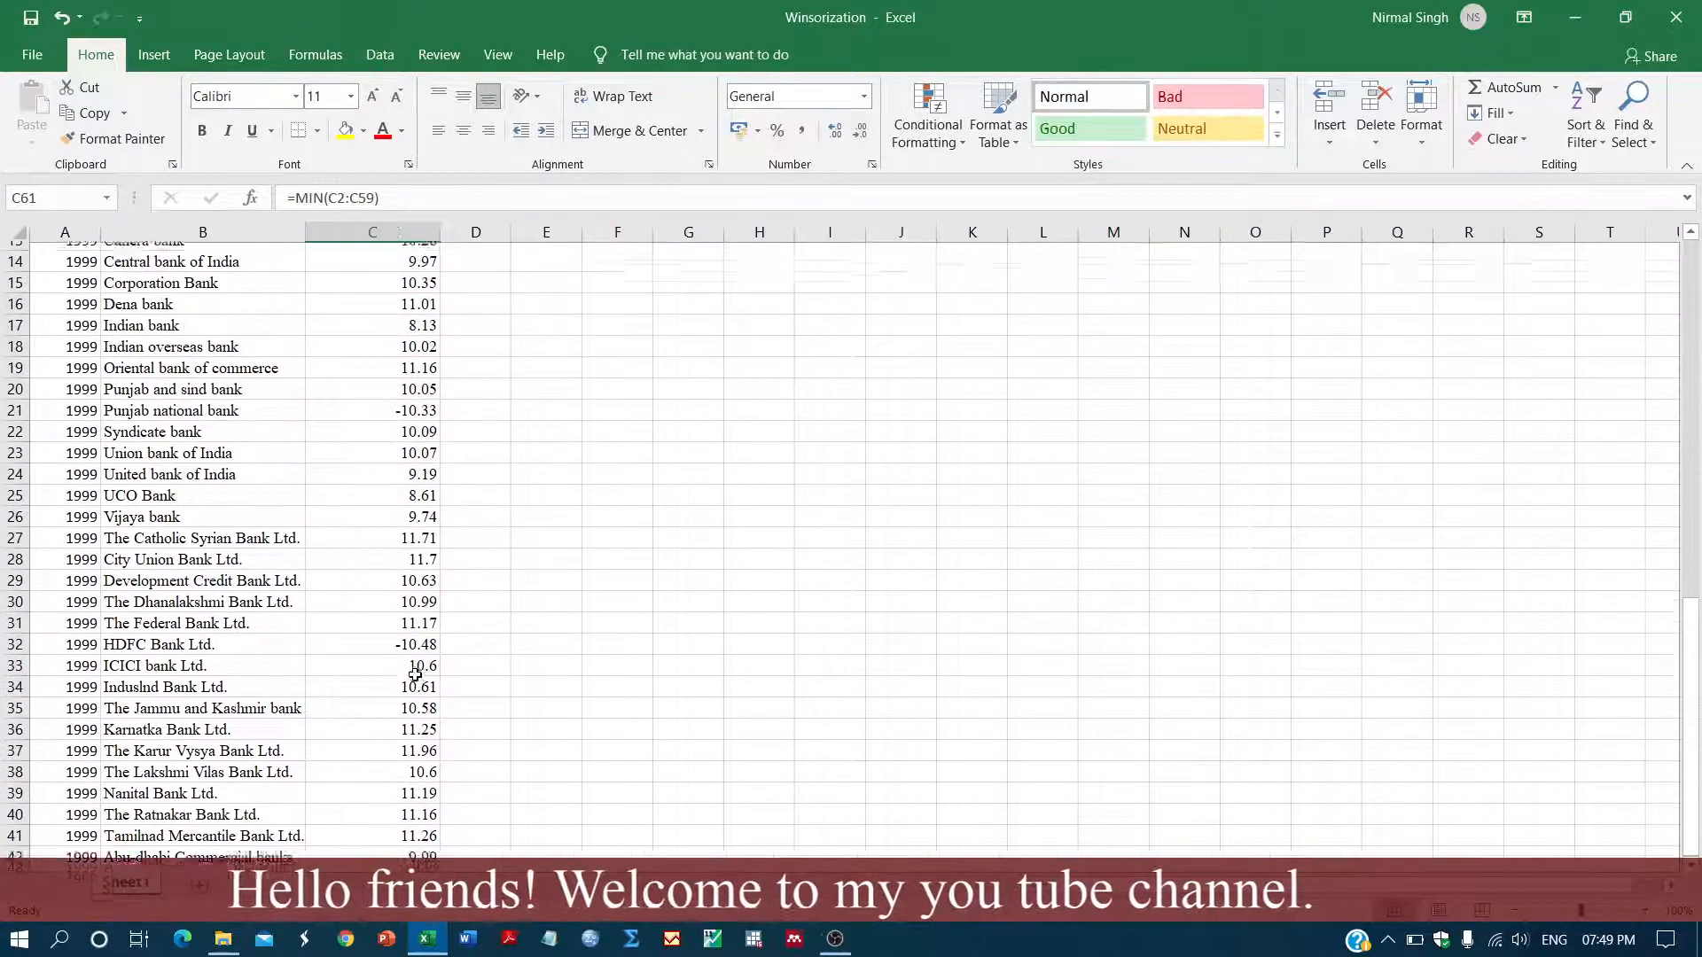
pyautogui.scroll(-3)
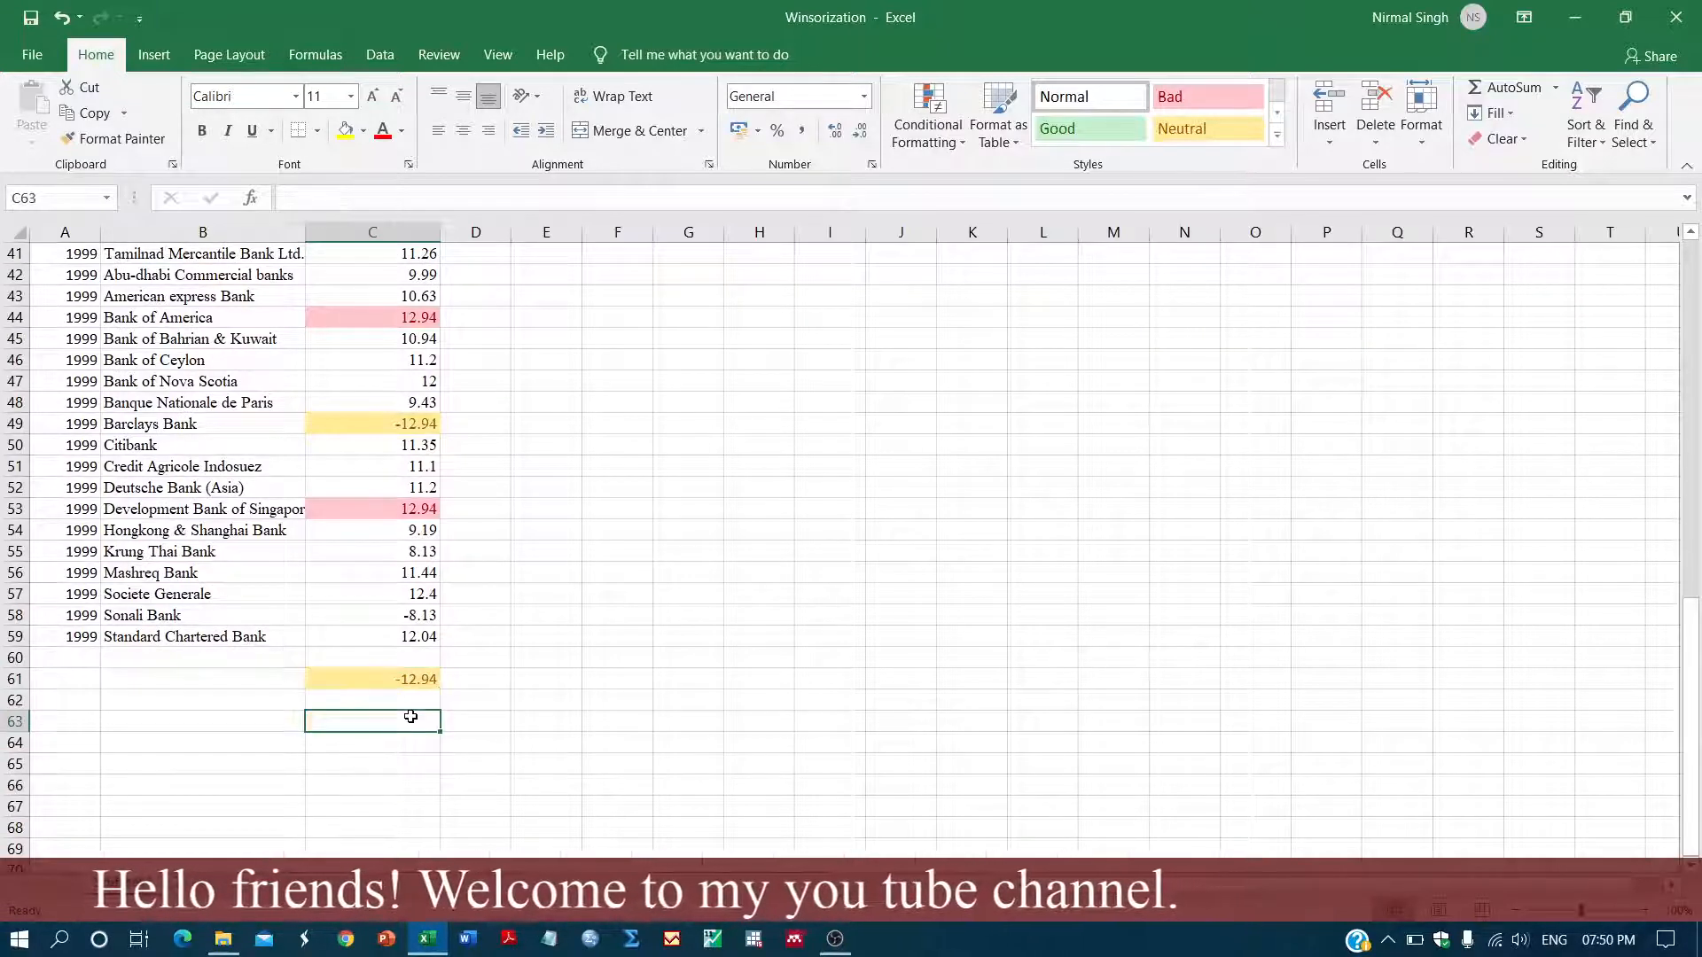
# Enter =12.94+1 in C63 to get the shift constant 13.94, then return to D2
pyautogui.write('=')
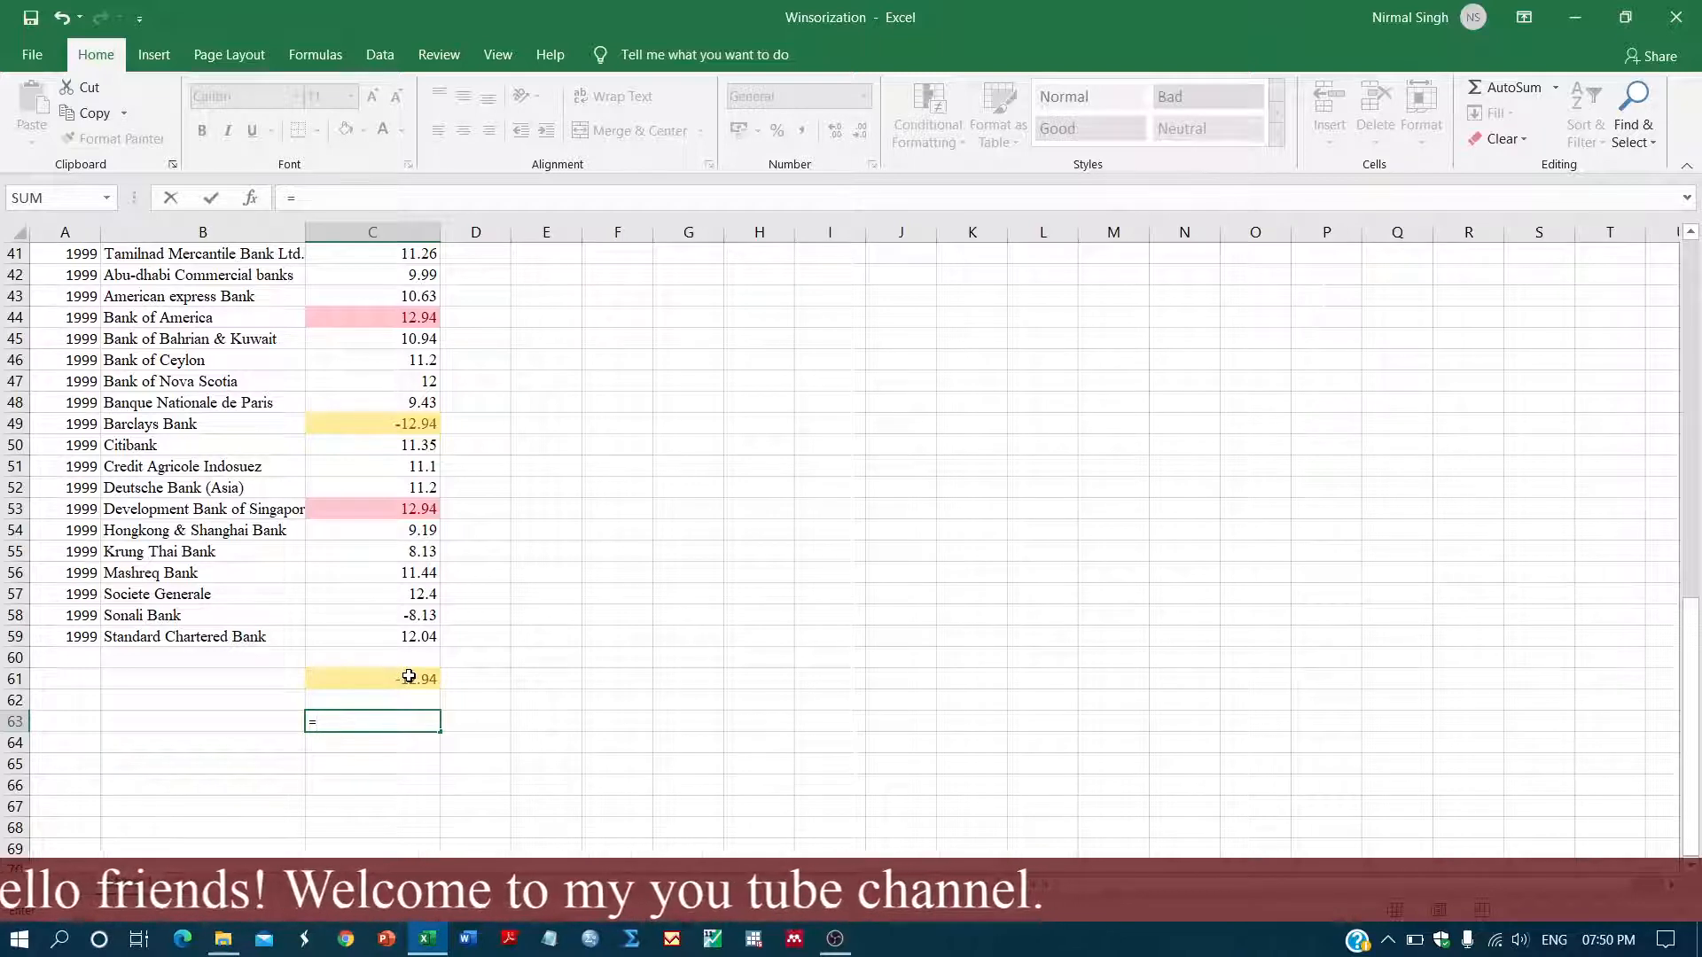
pyautogui.write('12.')
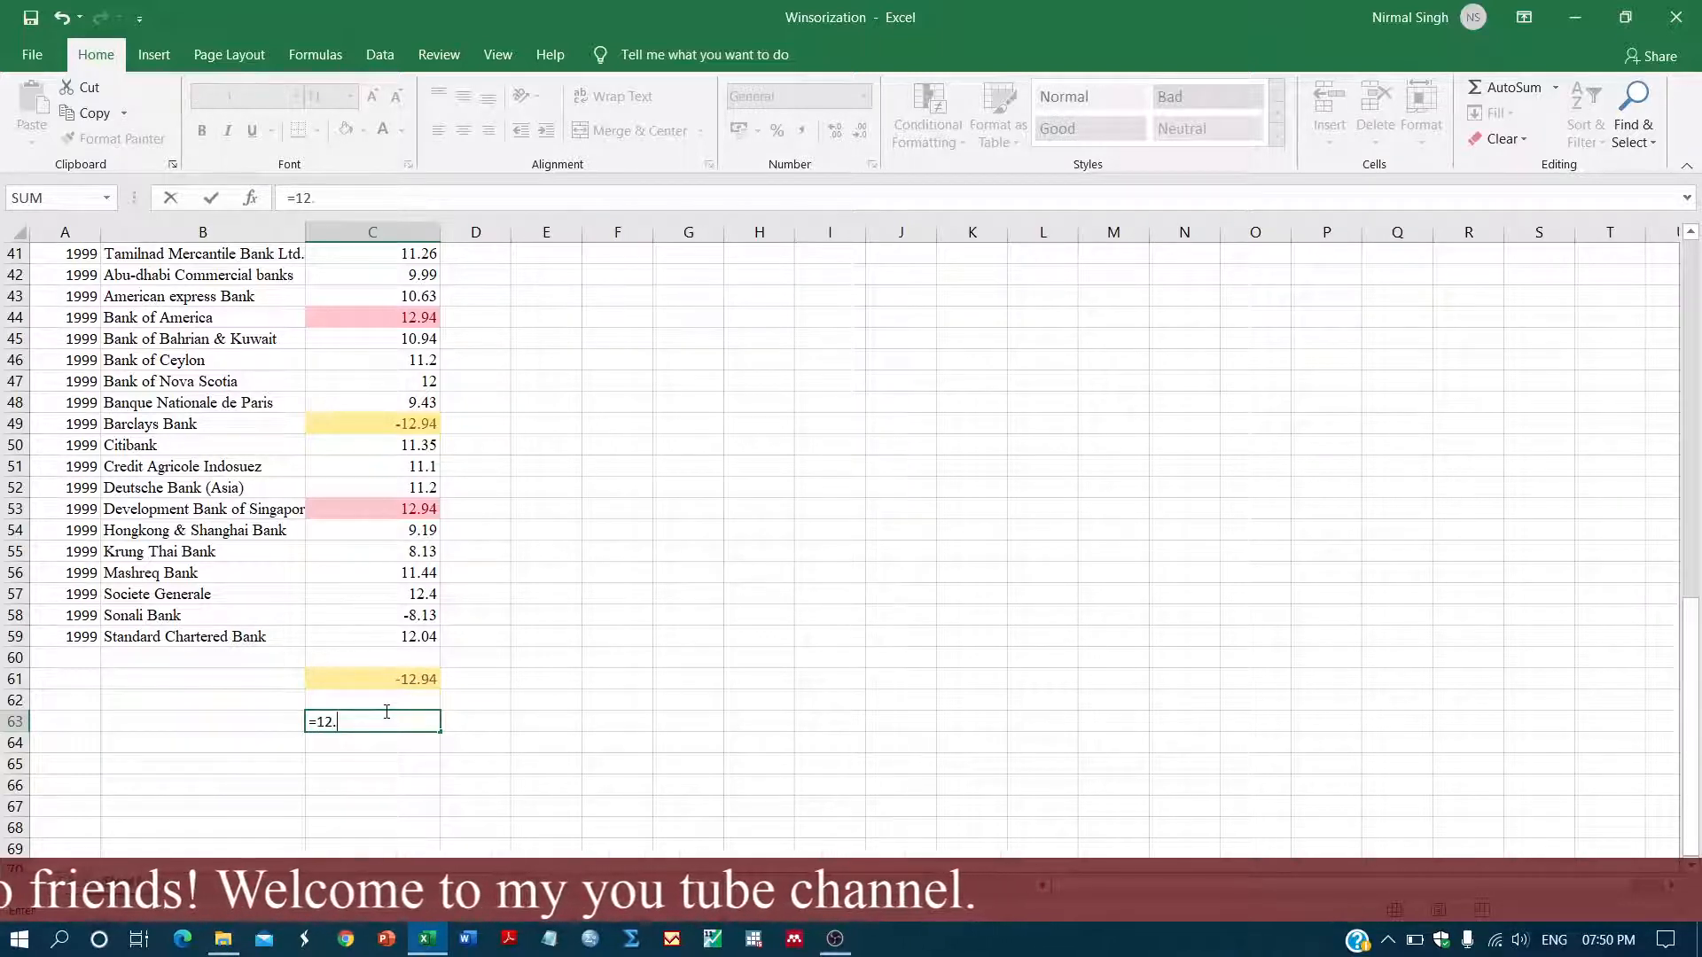
pyautogui.write('94')
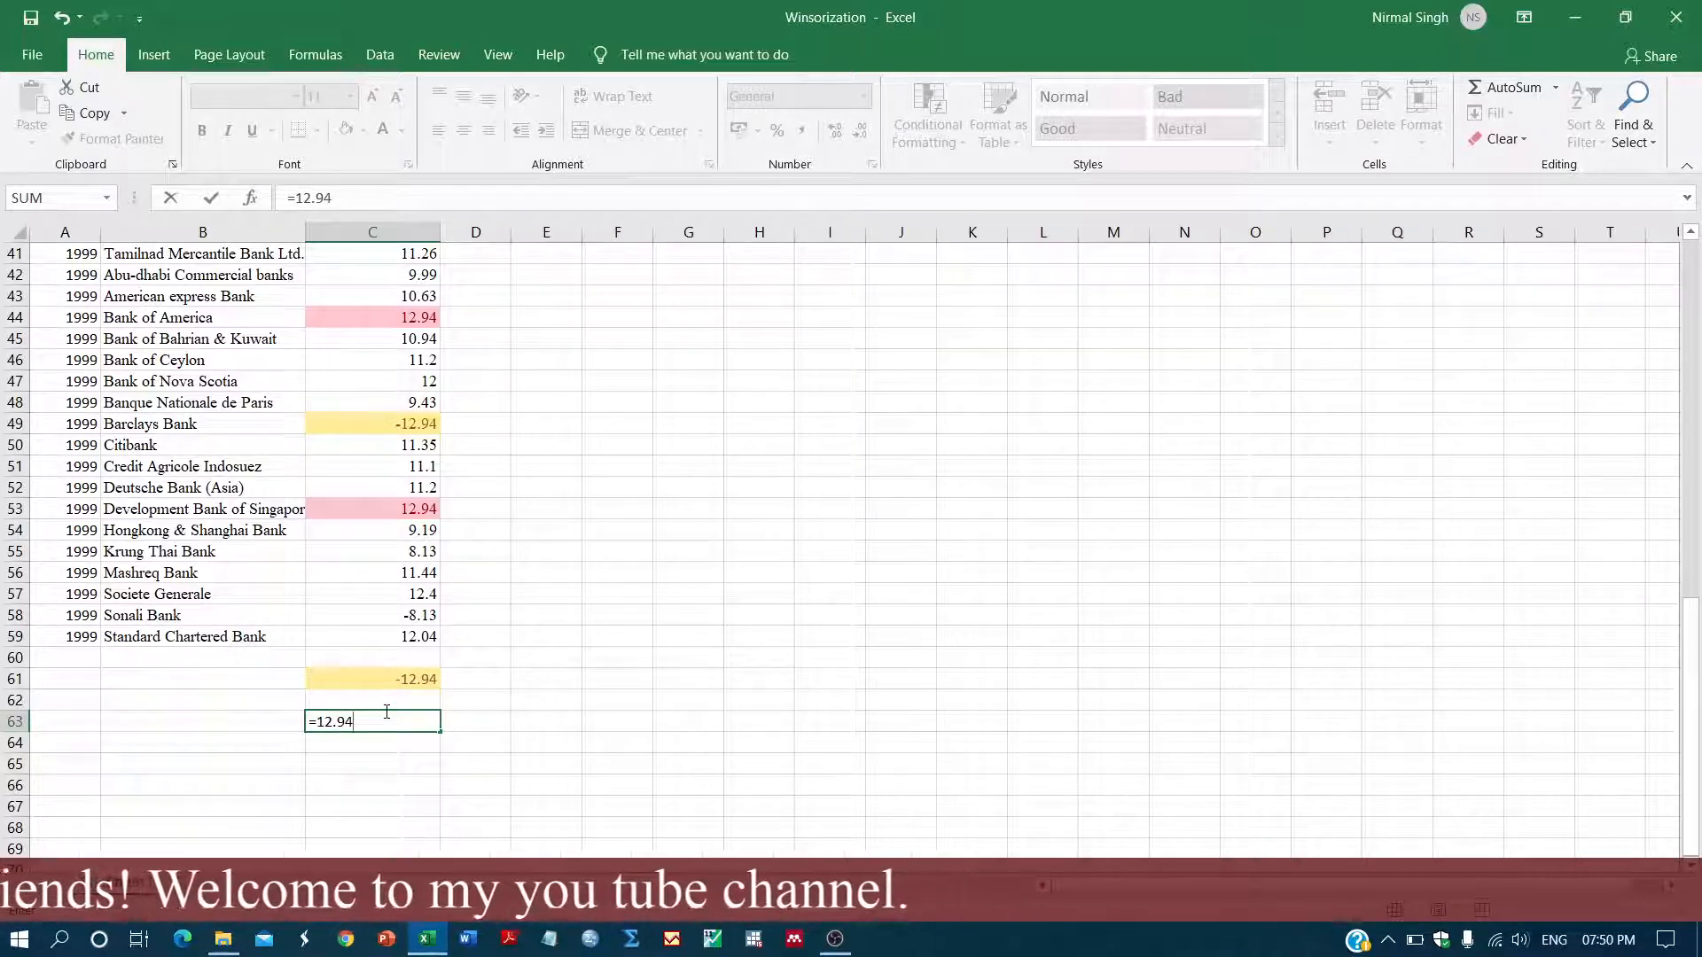
pyautogui.write('+1')
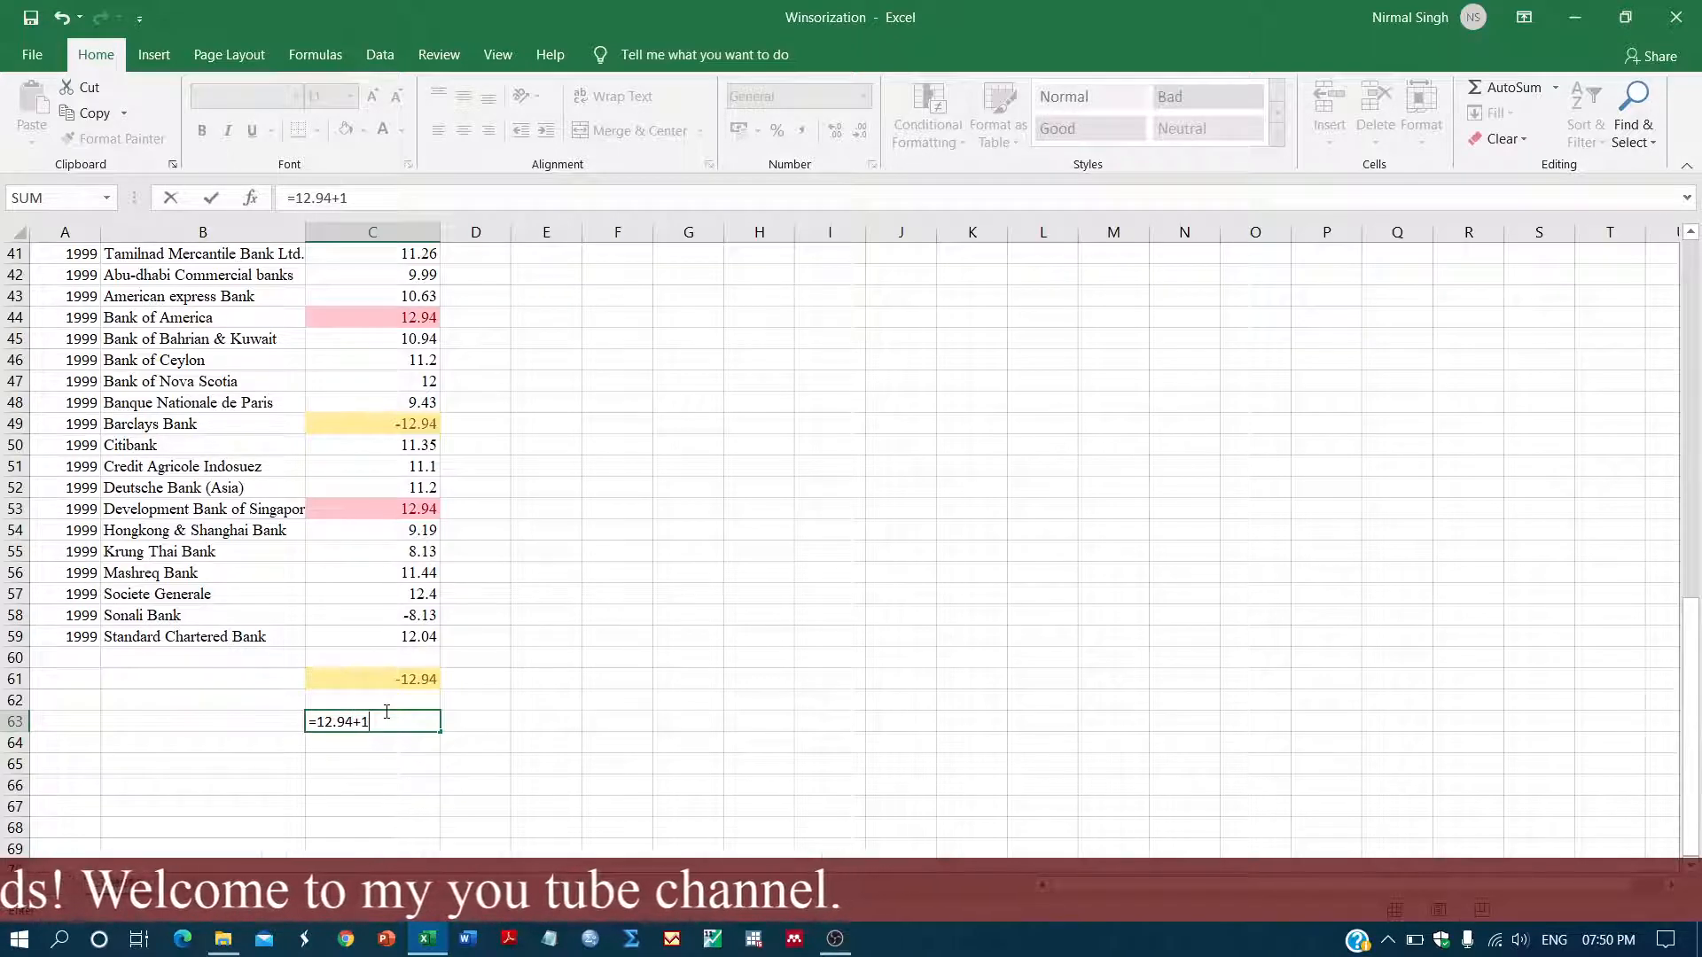
pyautogui.press('Return')
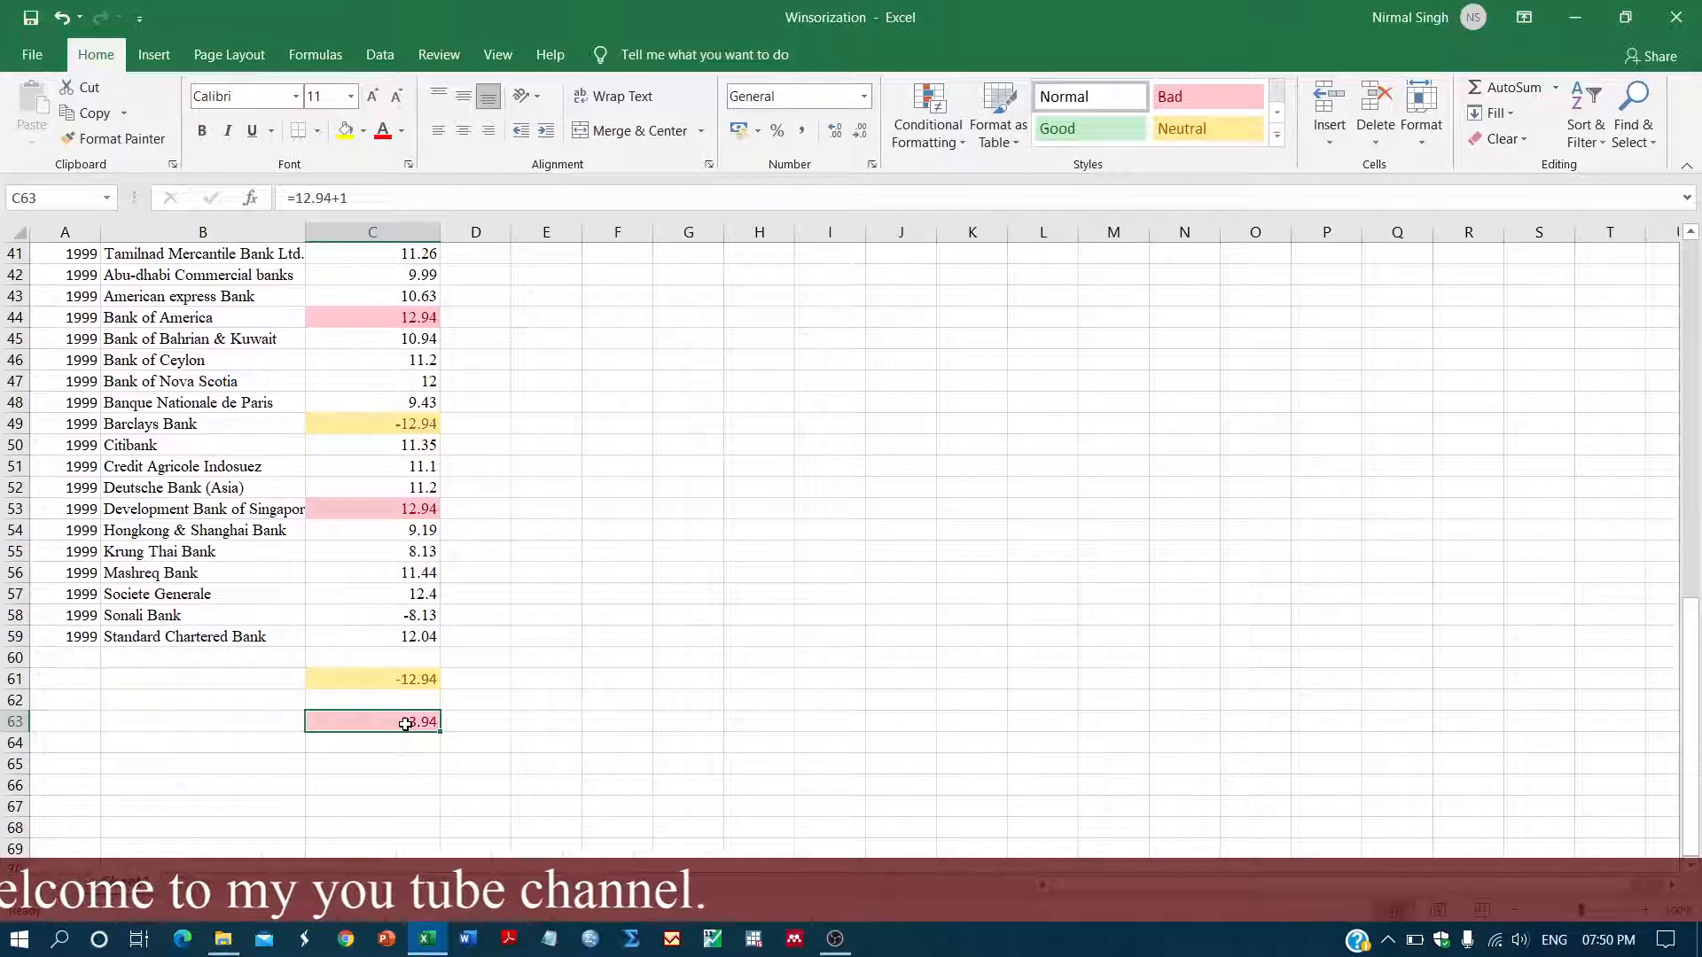
pyautogui.scroll(3)
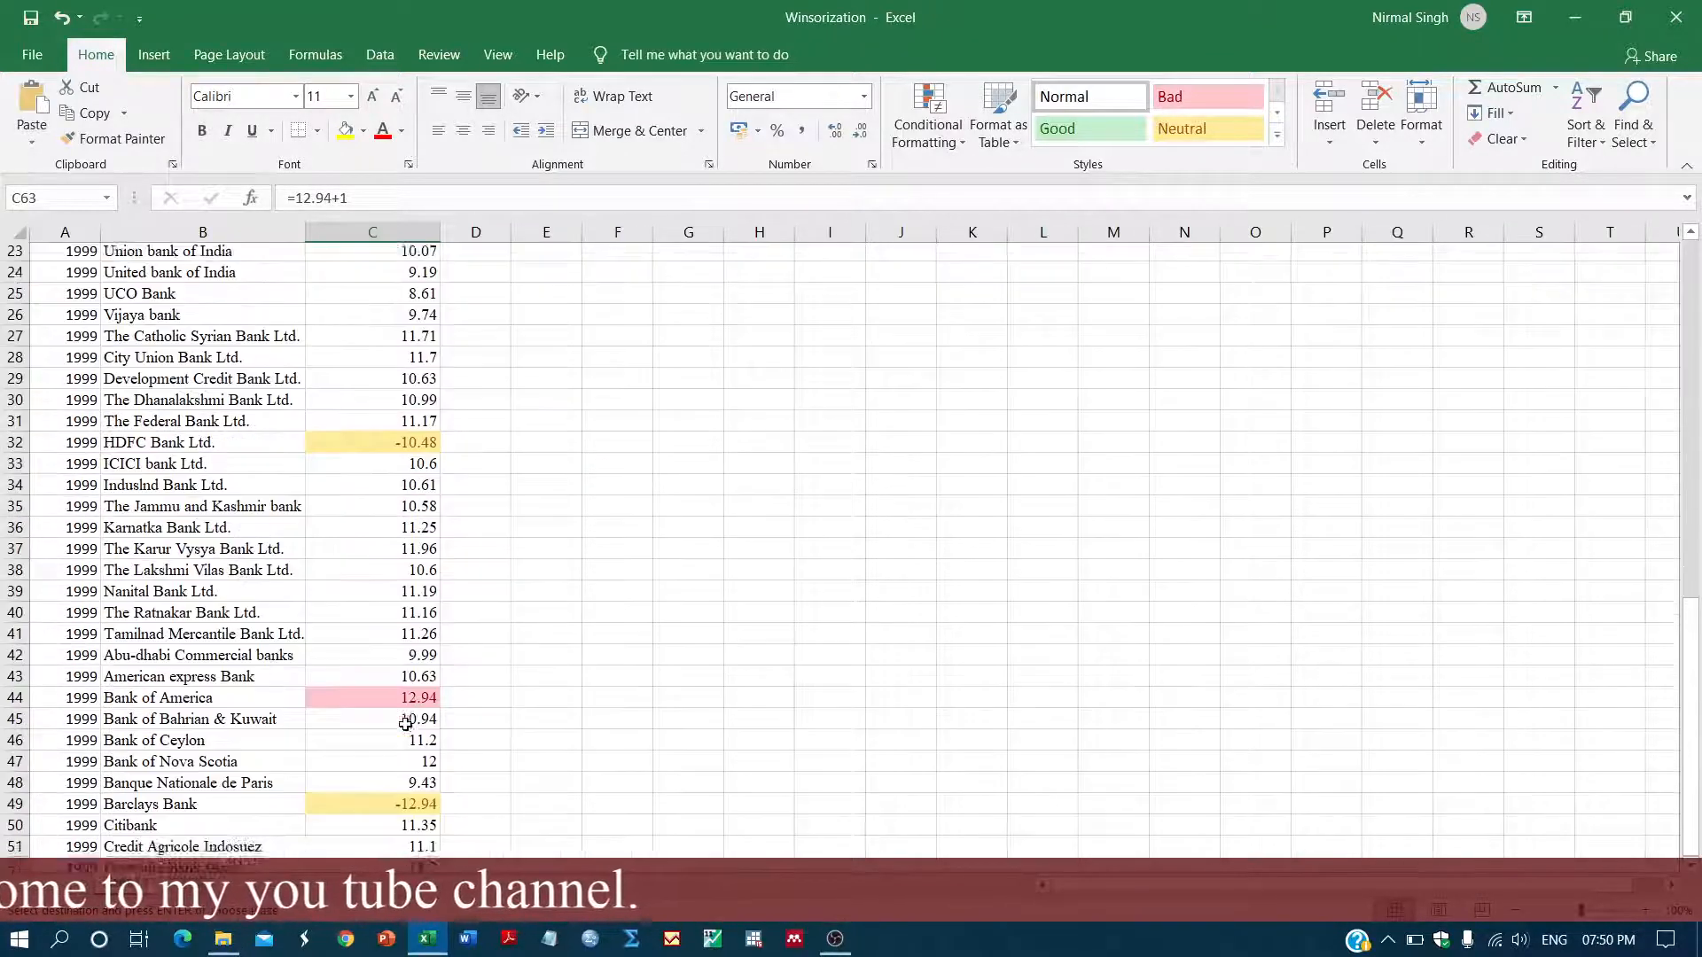
pyautogui.click(475, 273)
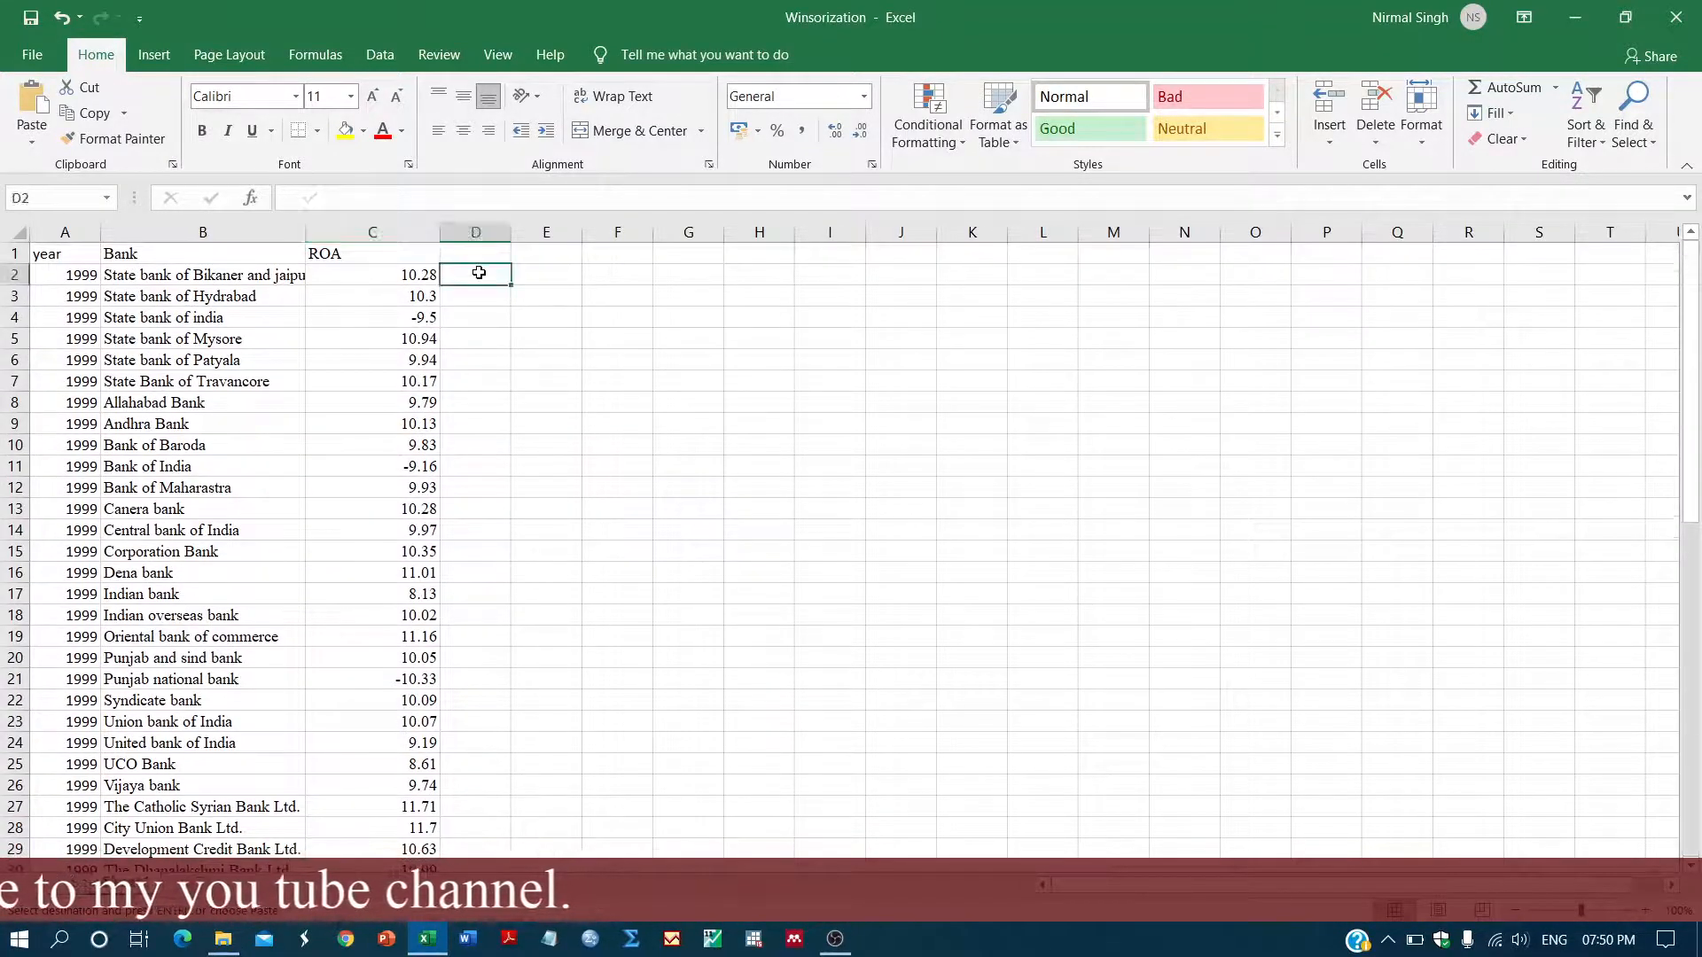
# Put =12.94+1 in D2 so column D holds the constant 13.94 beside each ROA
pyautogui.write('=12.94+1')
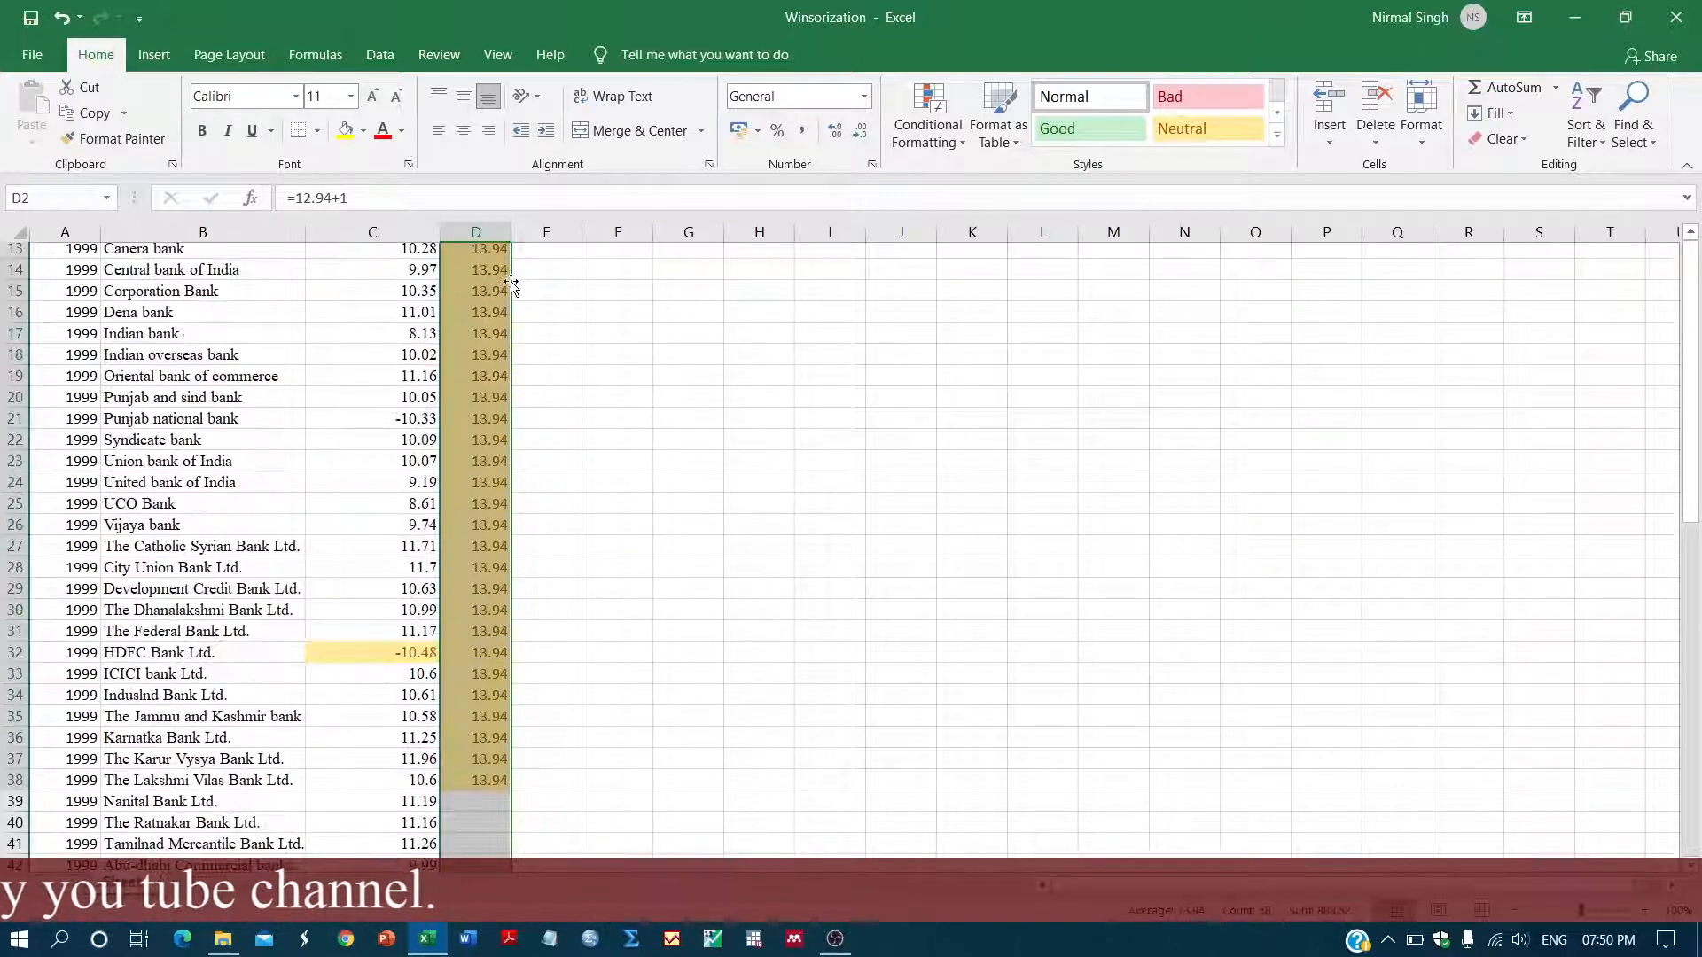
pyautogui.scroll(3)
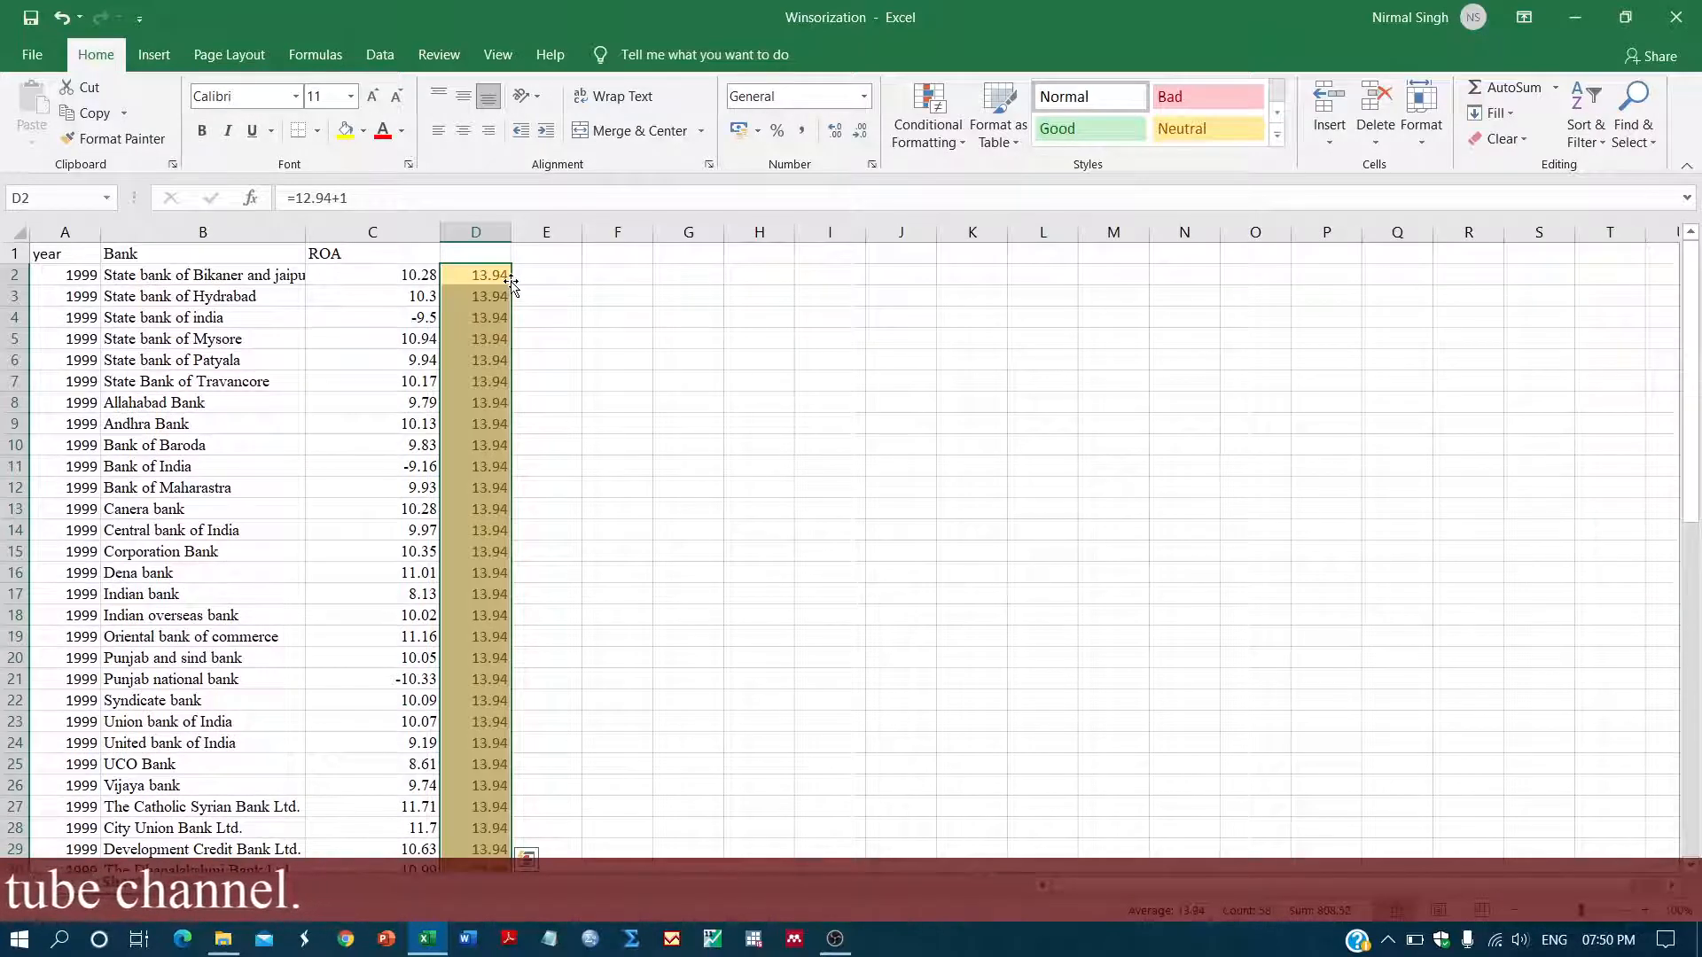
pyautogui.click(476, 273)
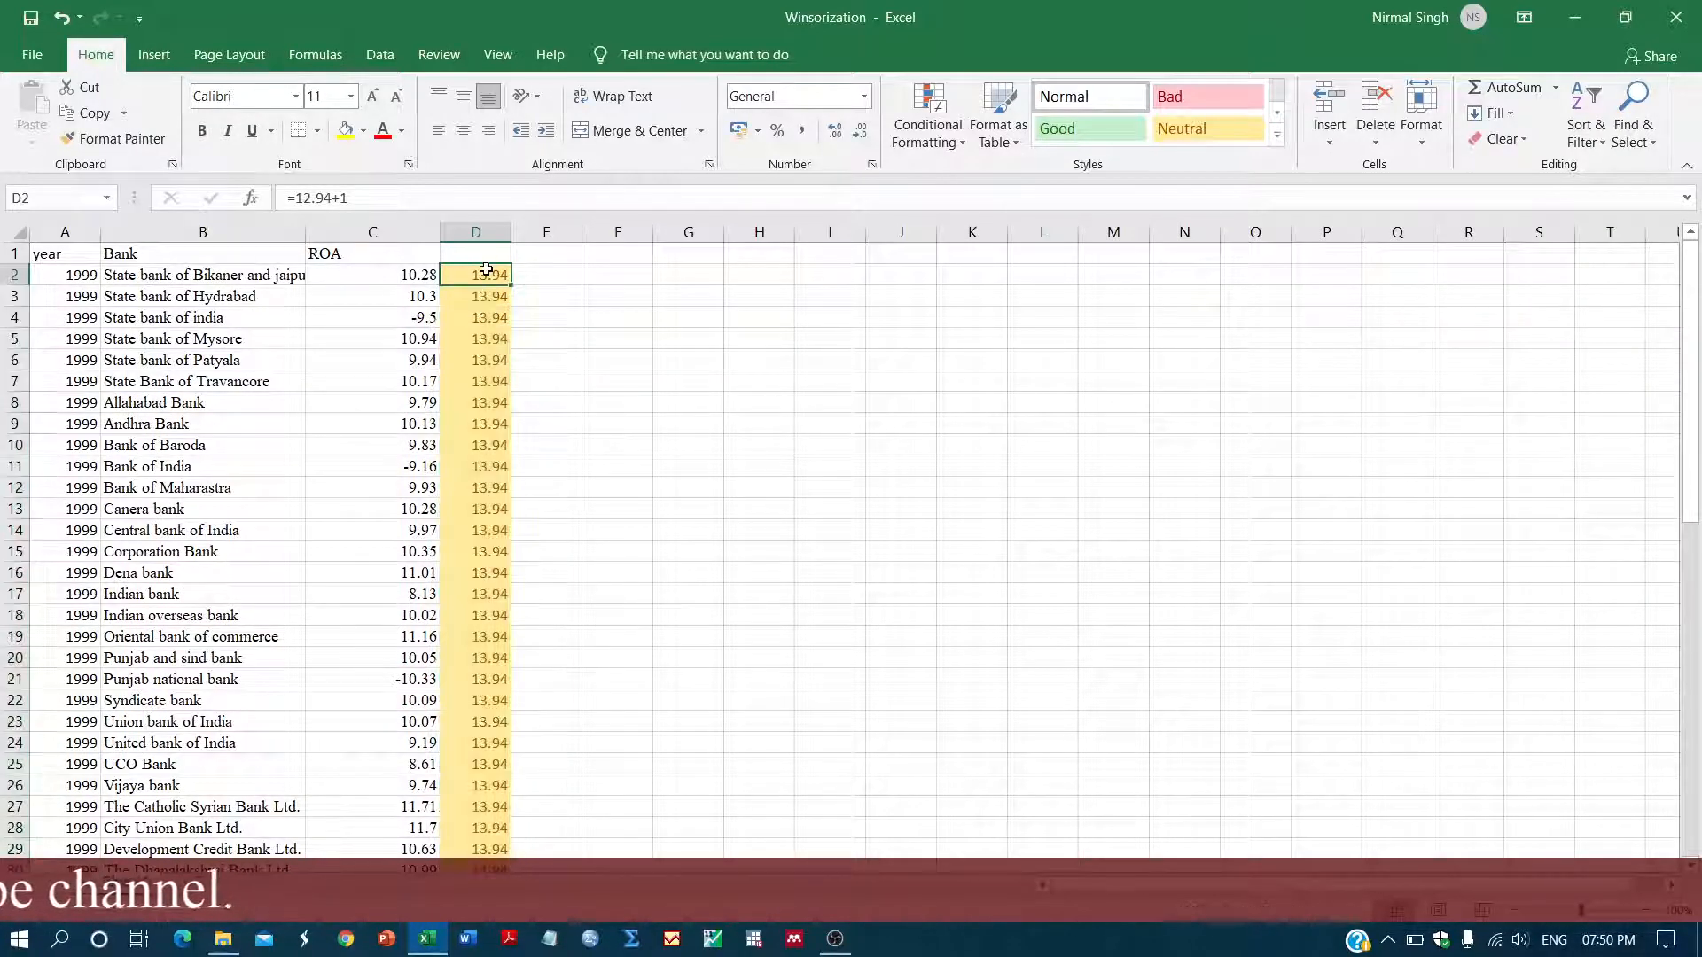
pyautogui.click(373, 275)
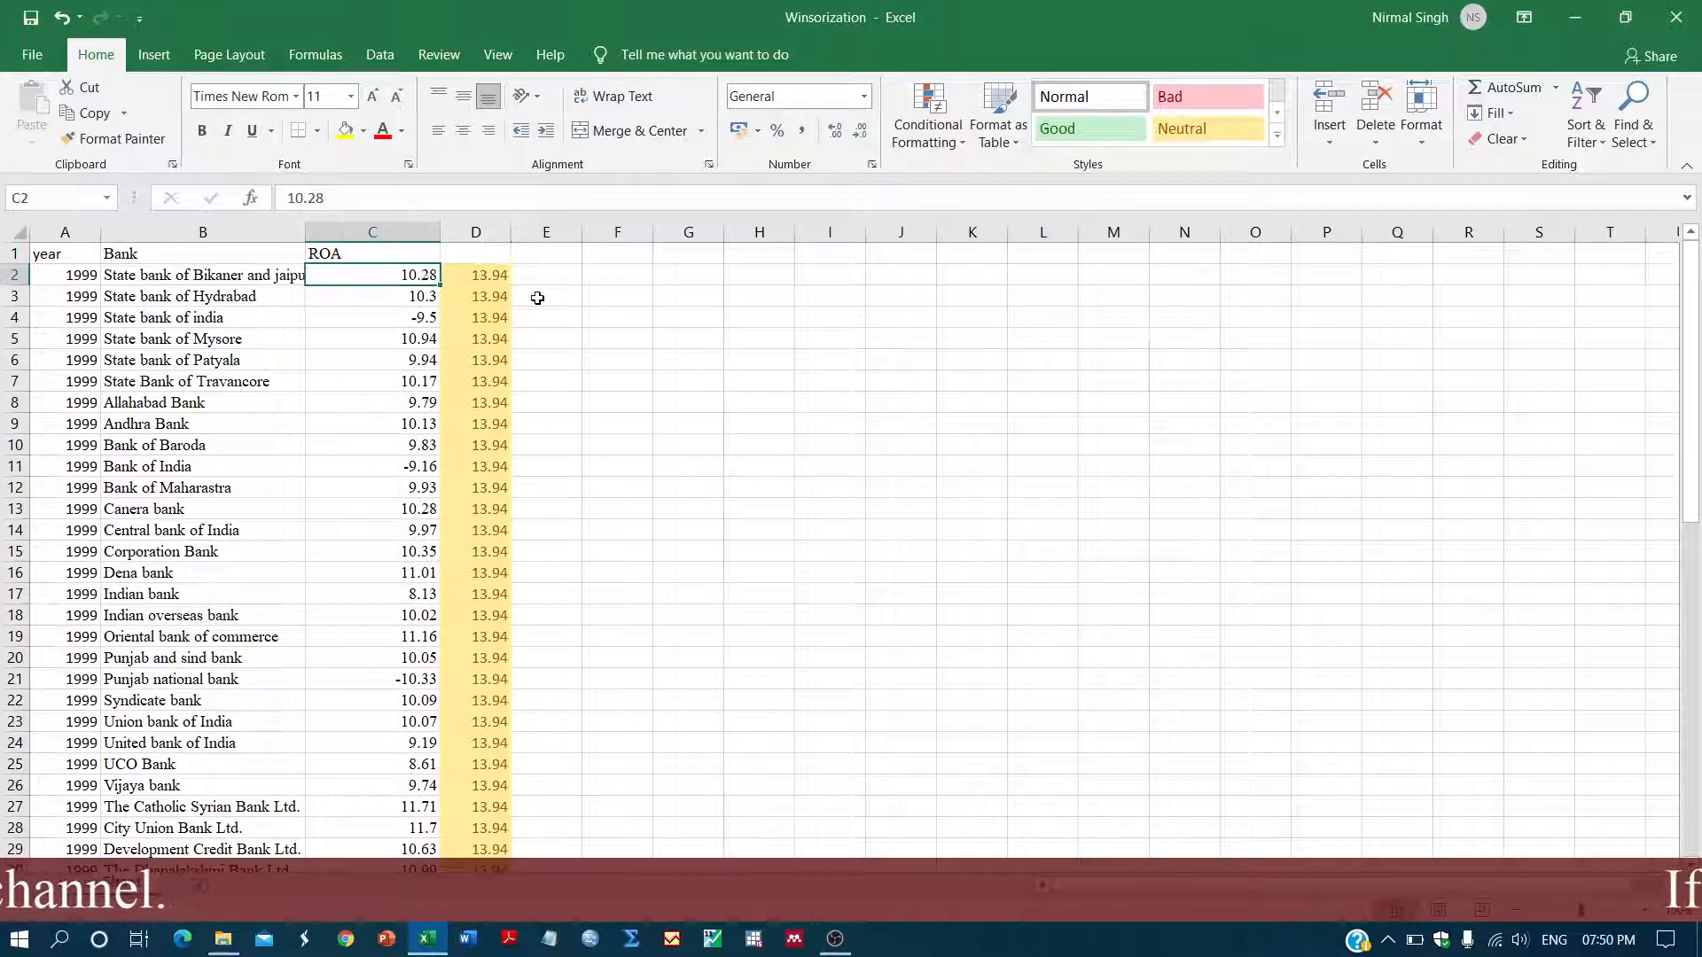
pyautogui.click(544, 275)
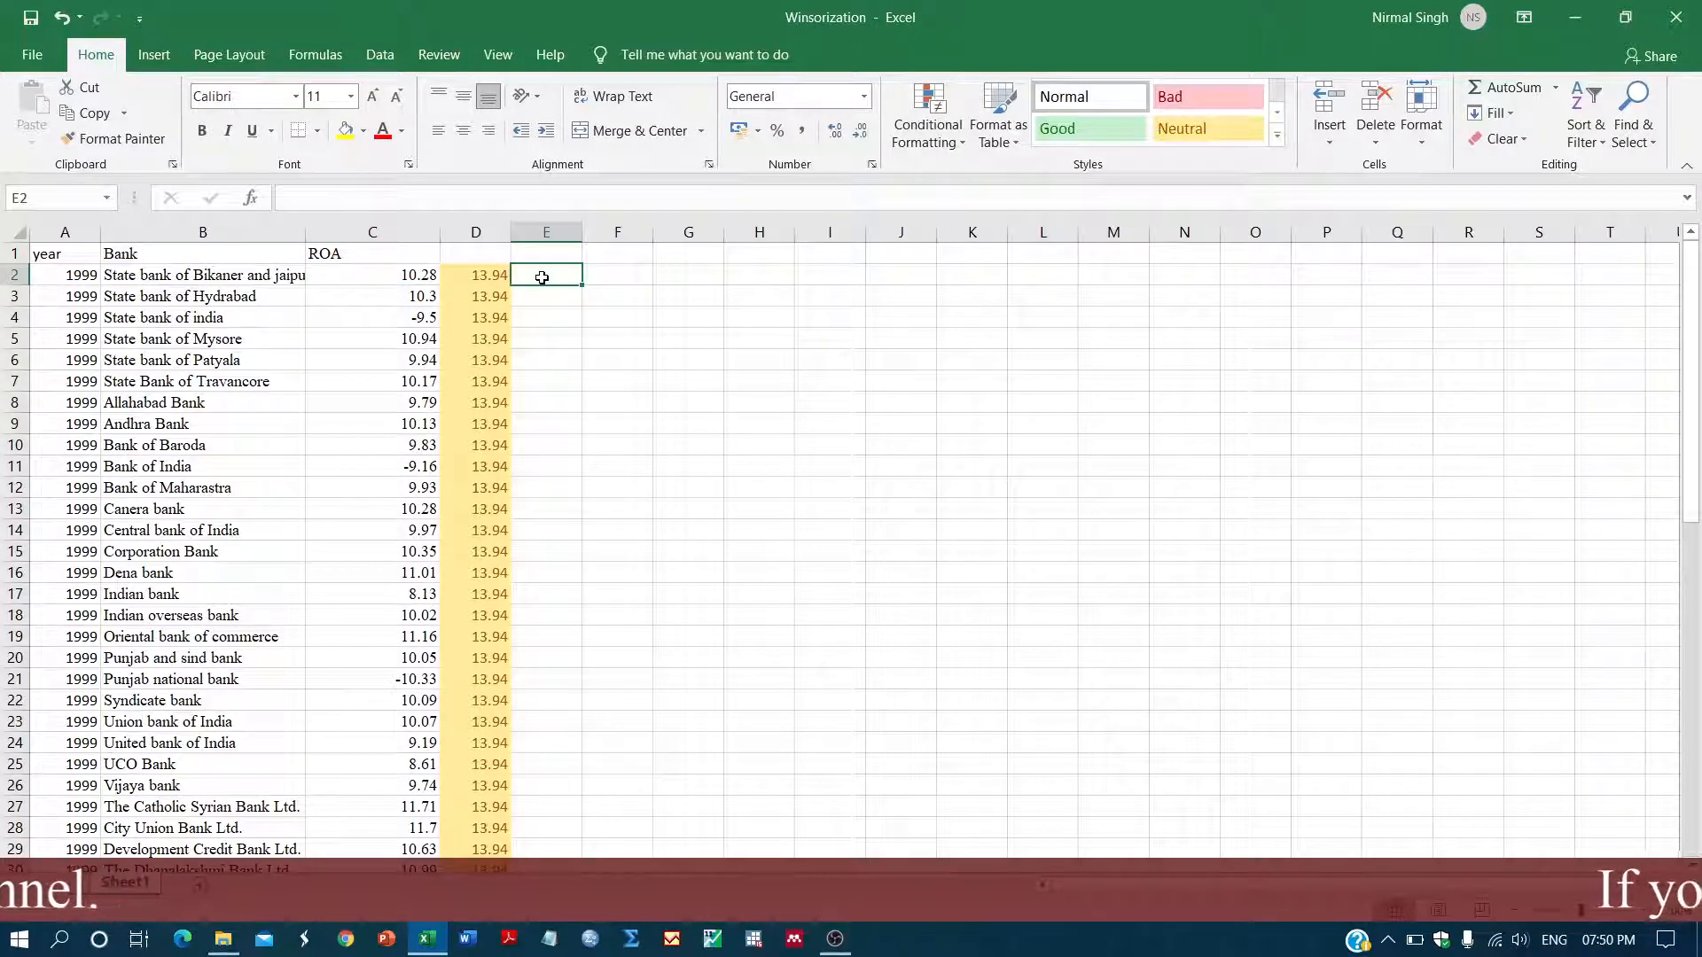
# Enter =C2+D2 in E2, fill it down and scroll to verify every shifted ROA is positive
pyautogui.write('=C2')
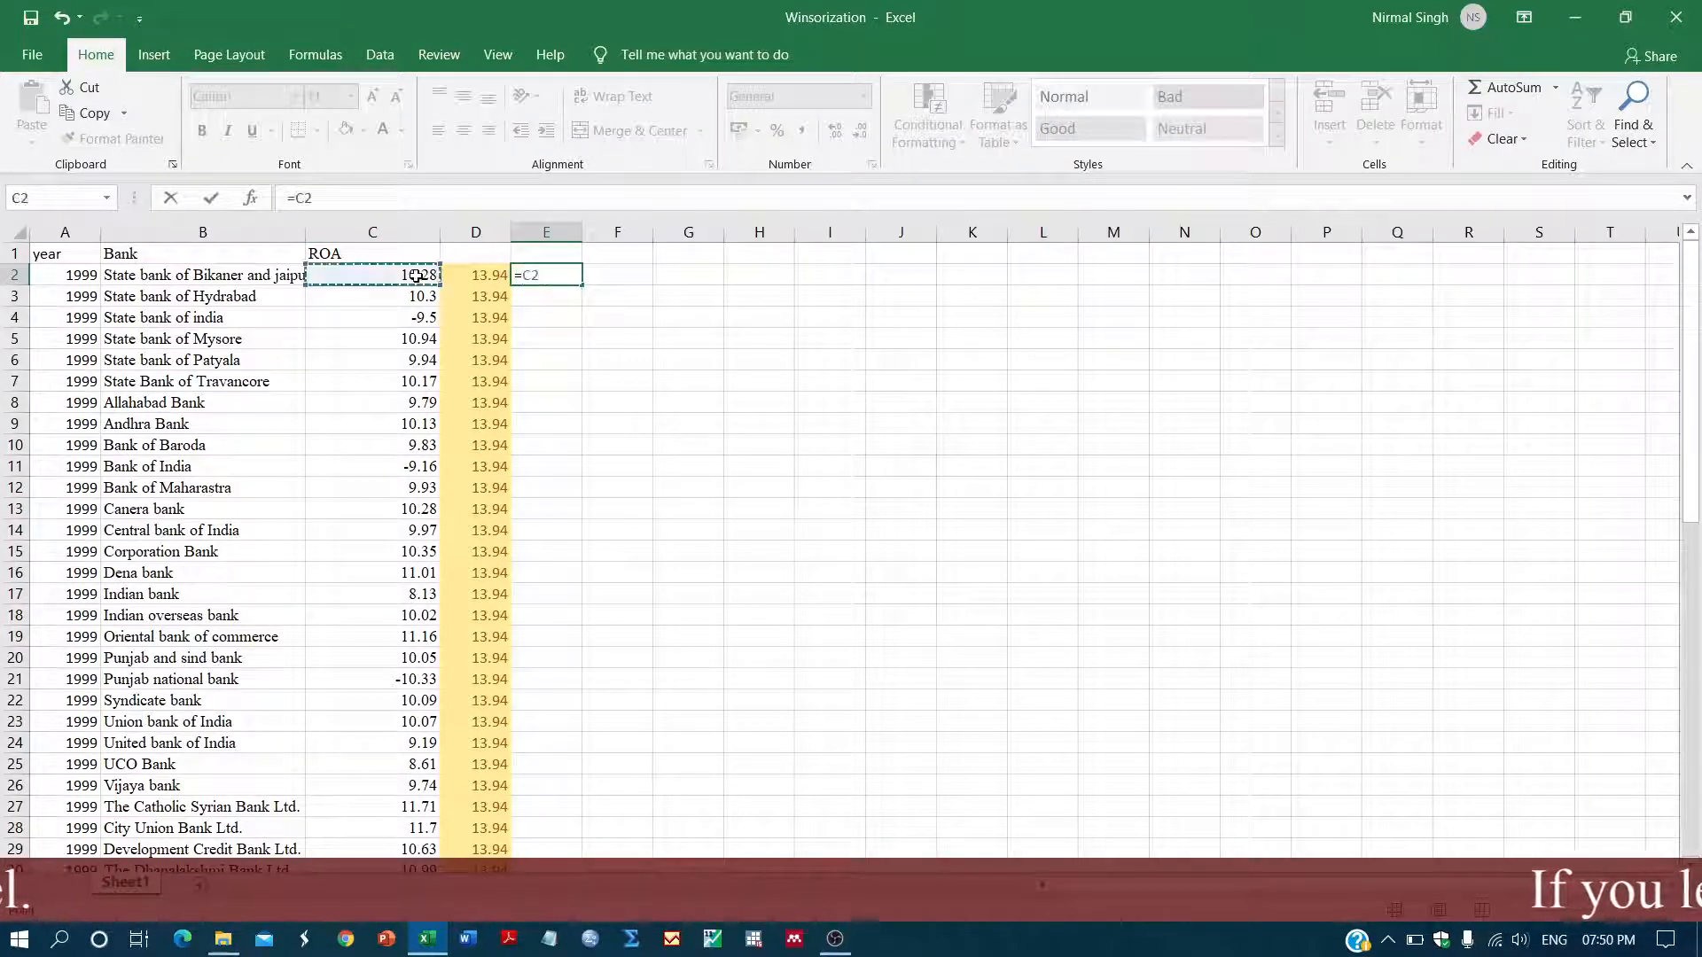
pyautogui.write('+D2')
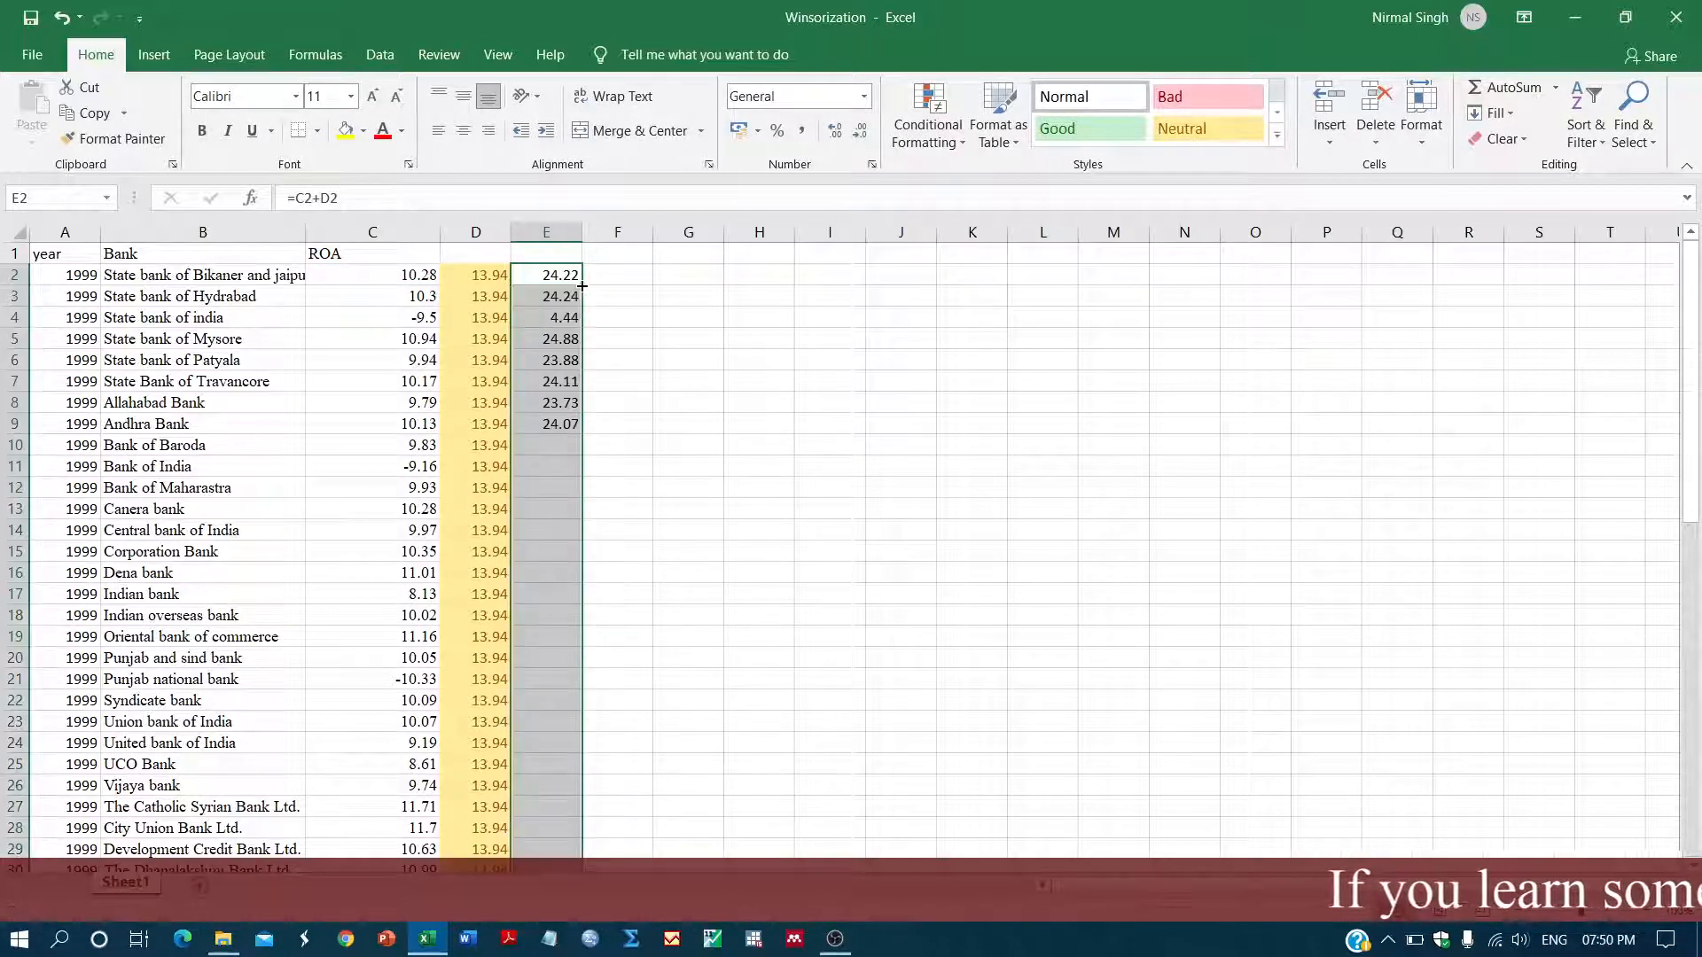
pyautogui.scroll(-3)
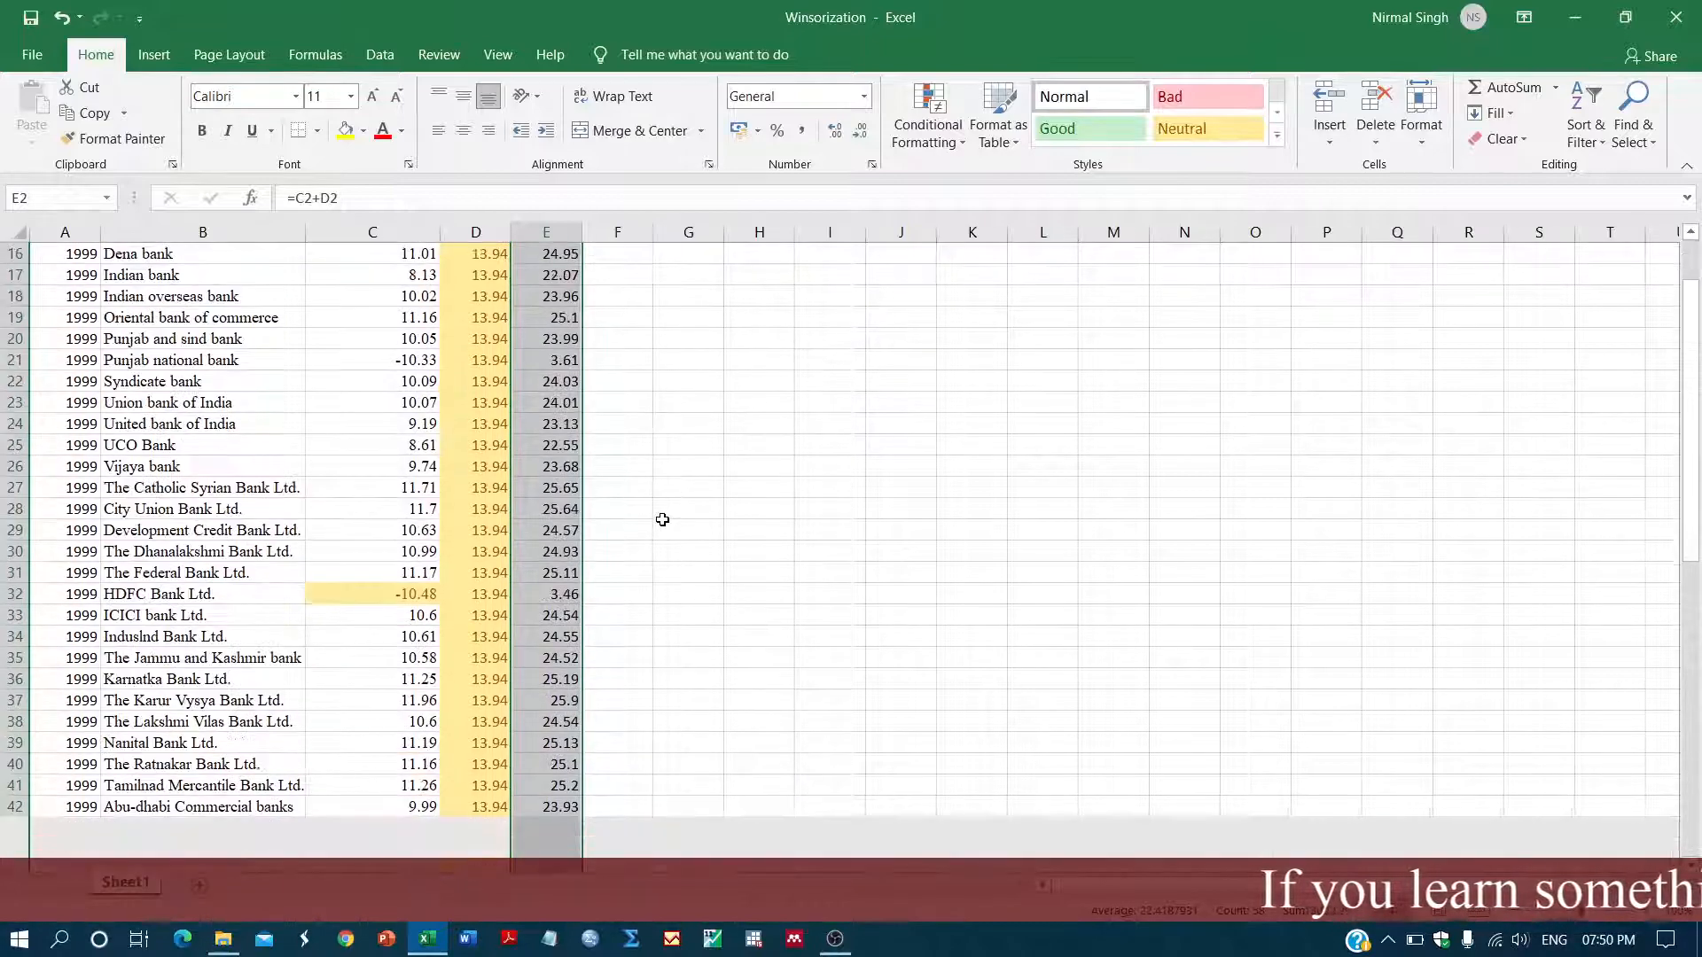
pyautogui.scroll(-3)
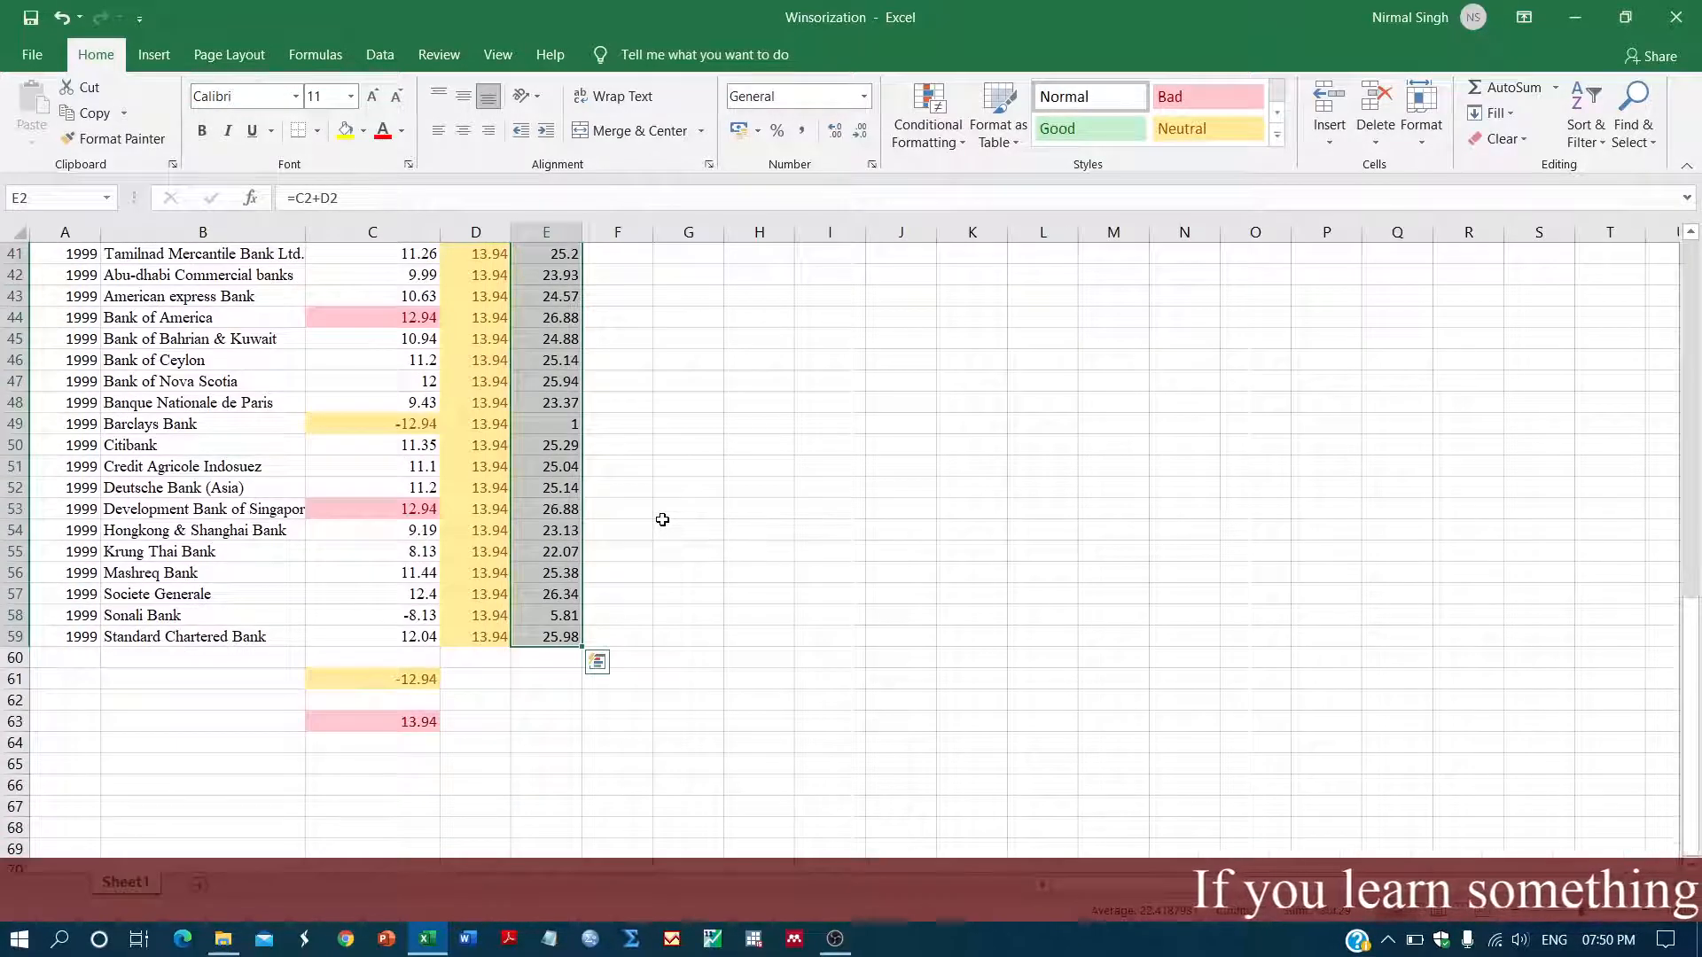
pyautogui.scroll(3)
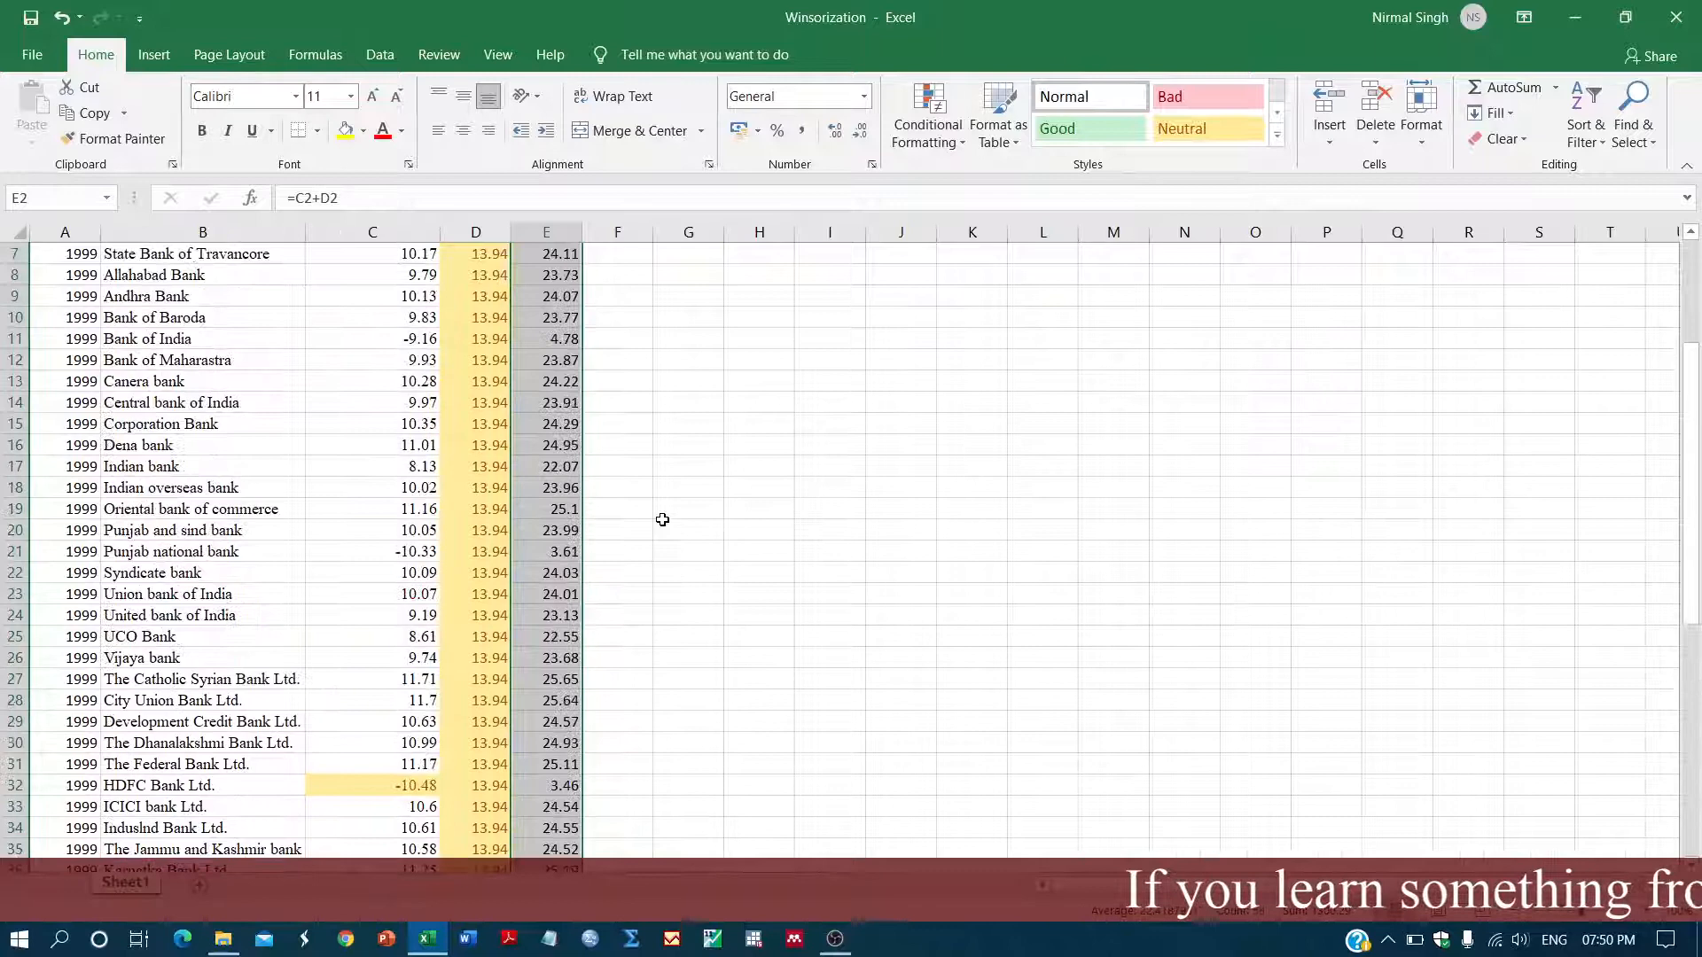
pyautogui.scroll(3)
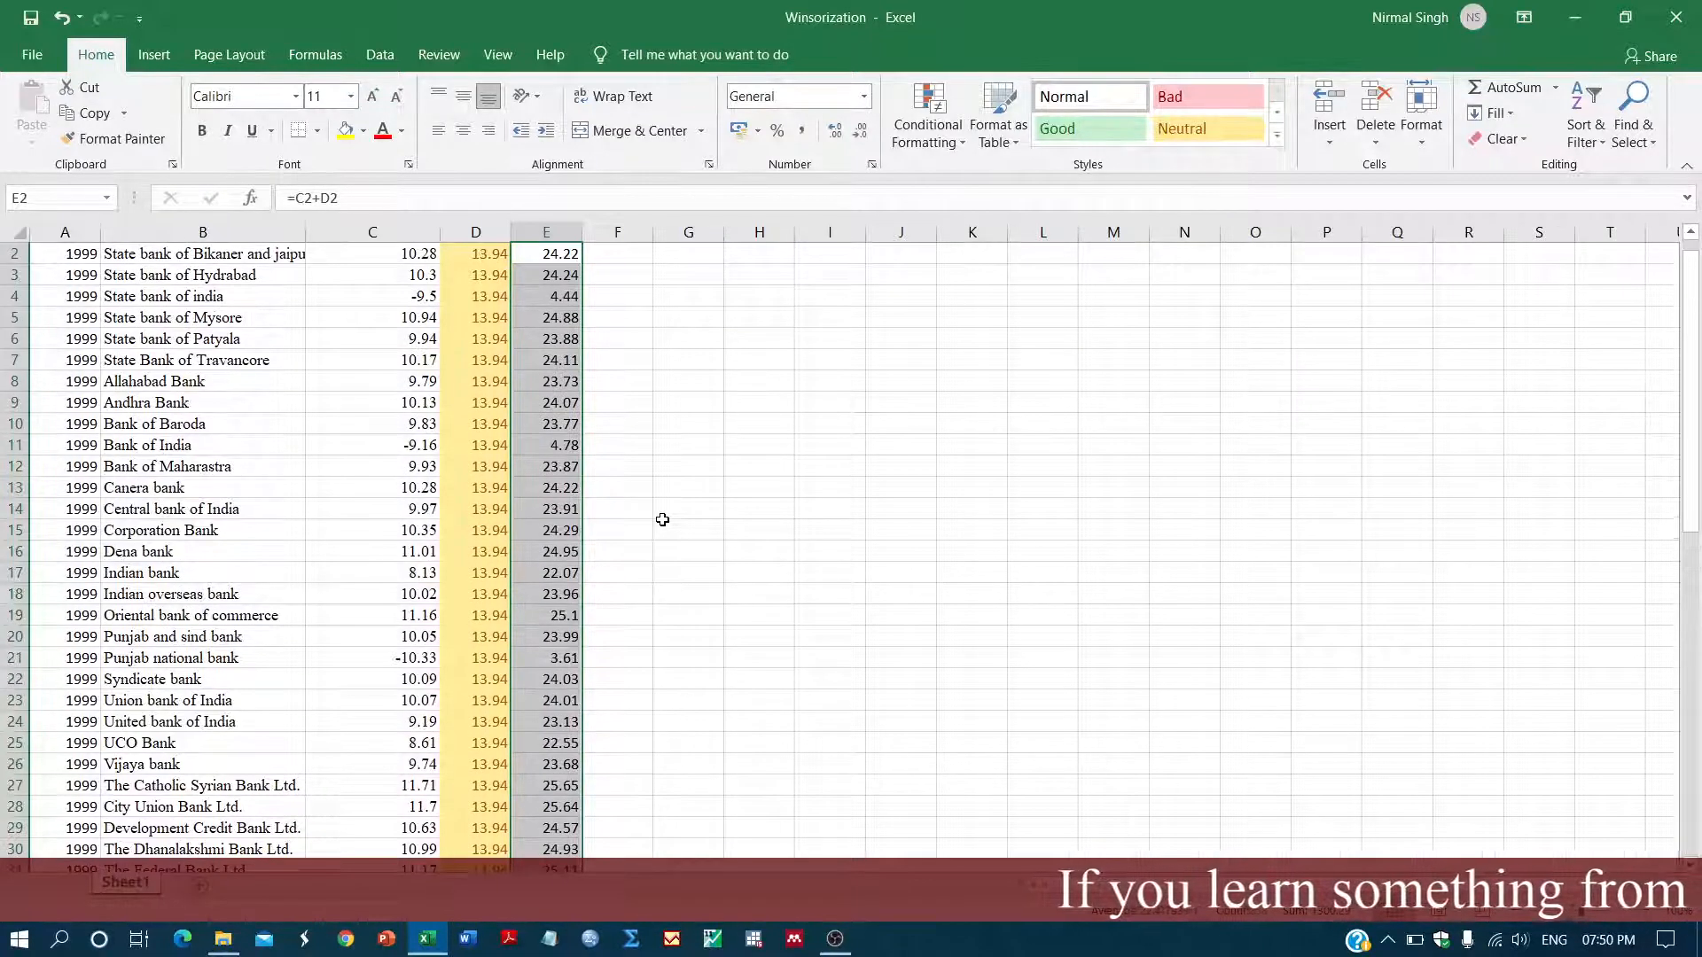
pyautogui.scroll(-3)
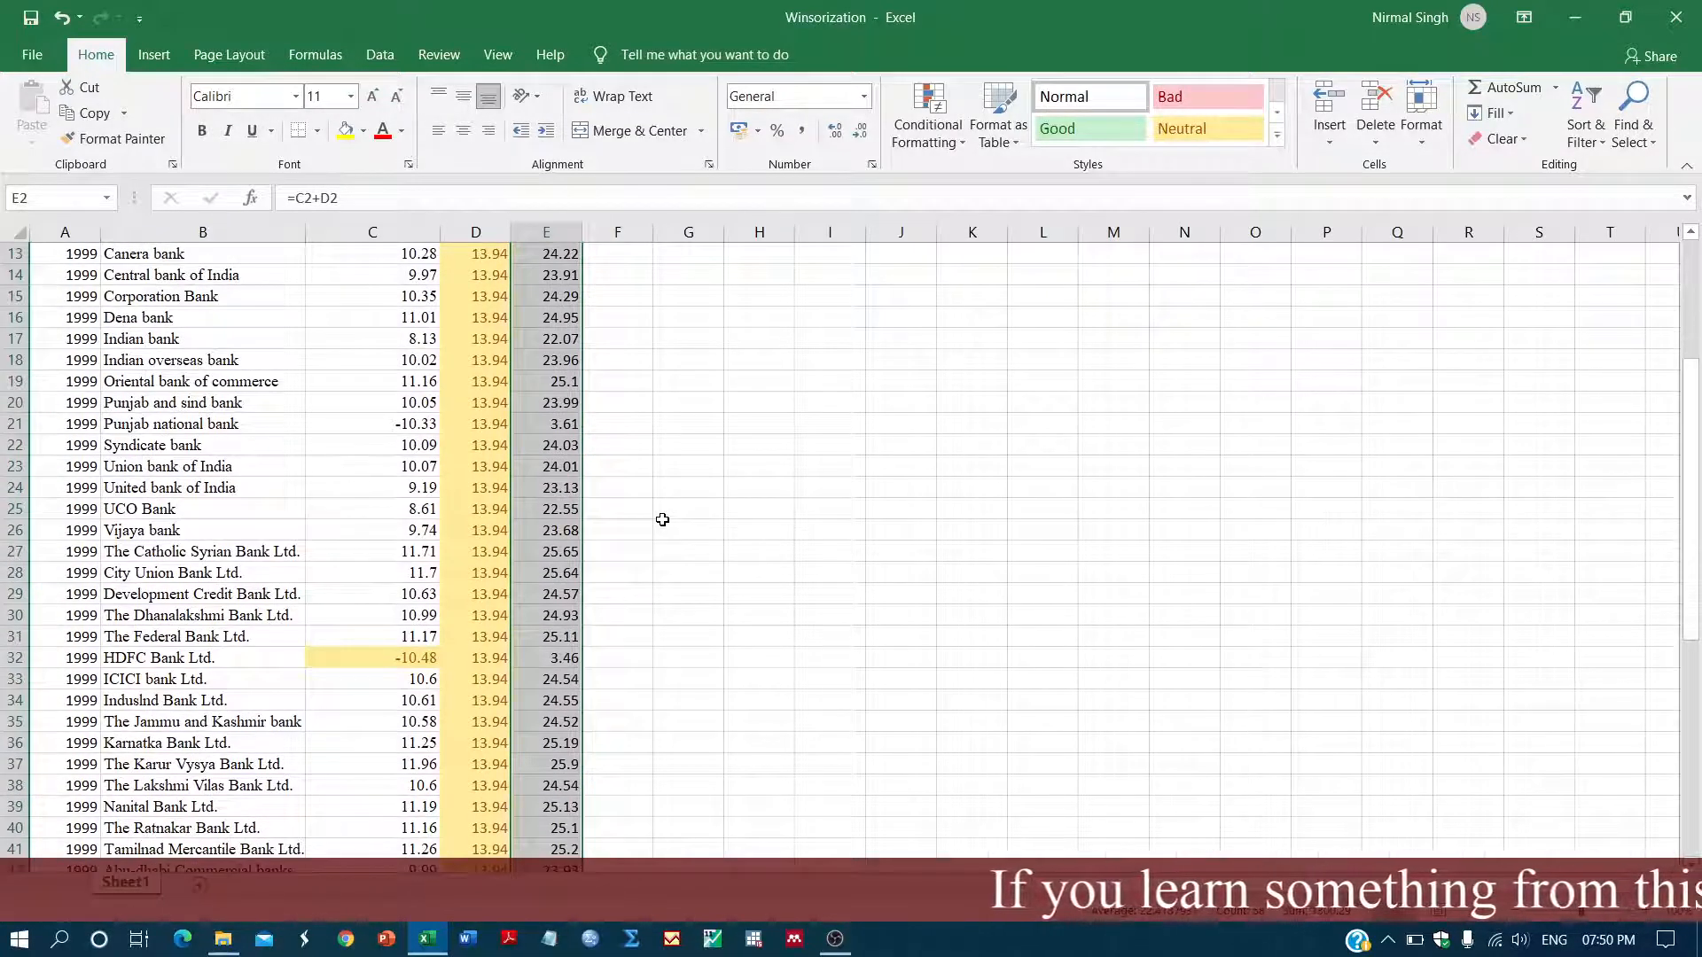
pyautogui.scroll(3)
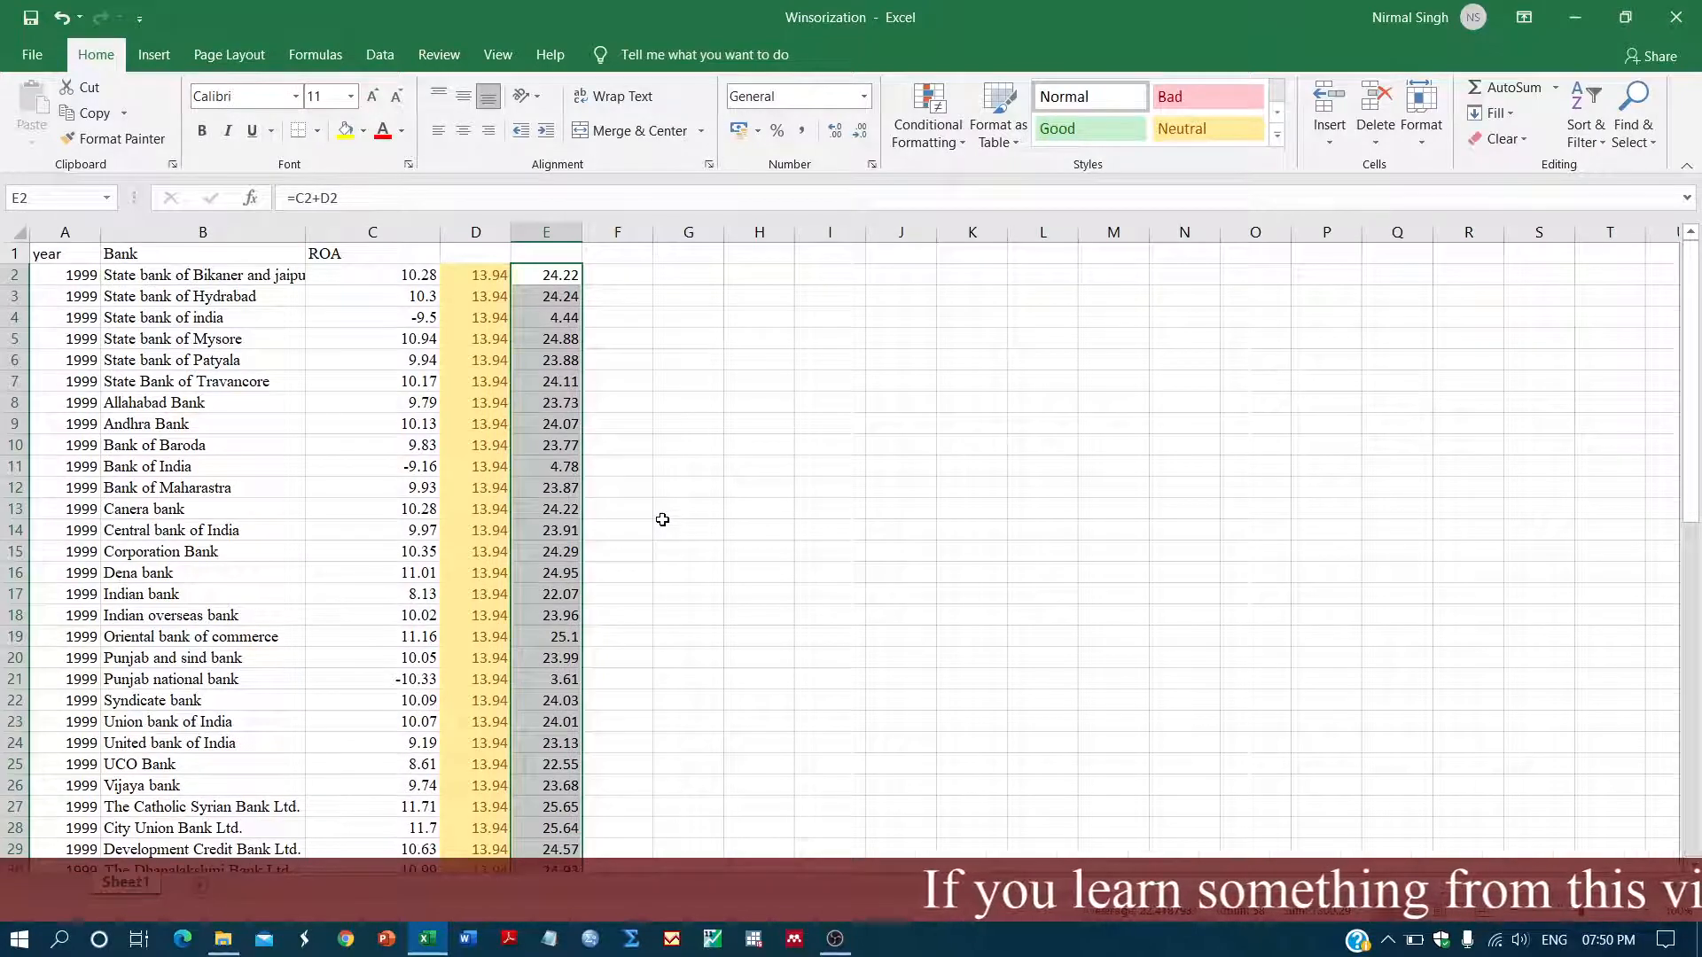
pyautogui.scroll(-3)
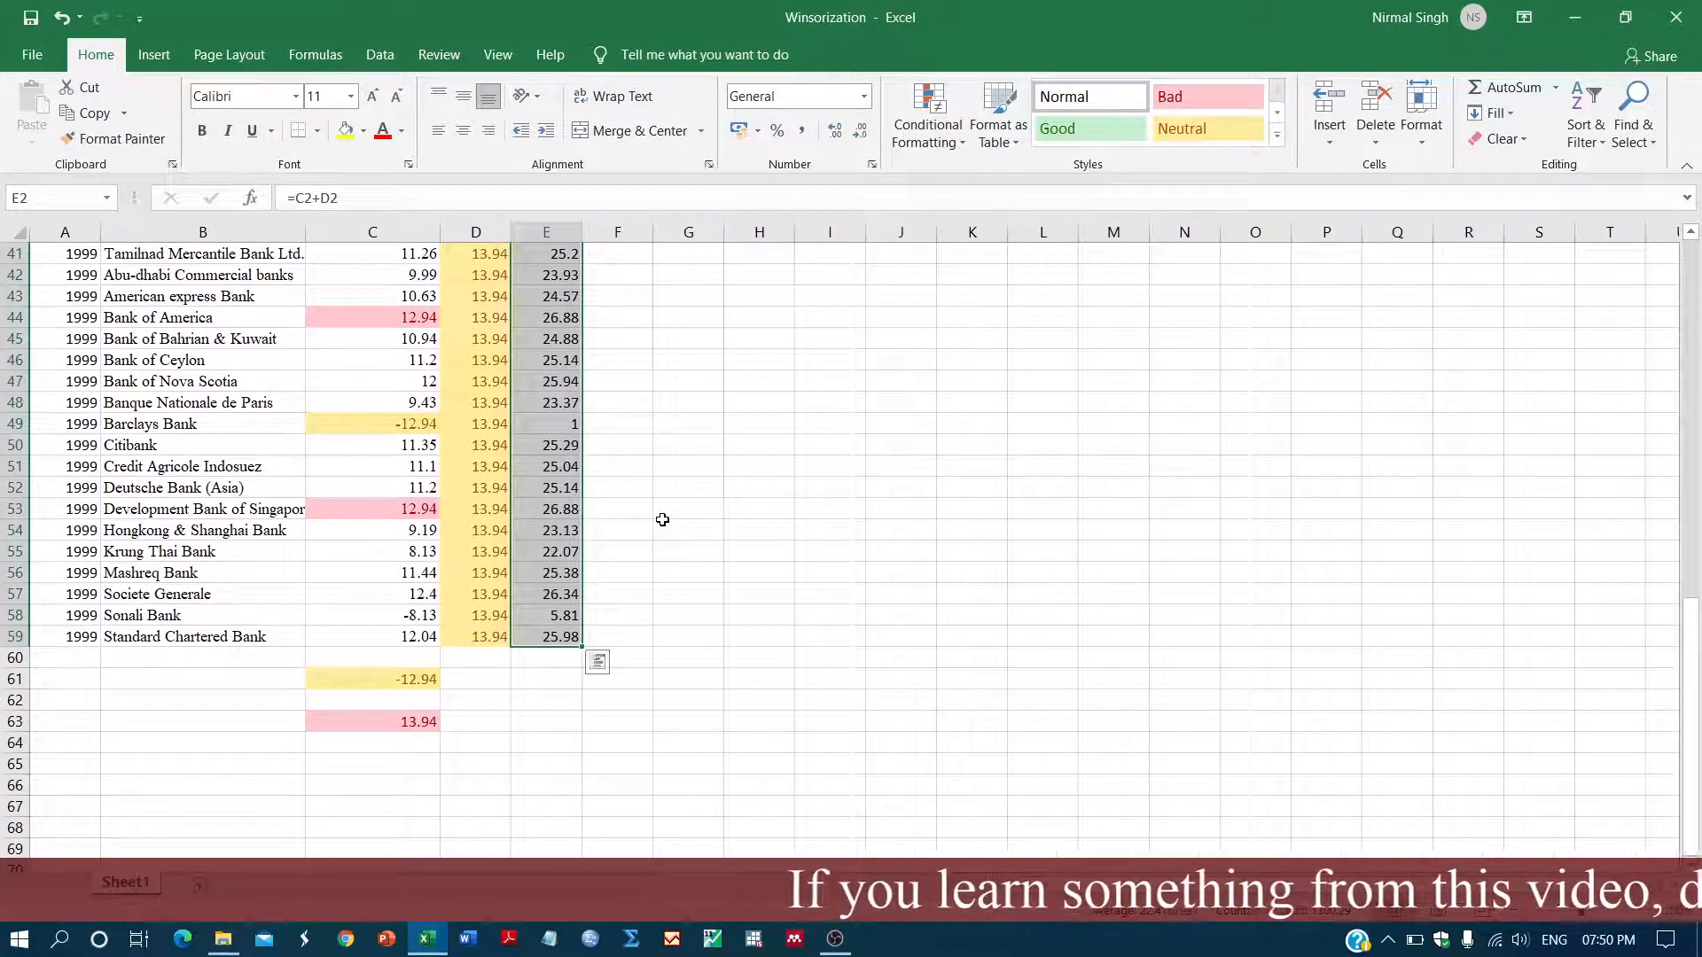
pyautogui.scroll(3)
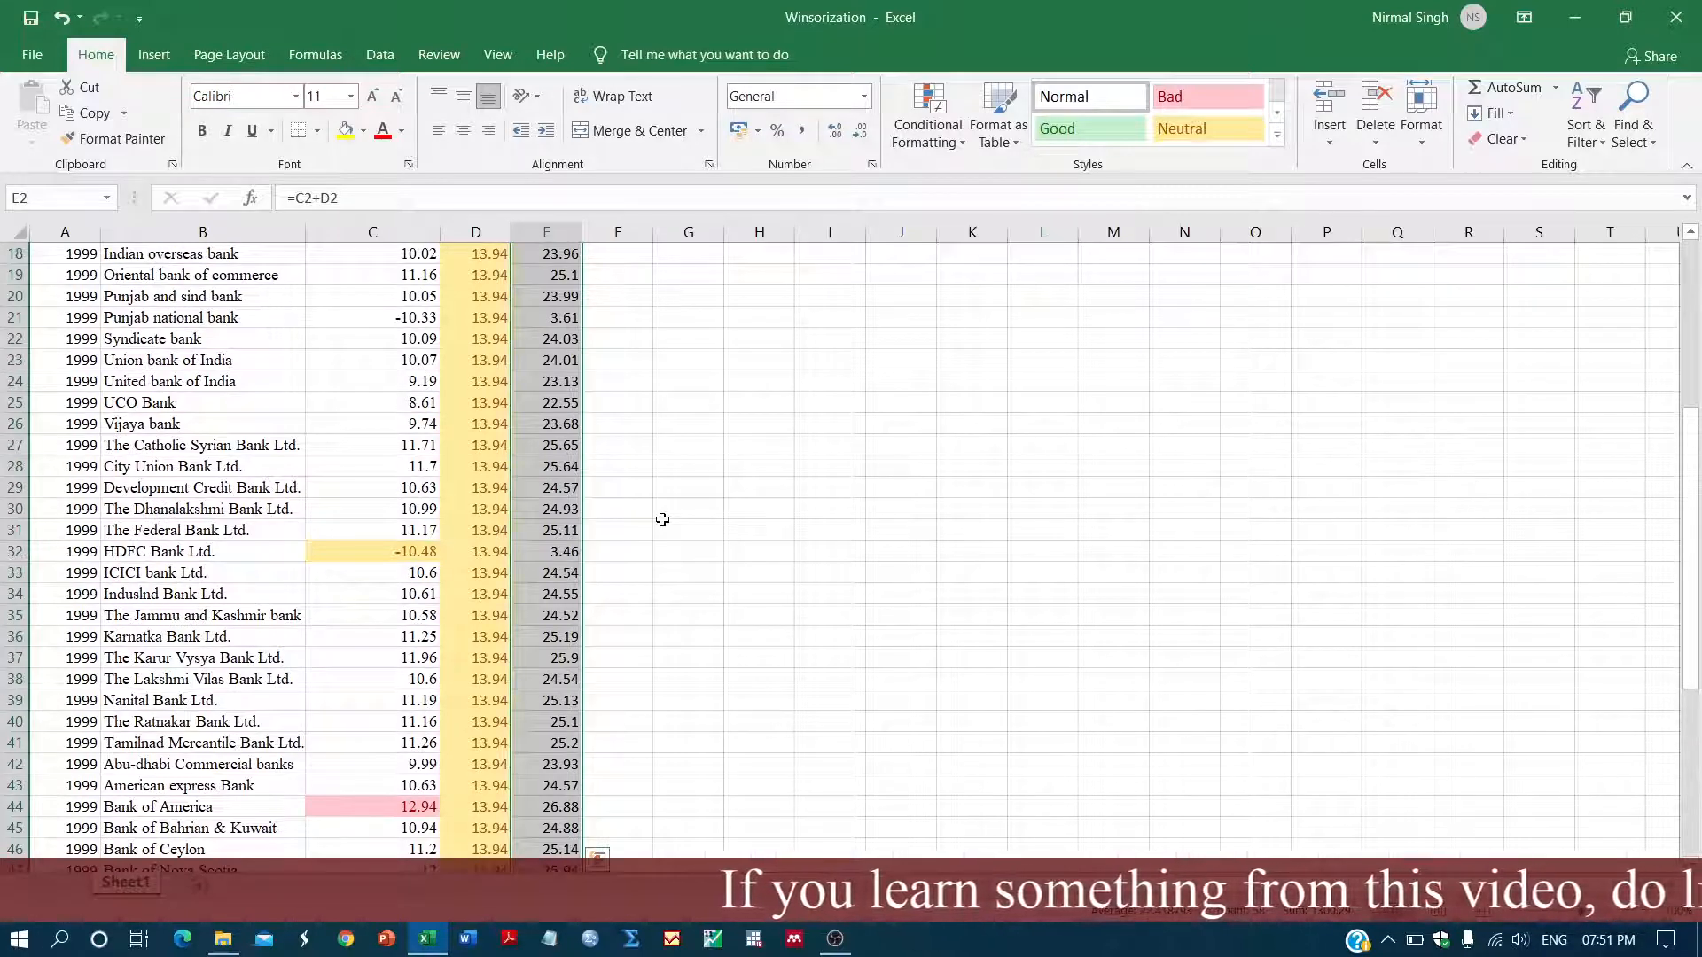
pyautogui.scroll(3)
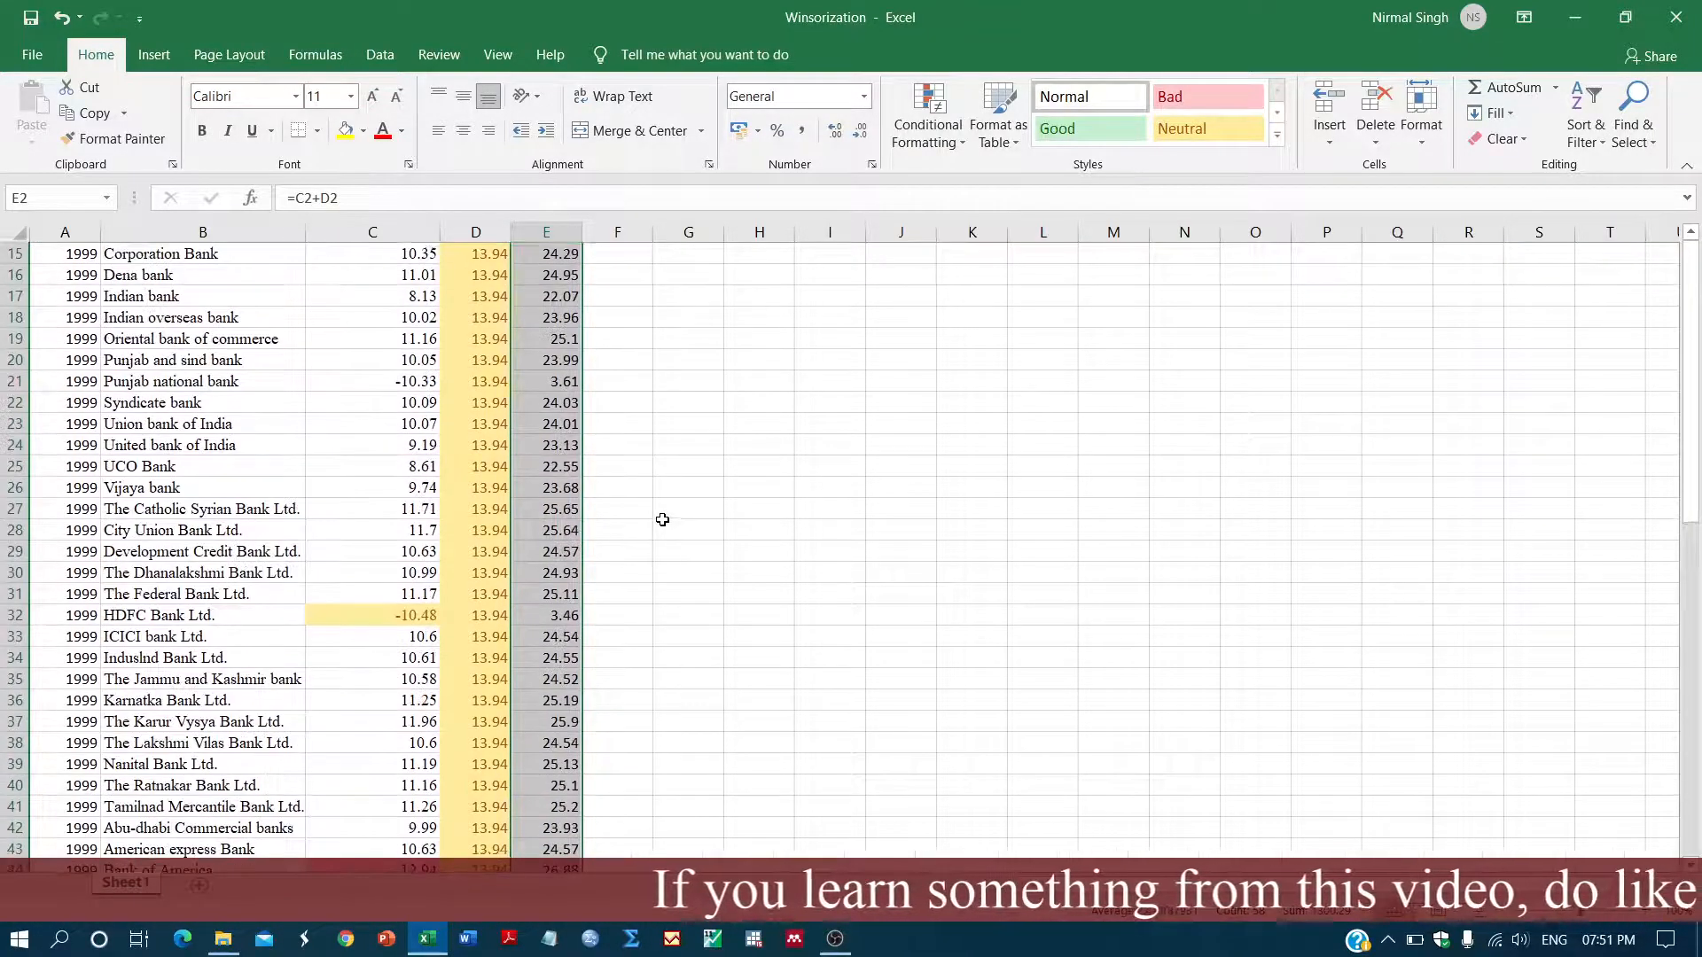
pyautogui.scroll(-3)
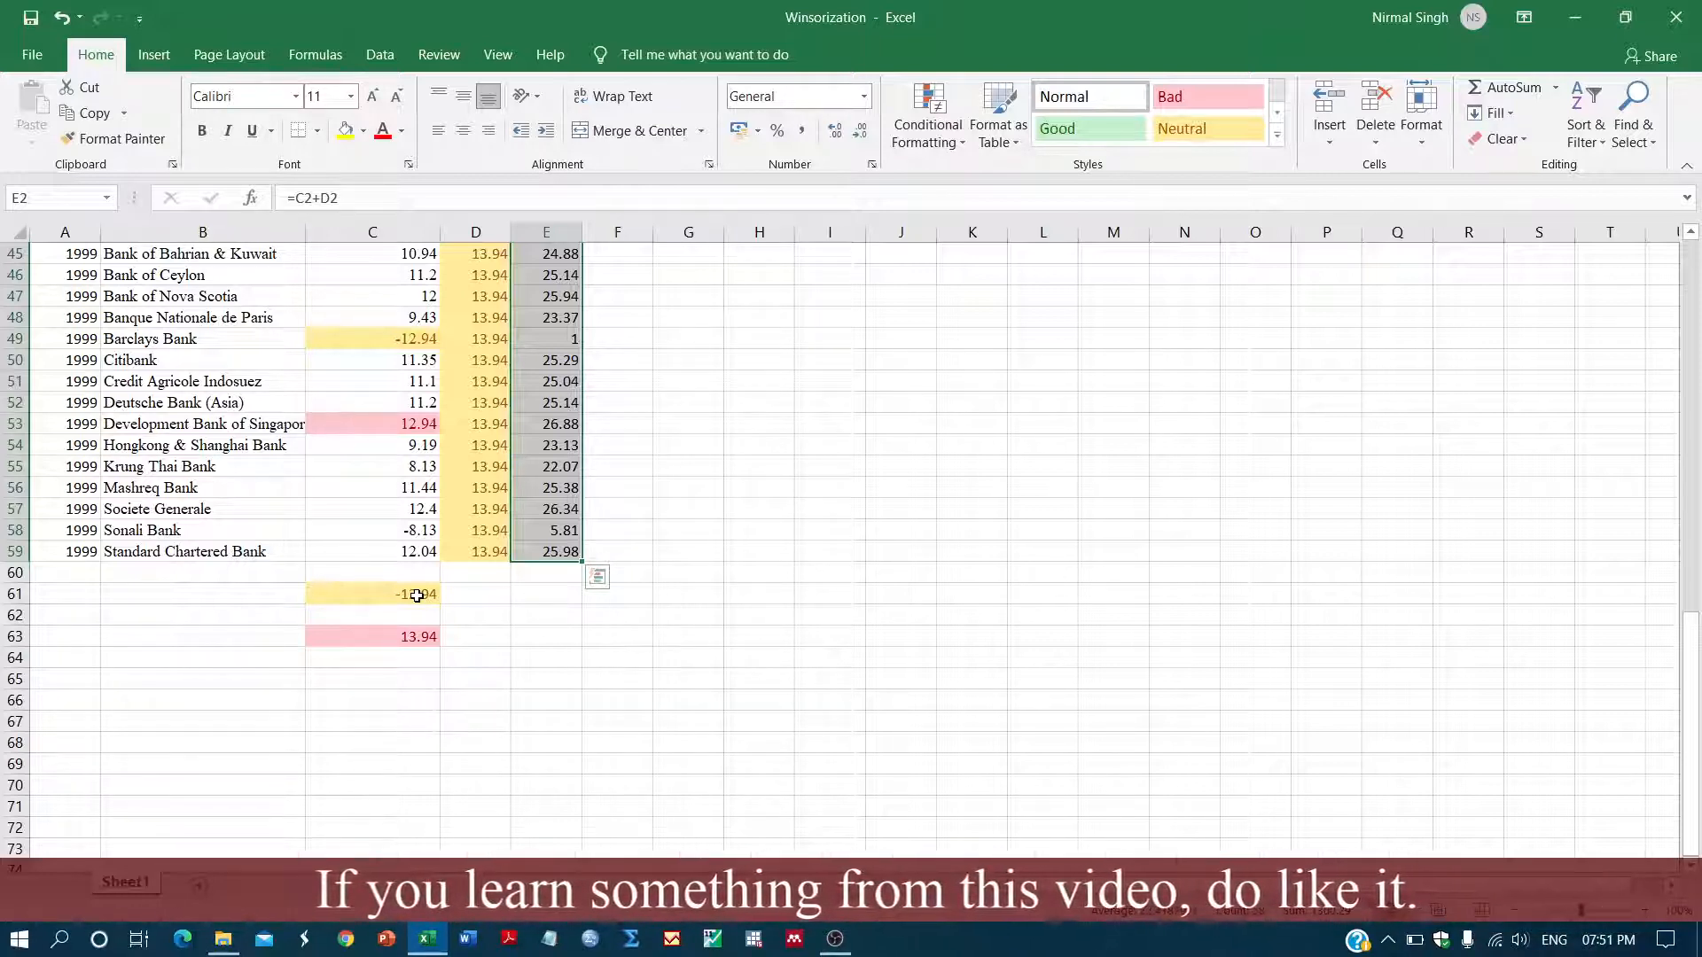
pyautogui.moveTo(514, 608)
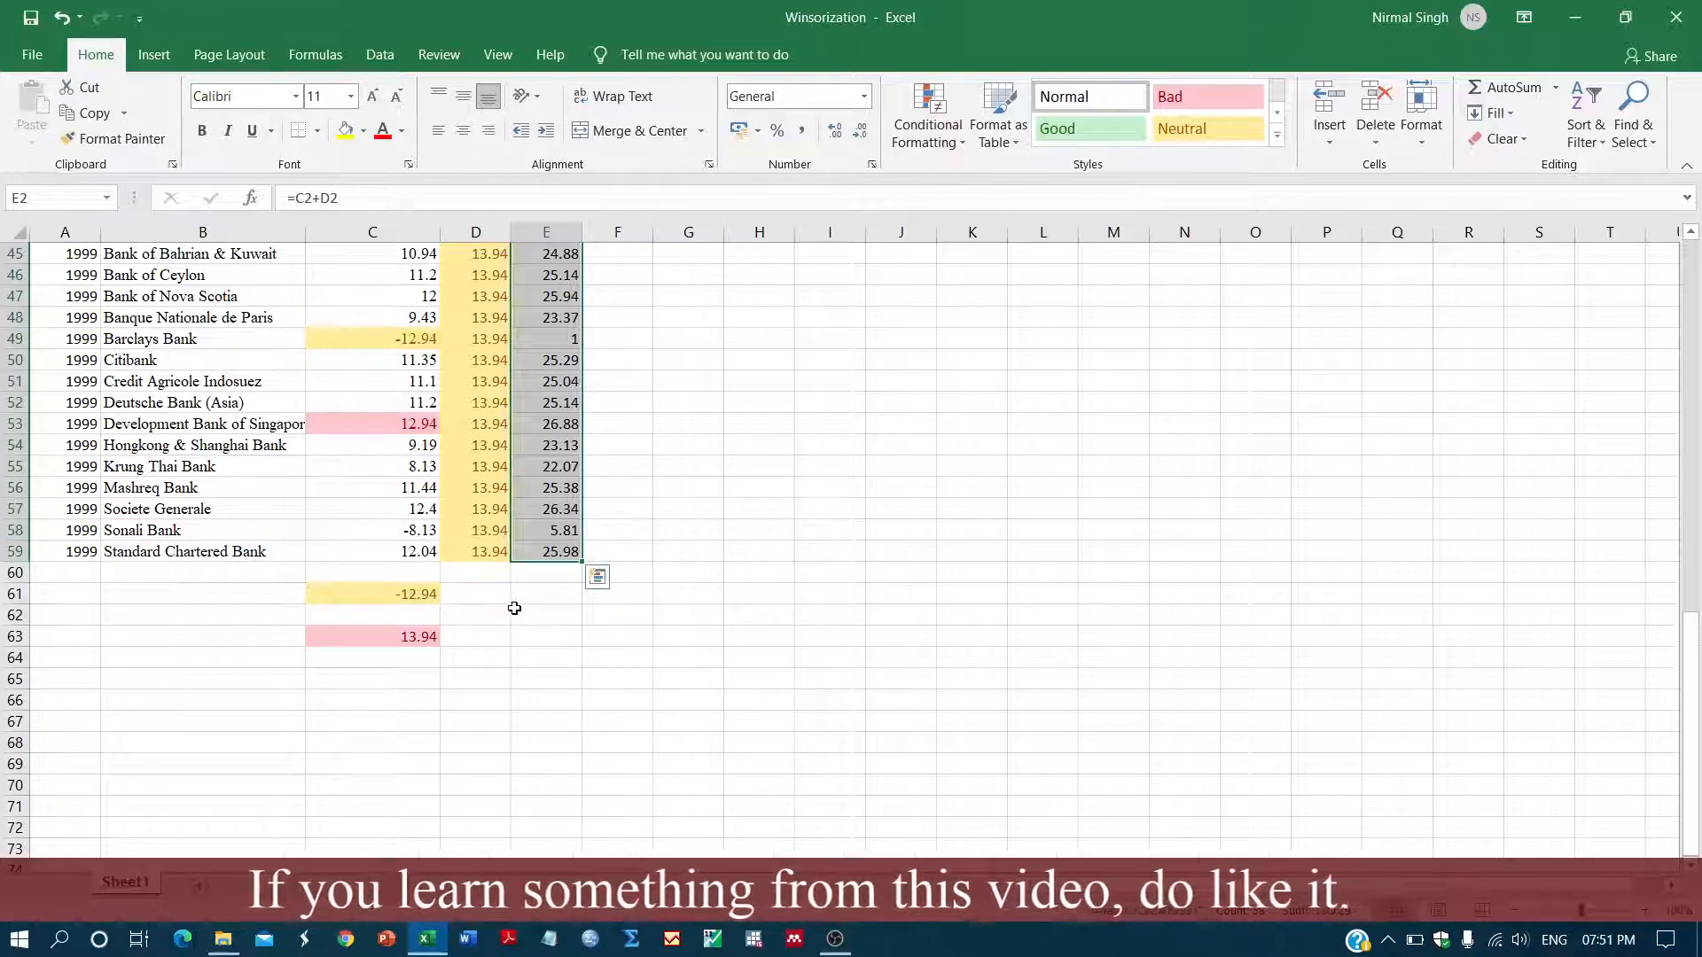
pyautogui.scroll(3)
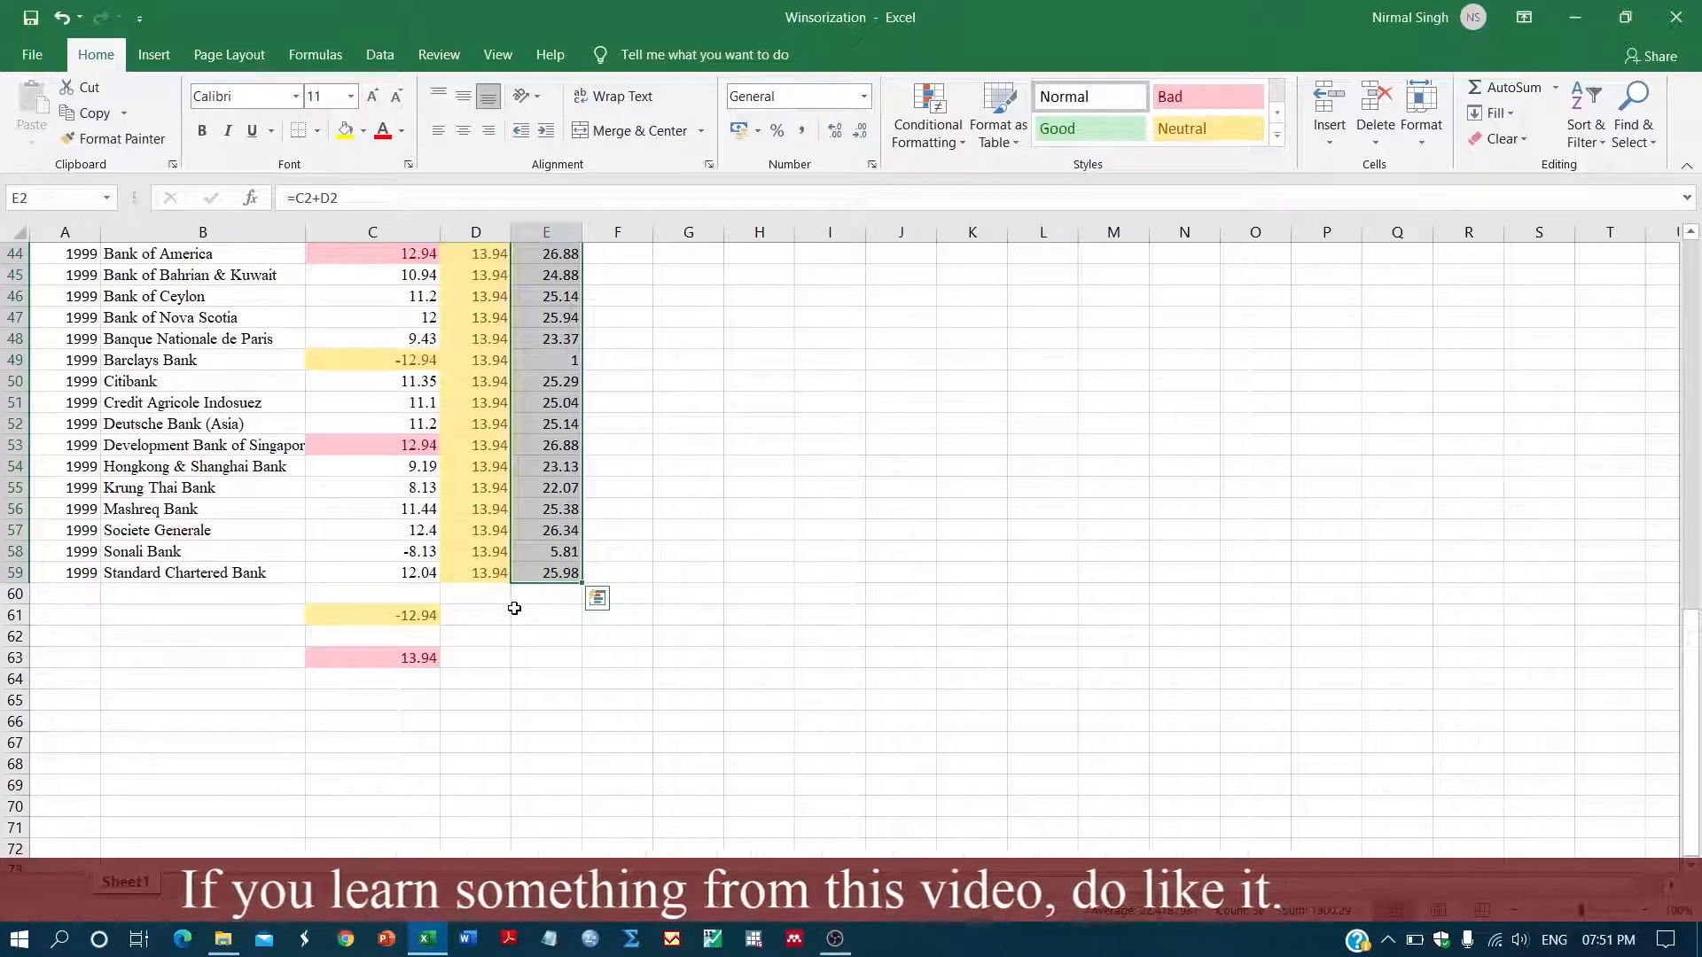
pyautogui.scroll(3)
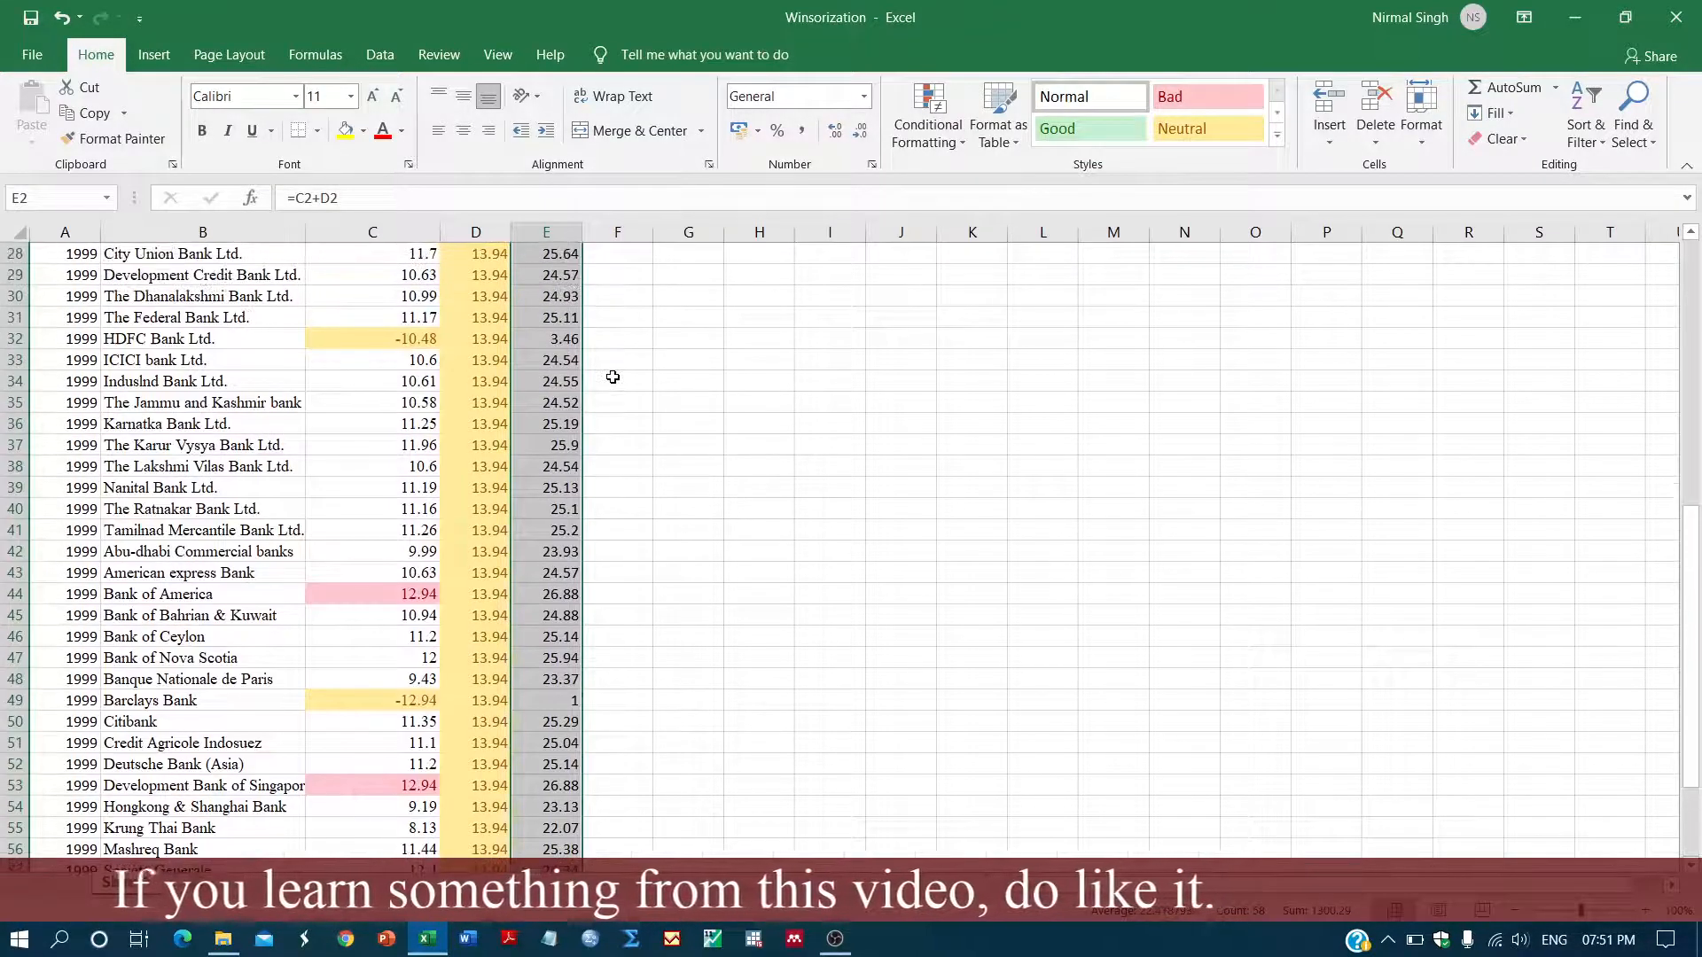
pyautogui.scroll(3)
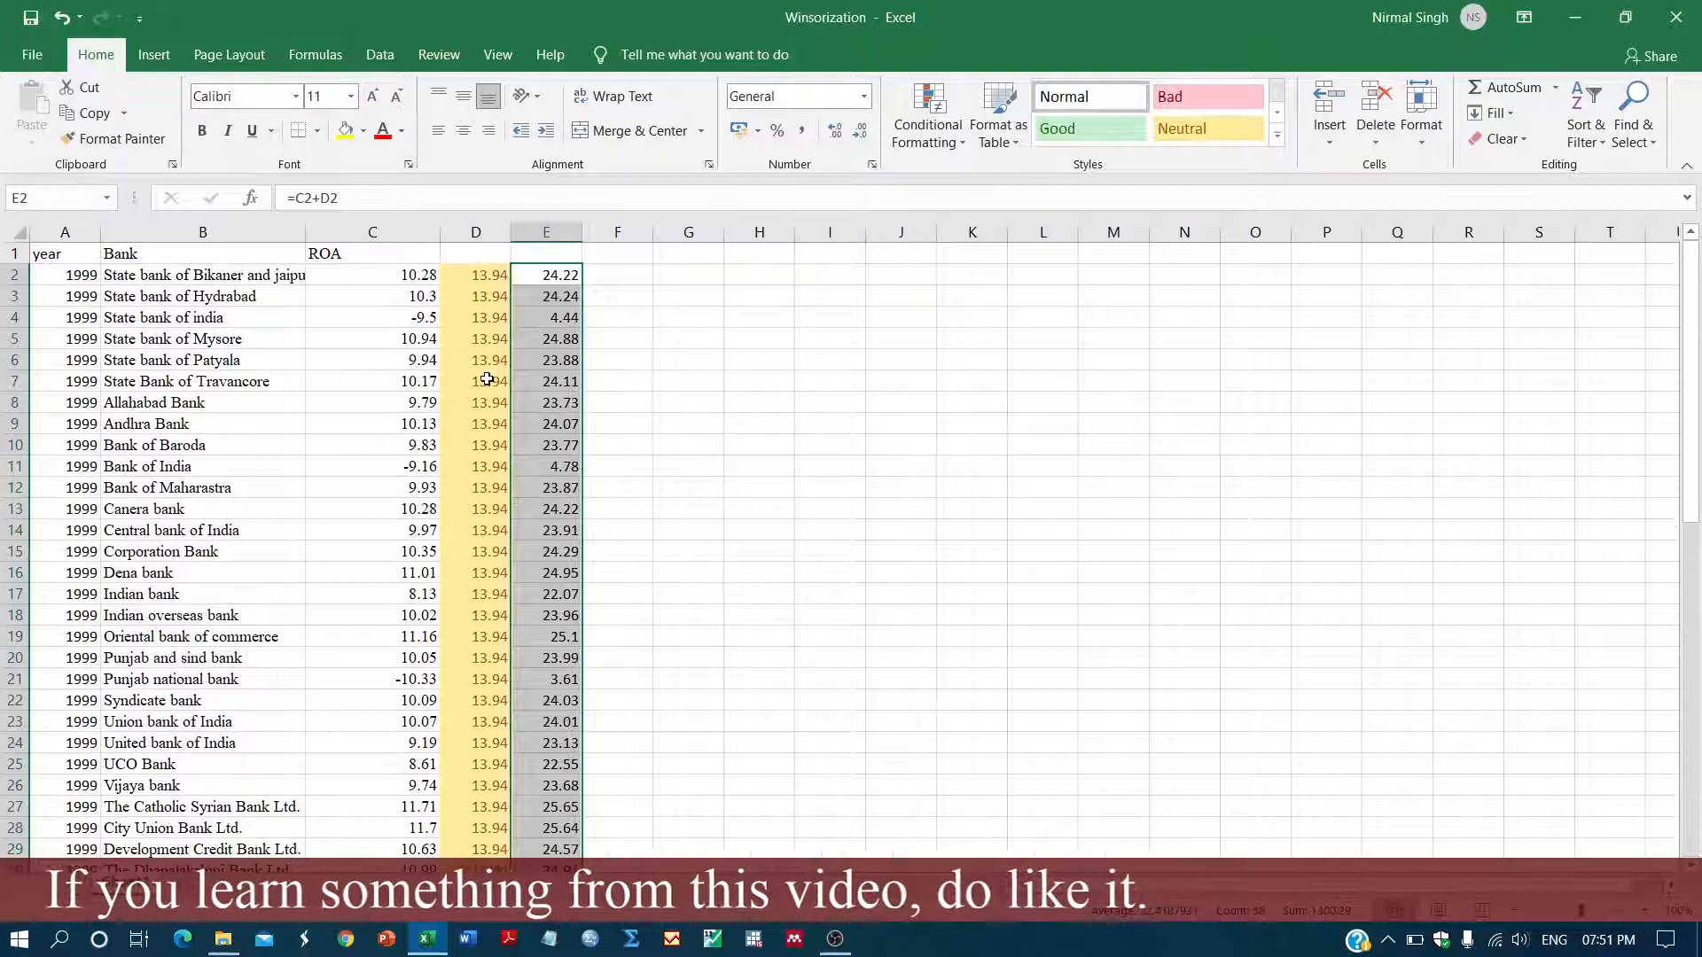
pyautogui.scroll(-3)
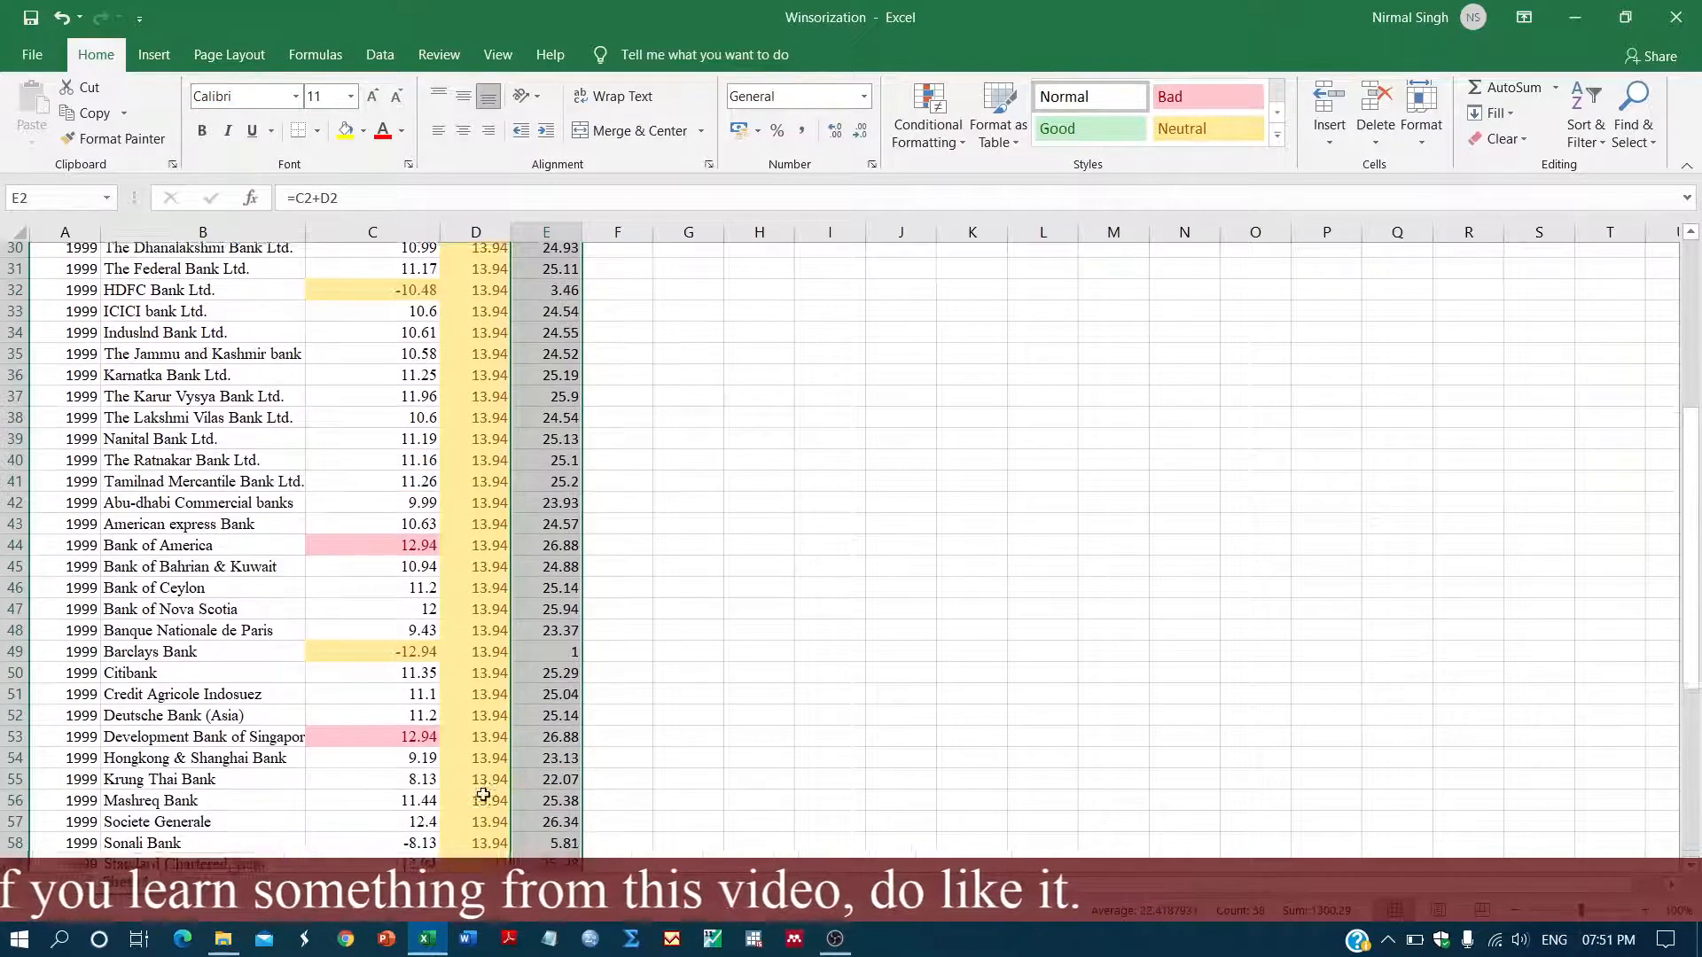
pyautogui.scroll(3)
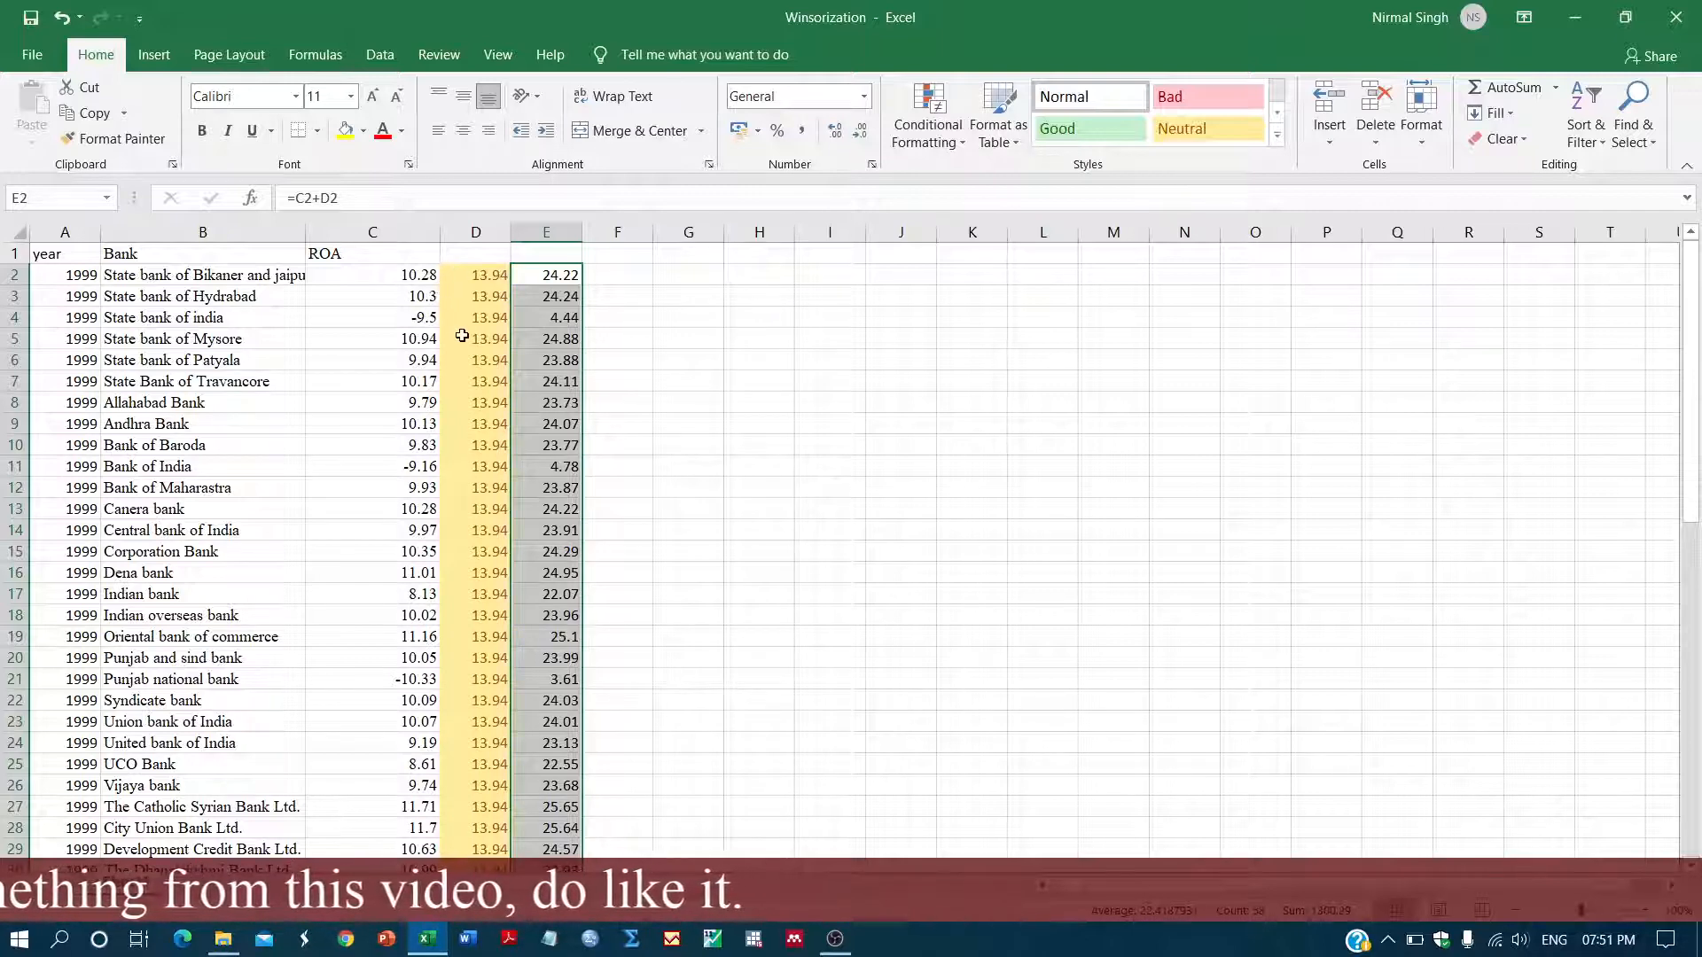
# Check the shifted formulas in E3 and E4 and scan column E down the bank list
pyautogui.click(373, 296)
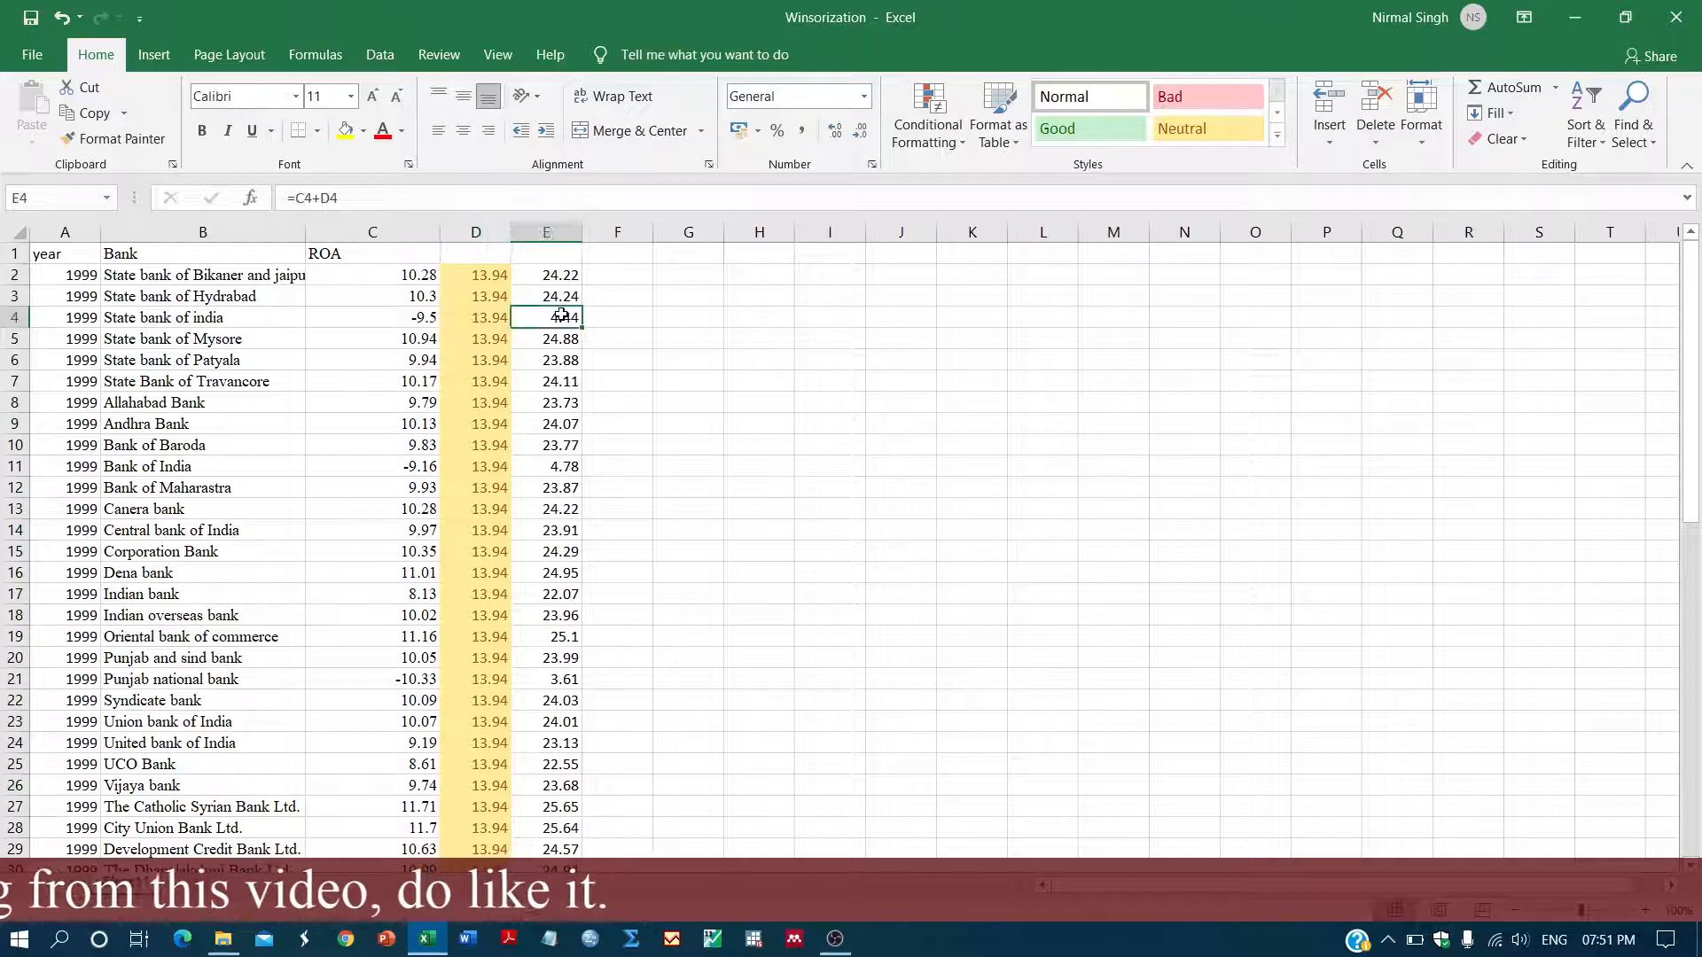
pyautogui.click(546, 297)
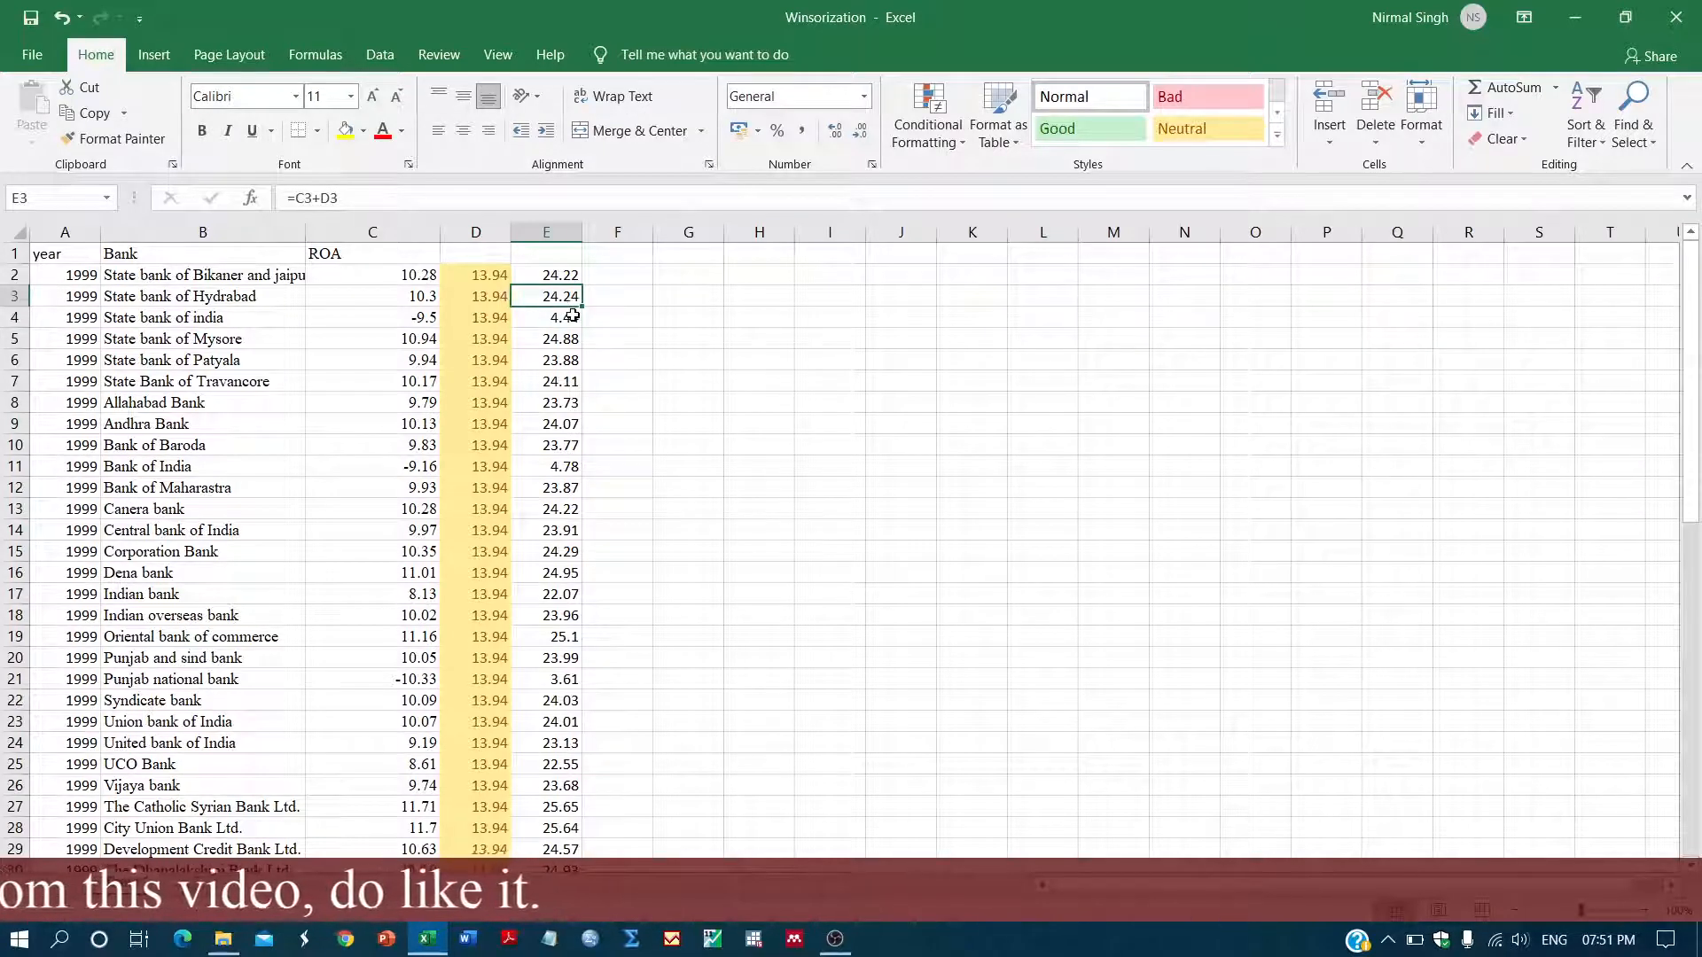
pyautogui.click(547, 317)
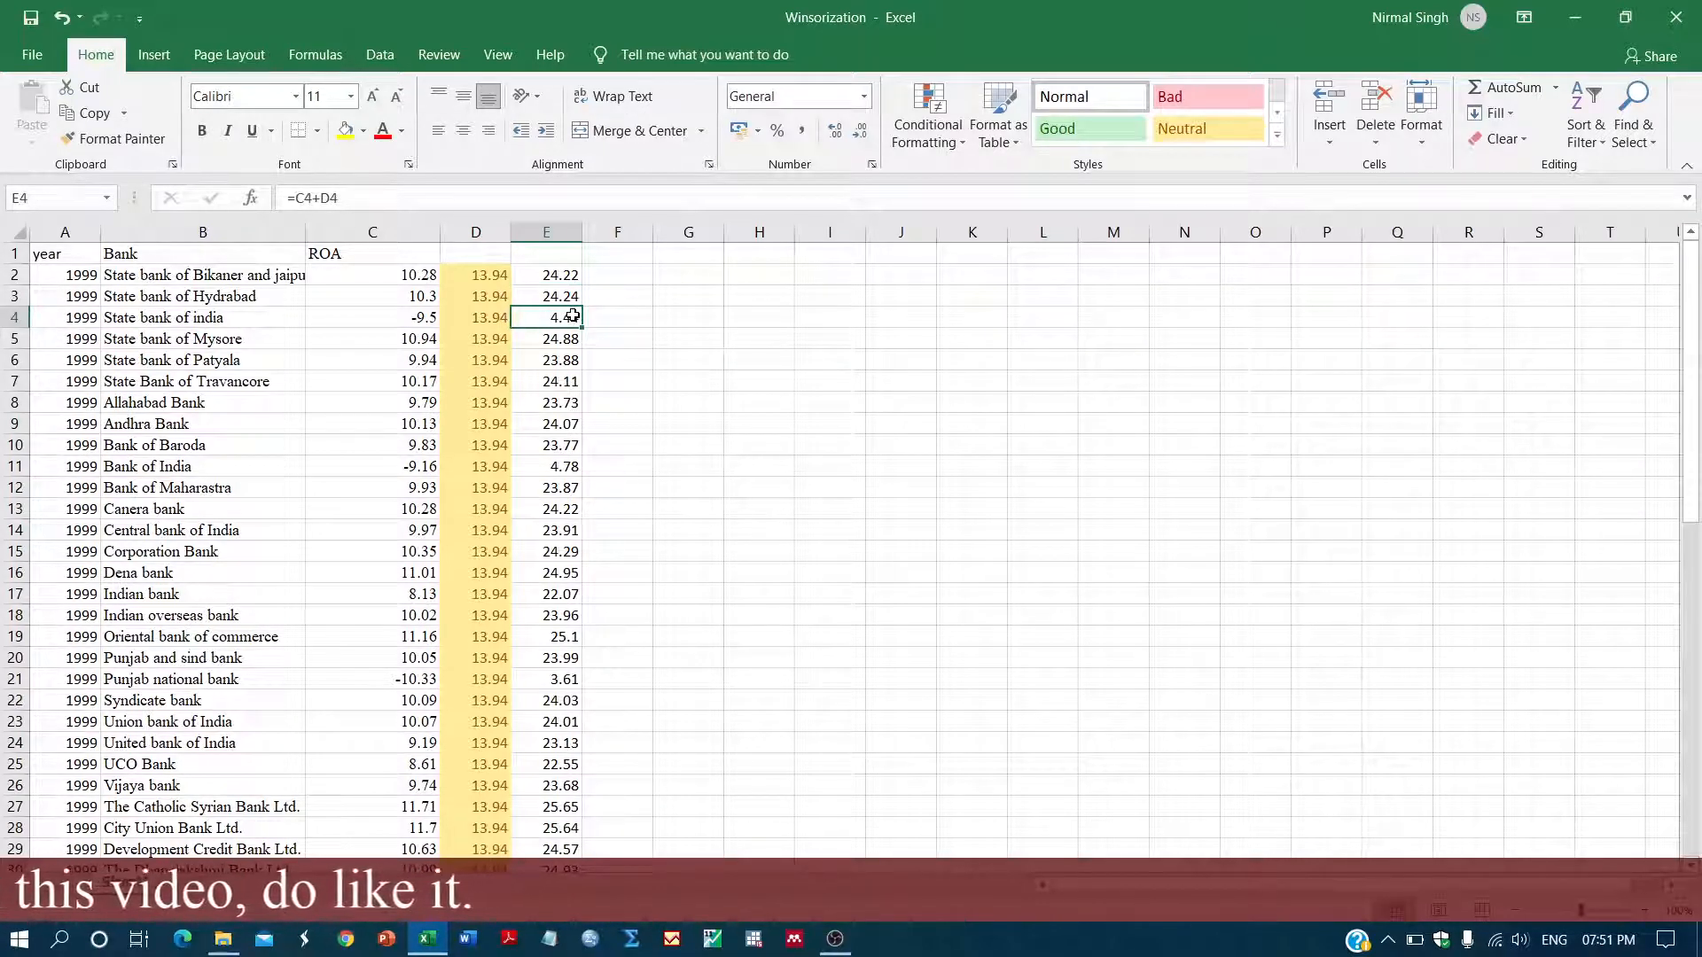
pyautogui.scroll(-3)
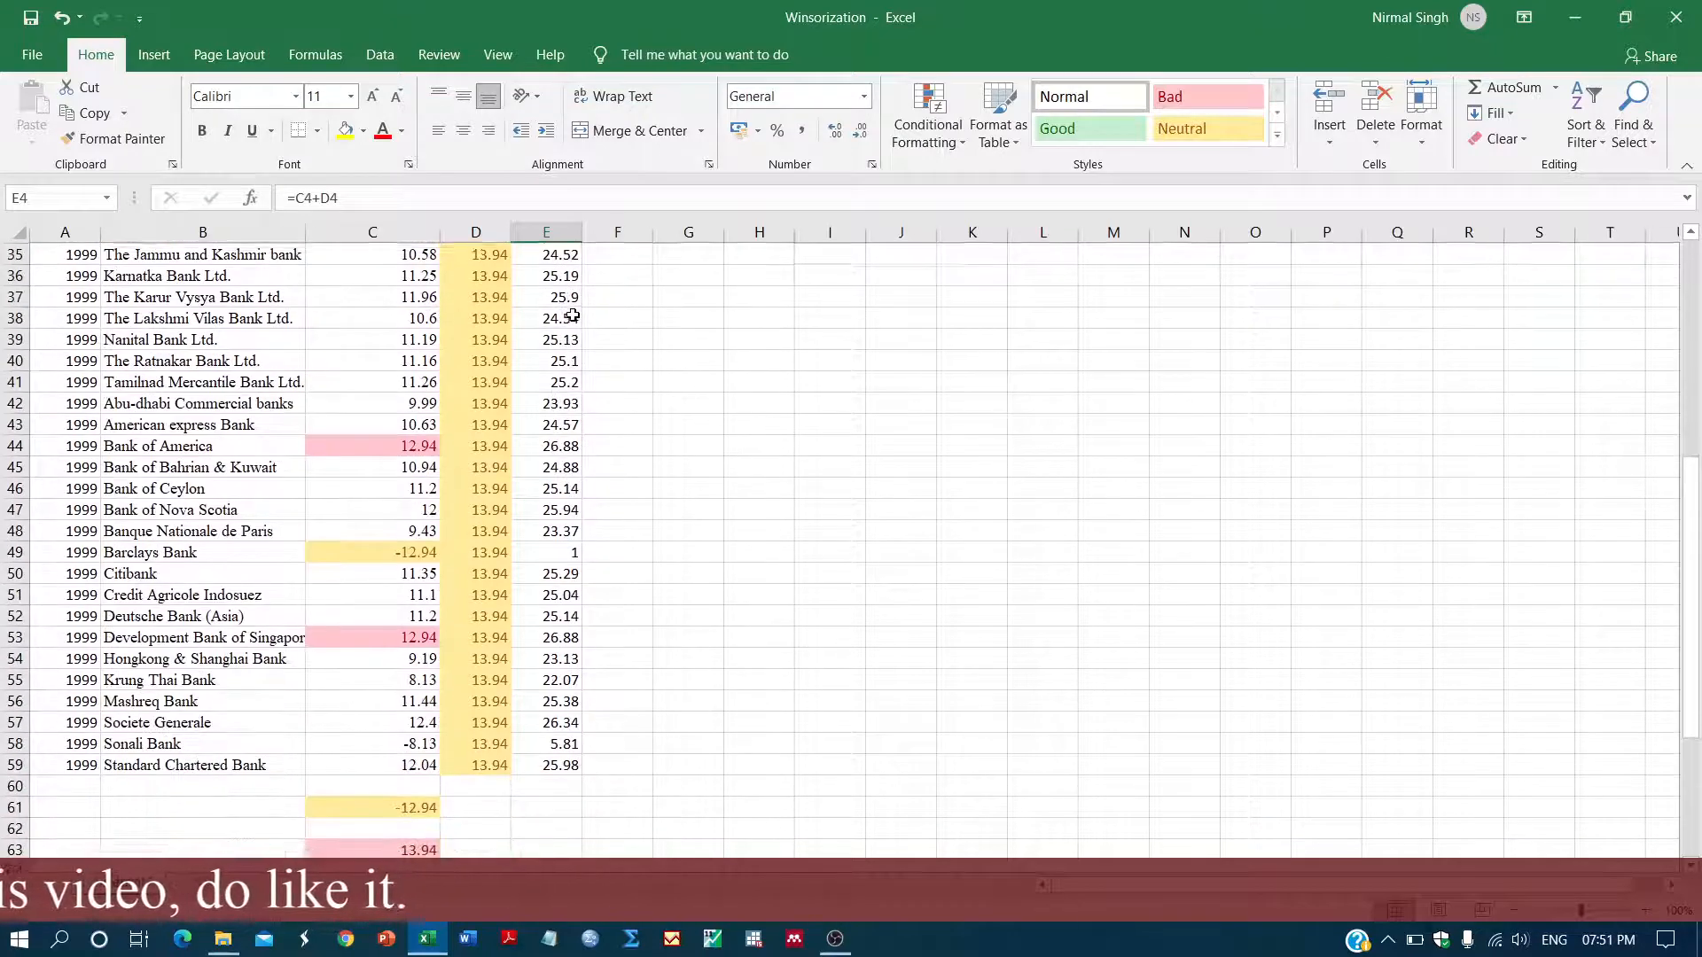
pyautogui.scroll(-3)
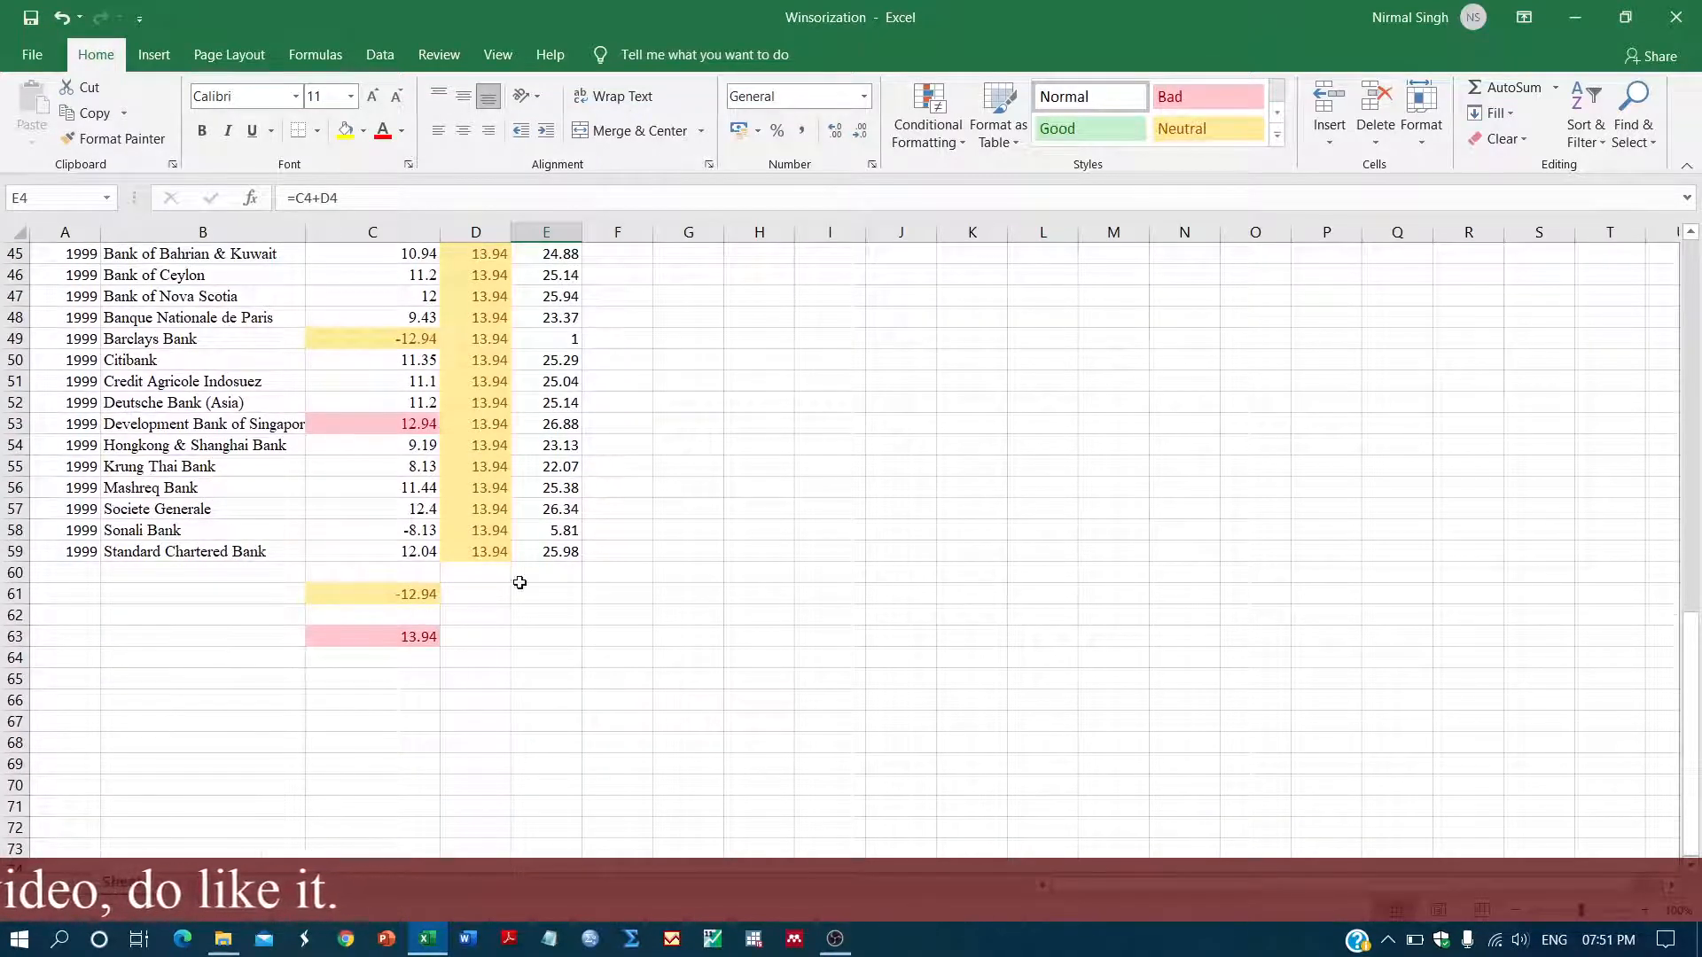
pyautogui.scroll(3)
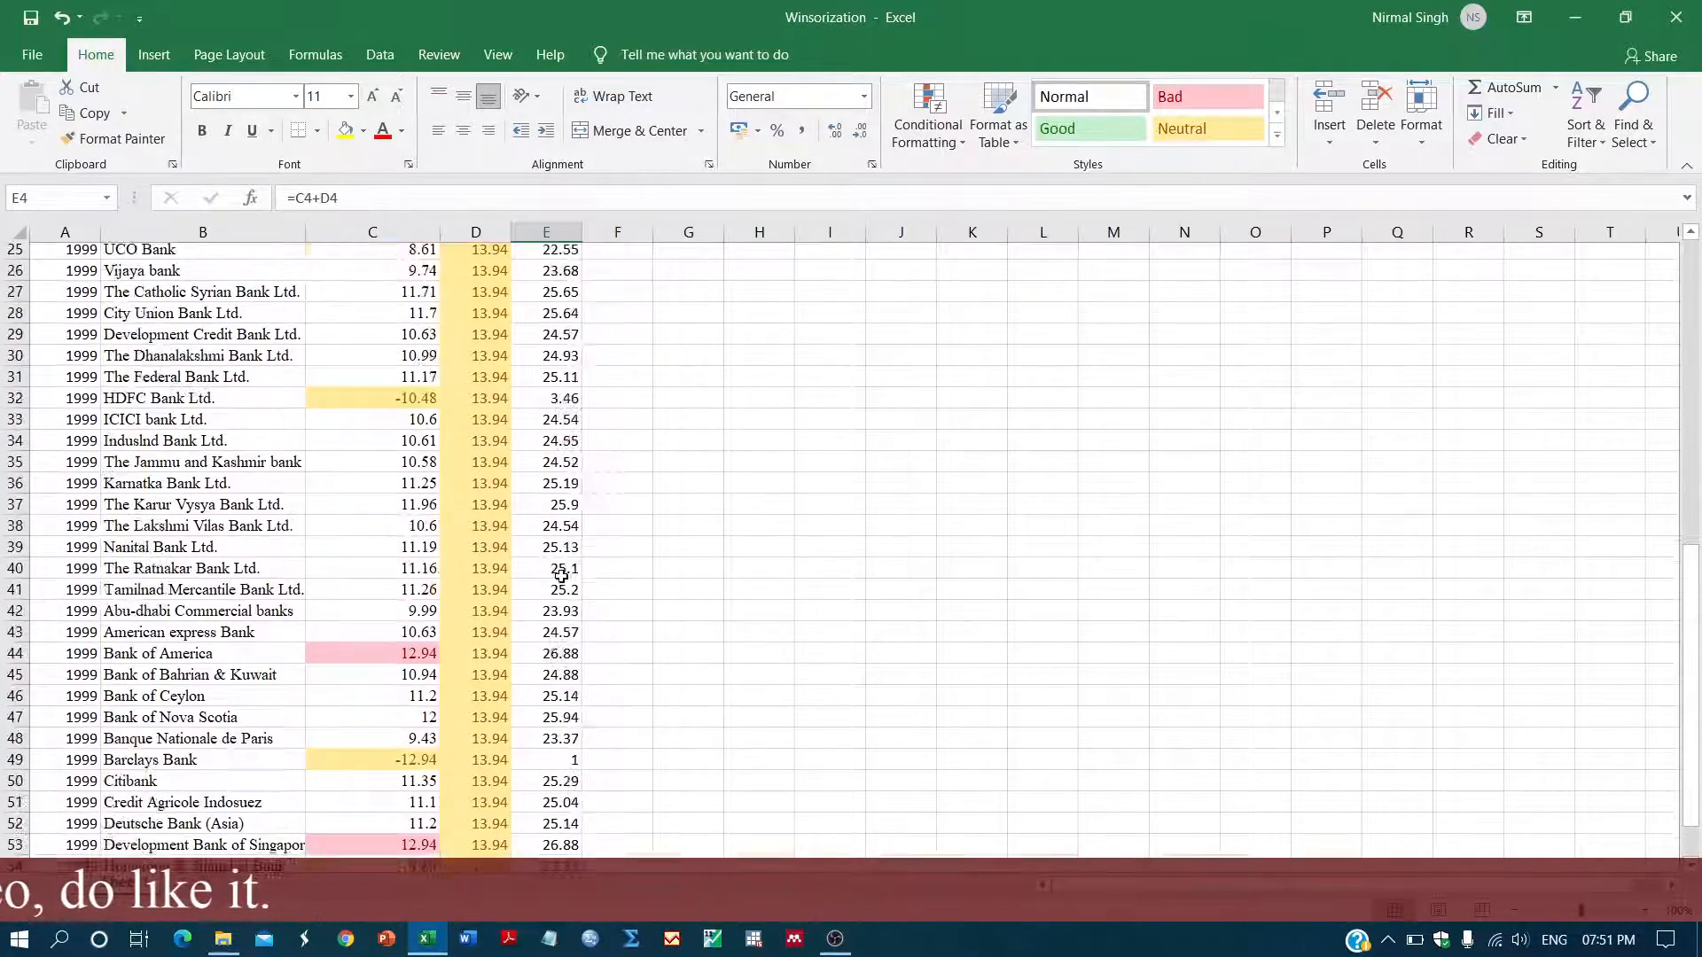
pyautogui.scroll(3)
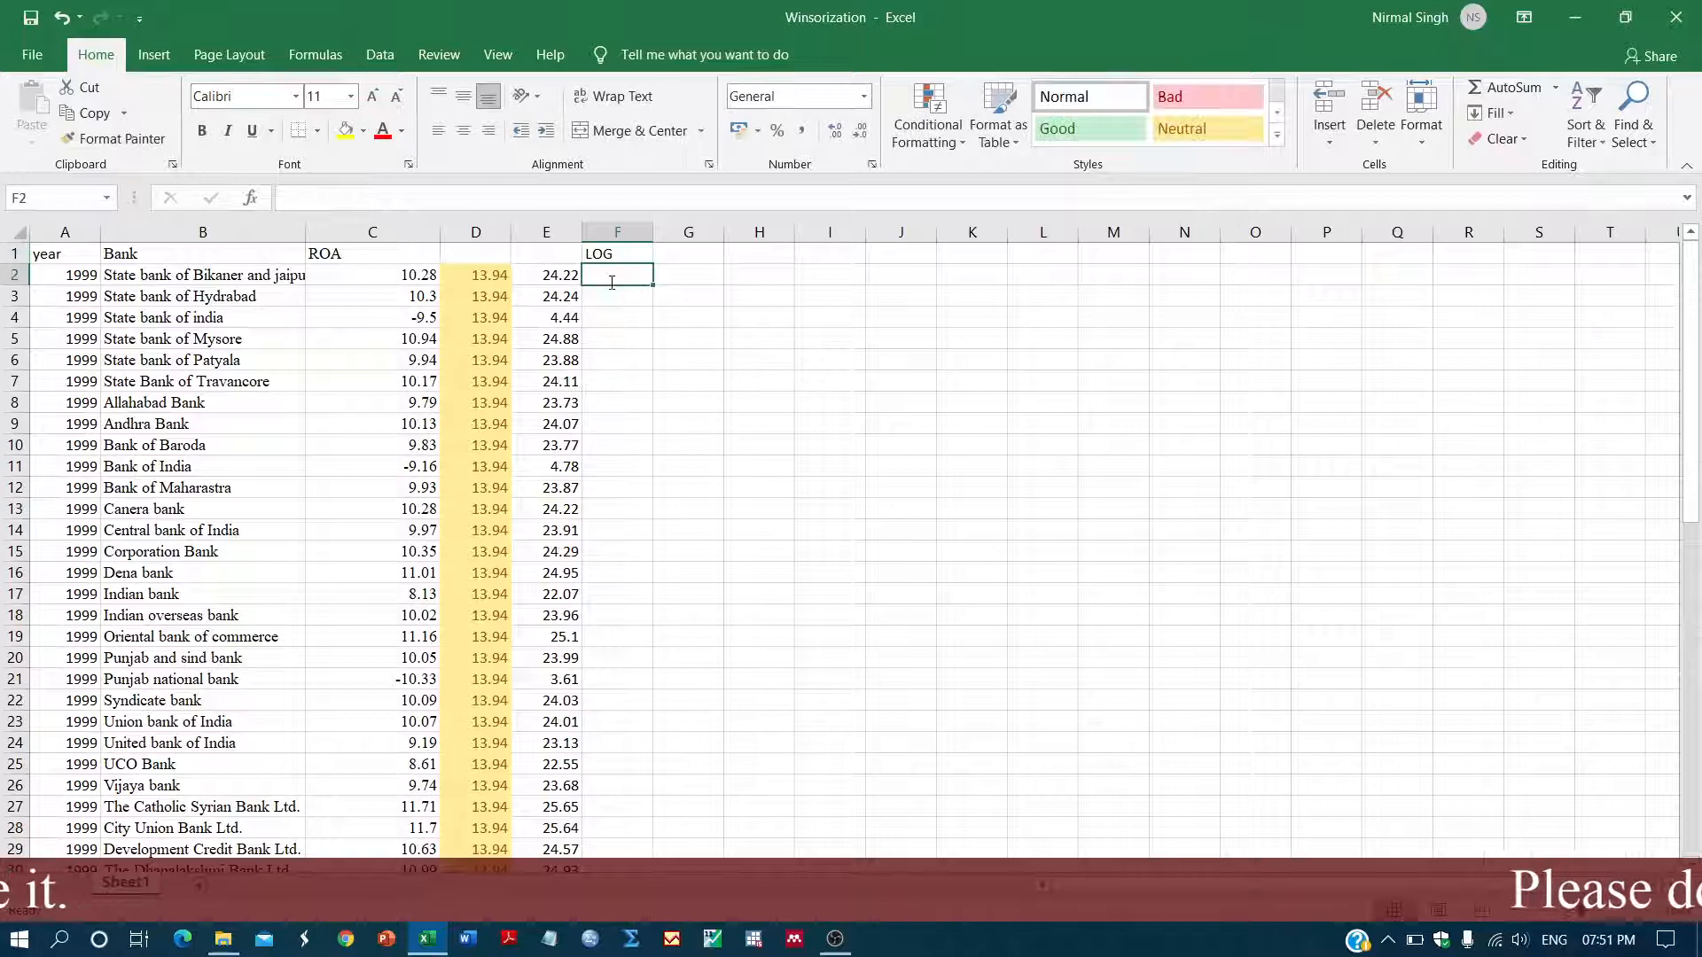
# Enter =LN(E2) in F2 to take the natural log of the shifted ROA
pyautogui.write('=LN')
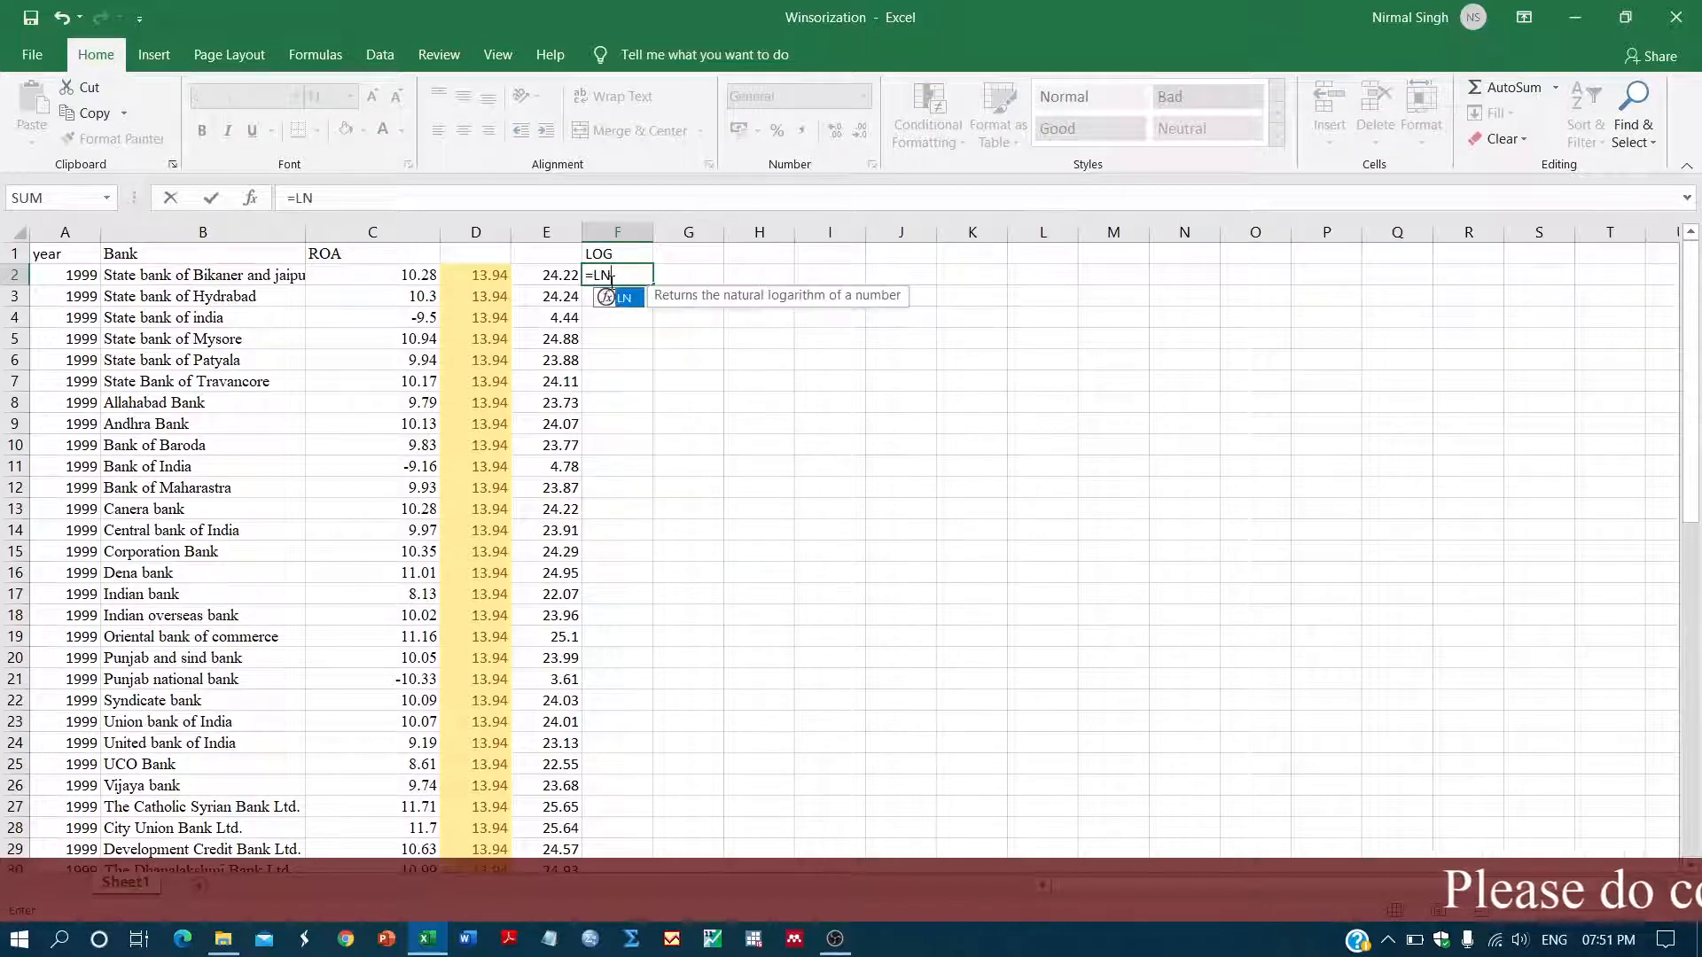
pyautogui.write('(')
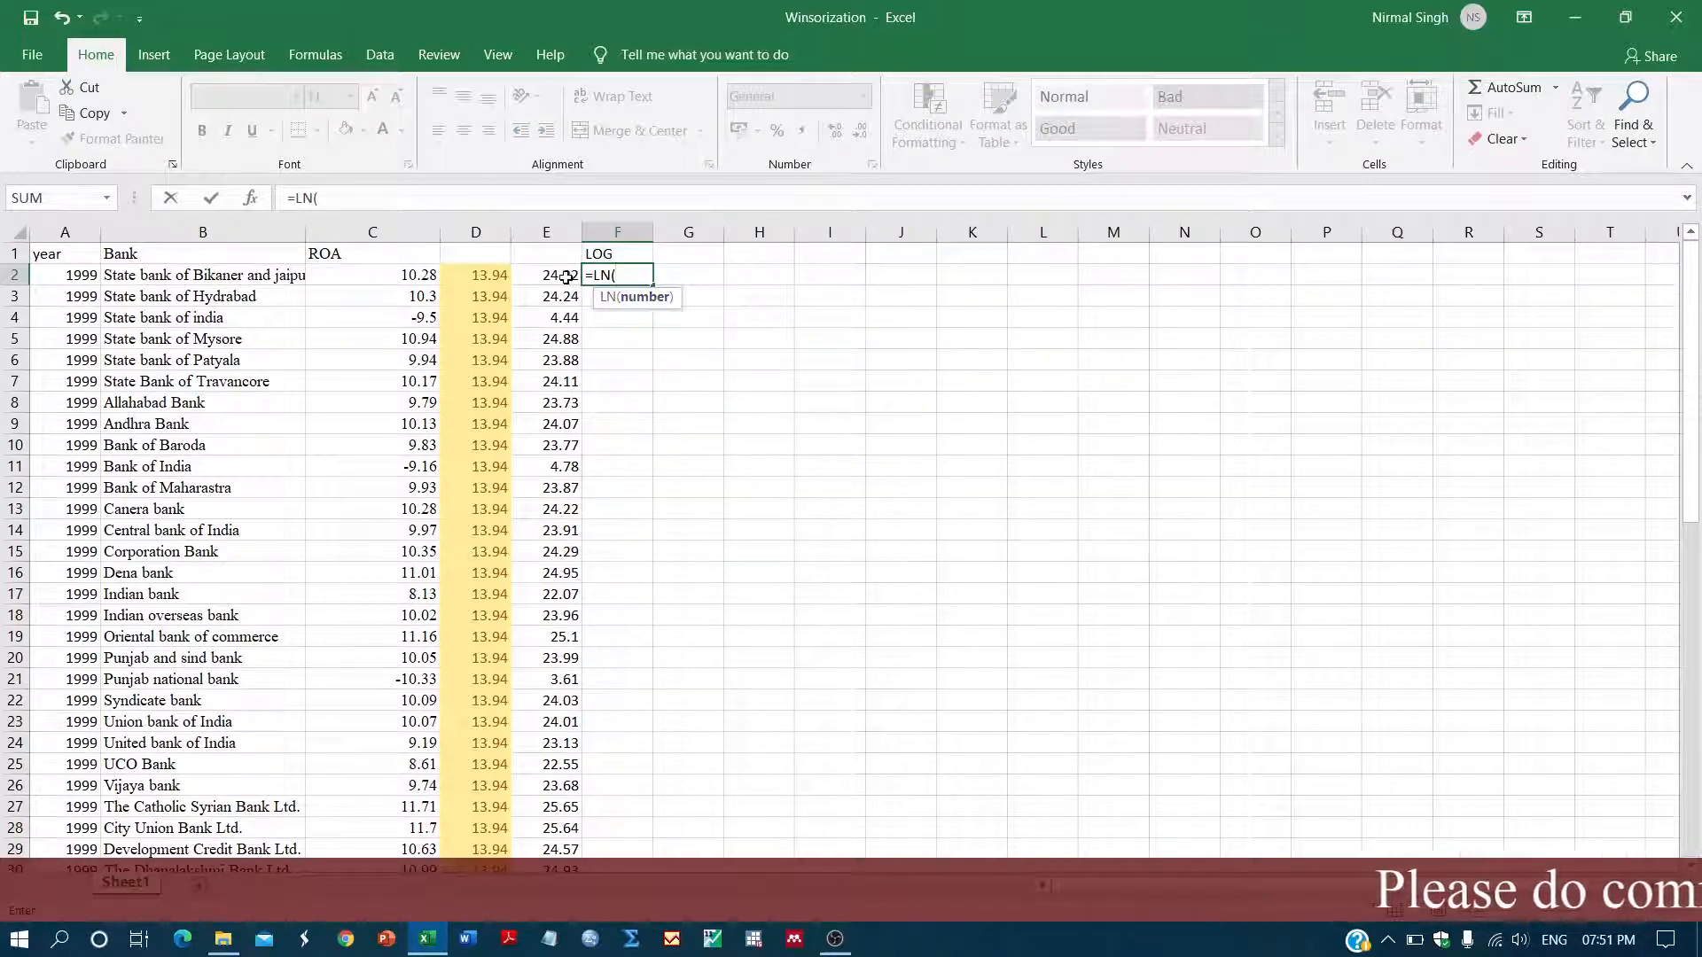
pyautogui.click(546, 275)
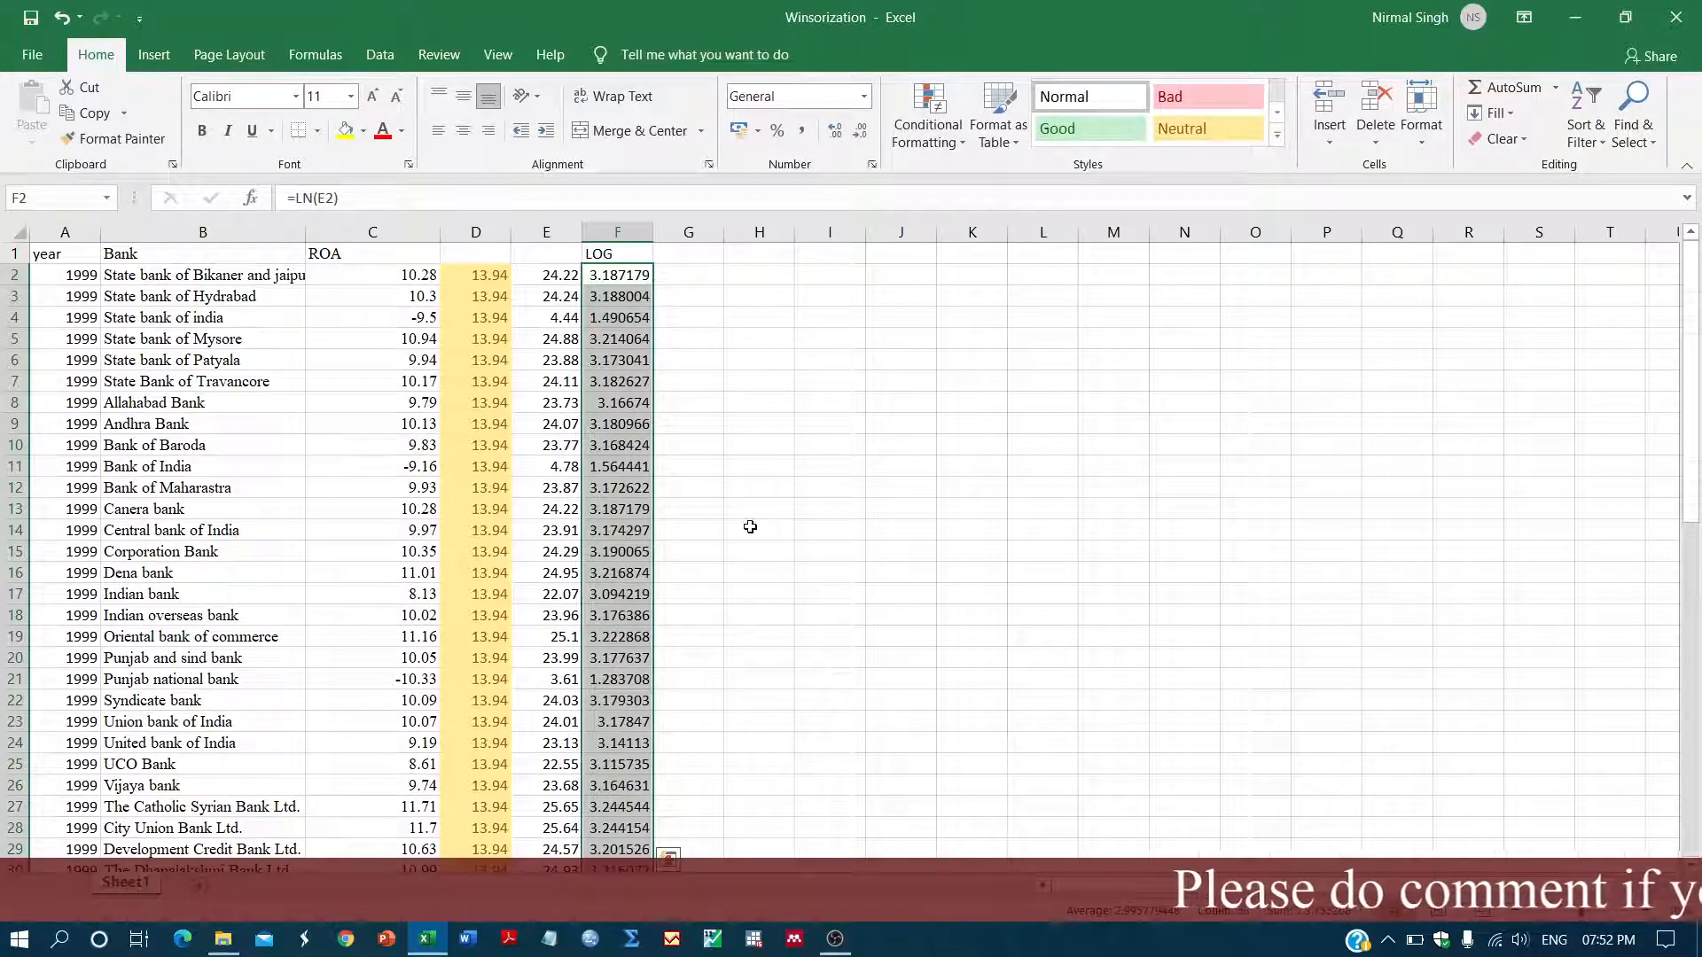
pyautogui.scroll(-3)
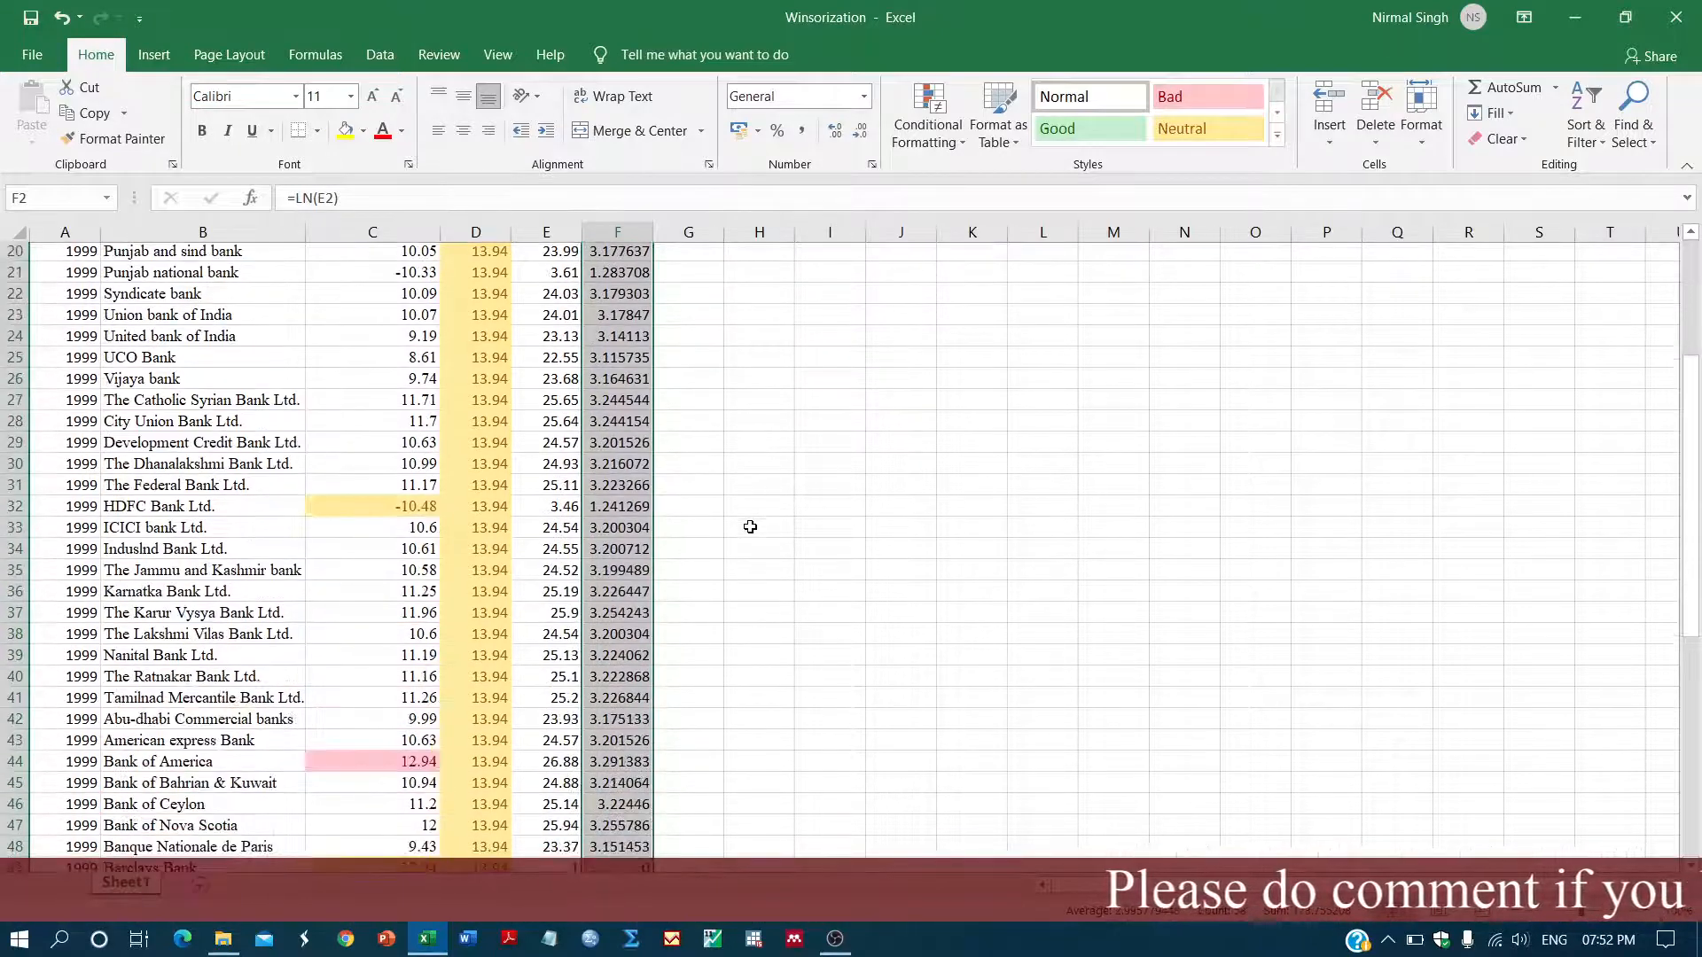
pyautogui.scroll(-3)
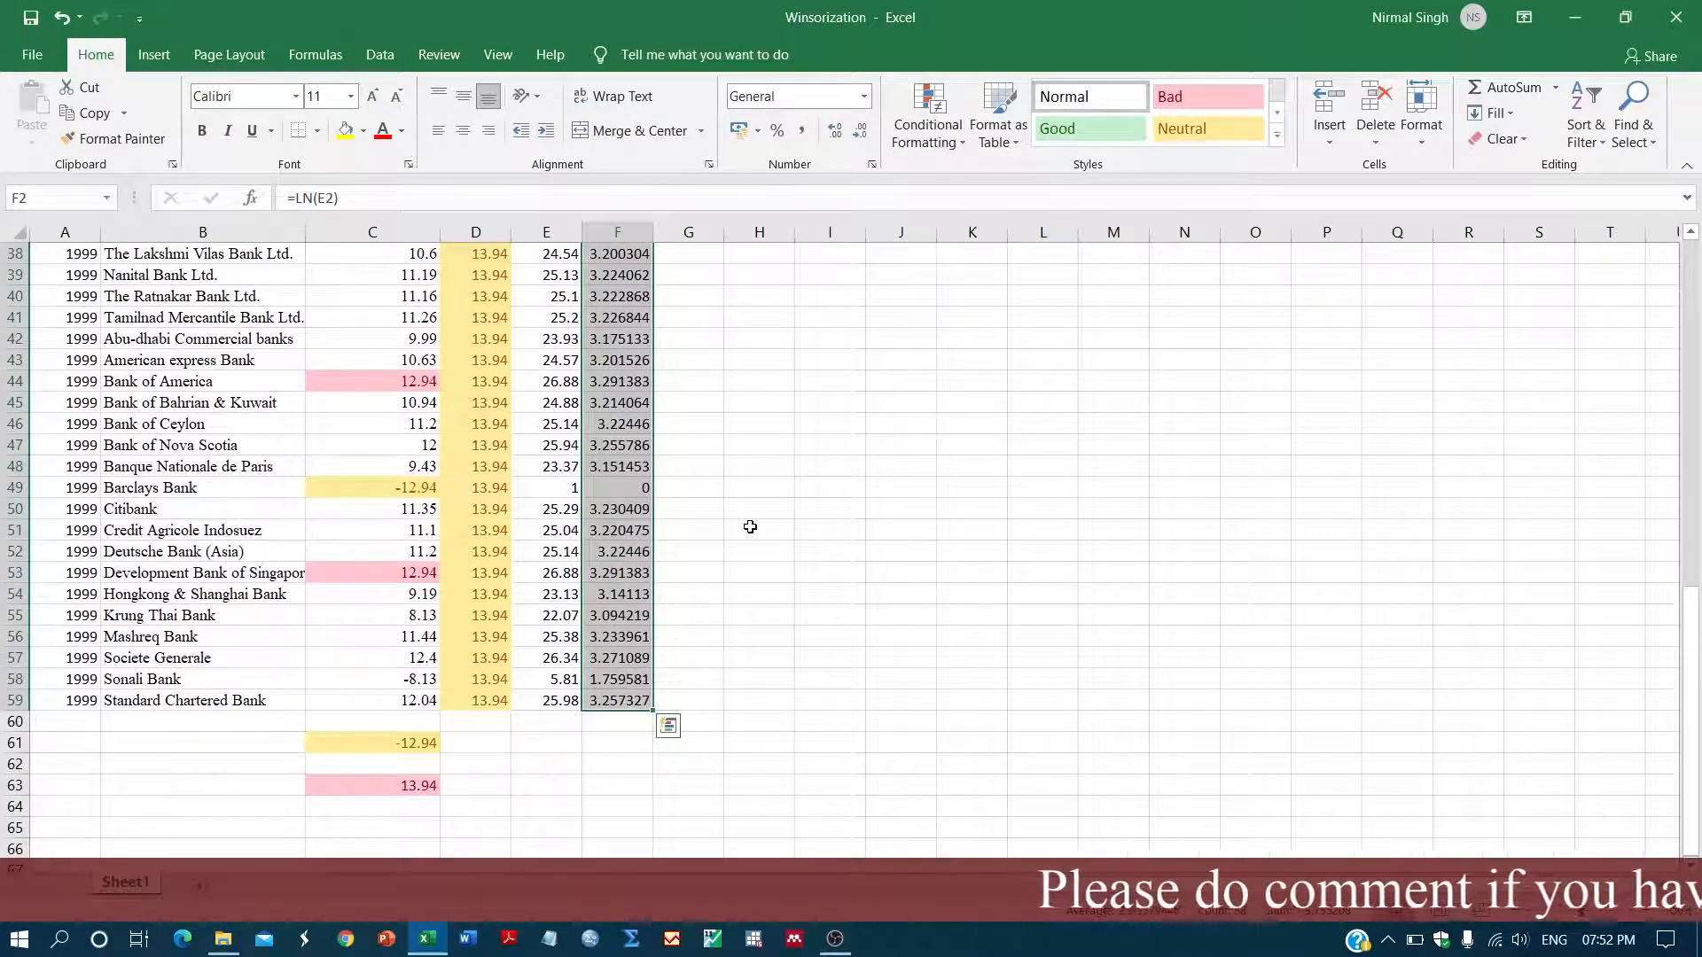
pyautogui.scroll(3)
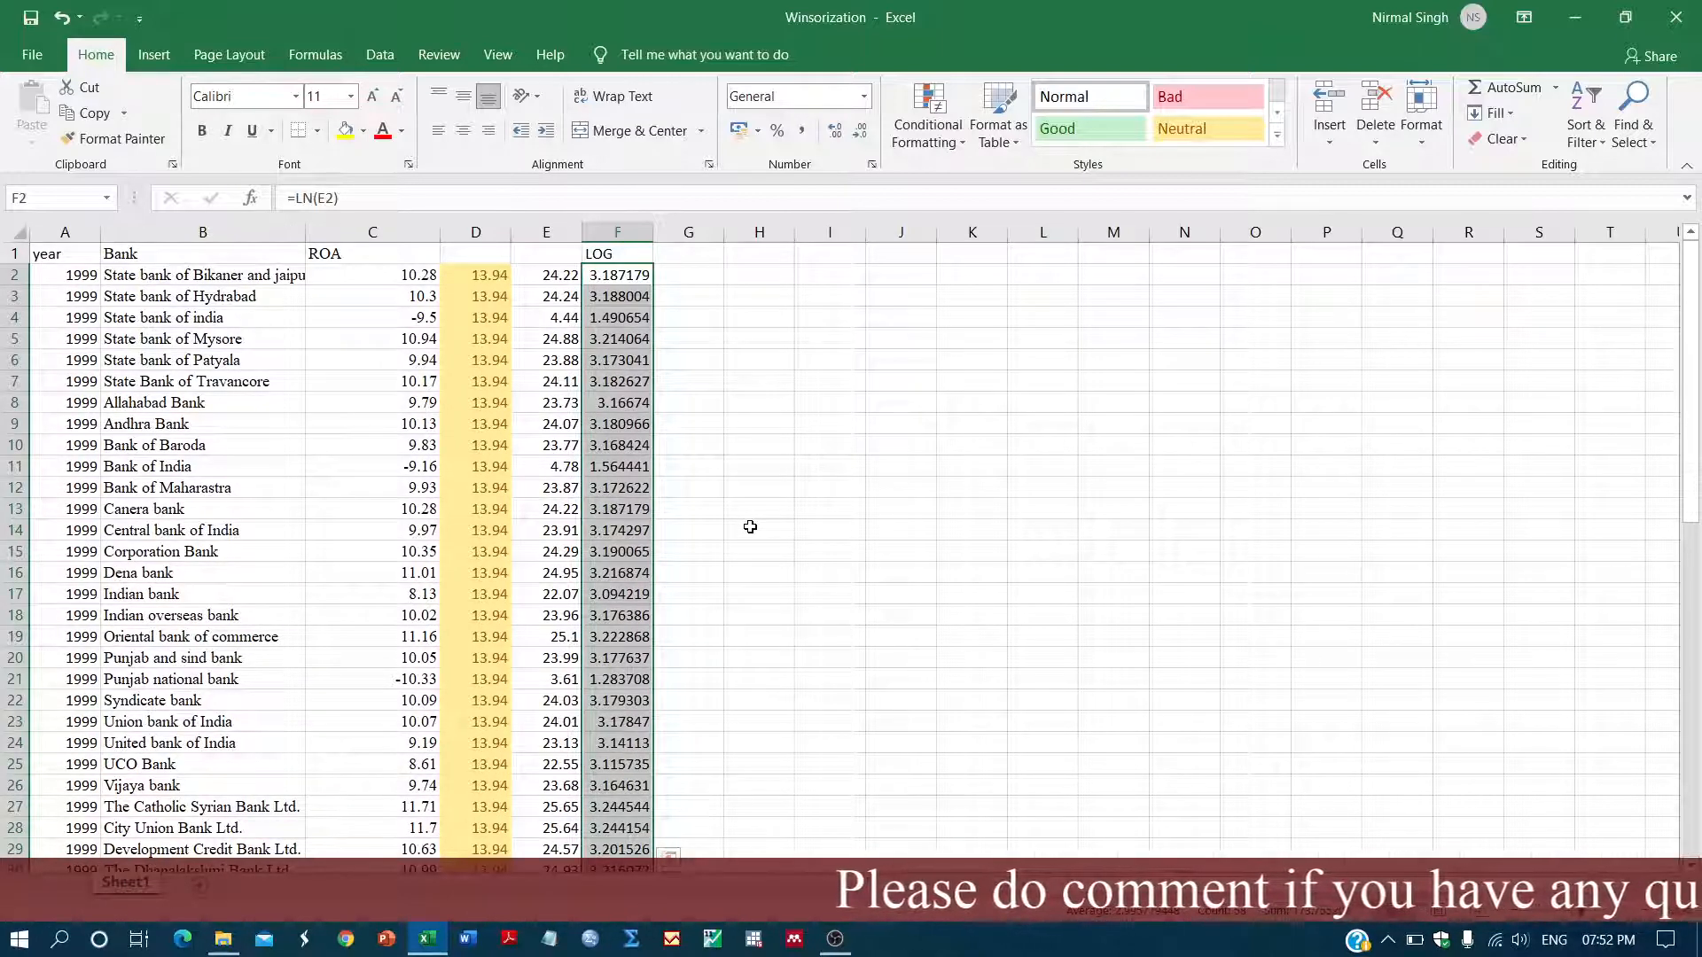
pyautogui.scroll(-3)
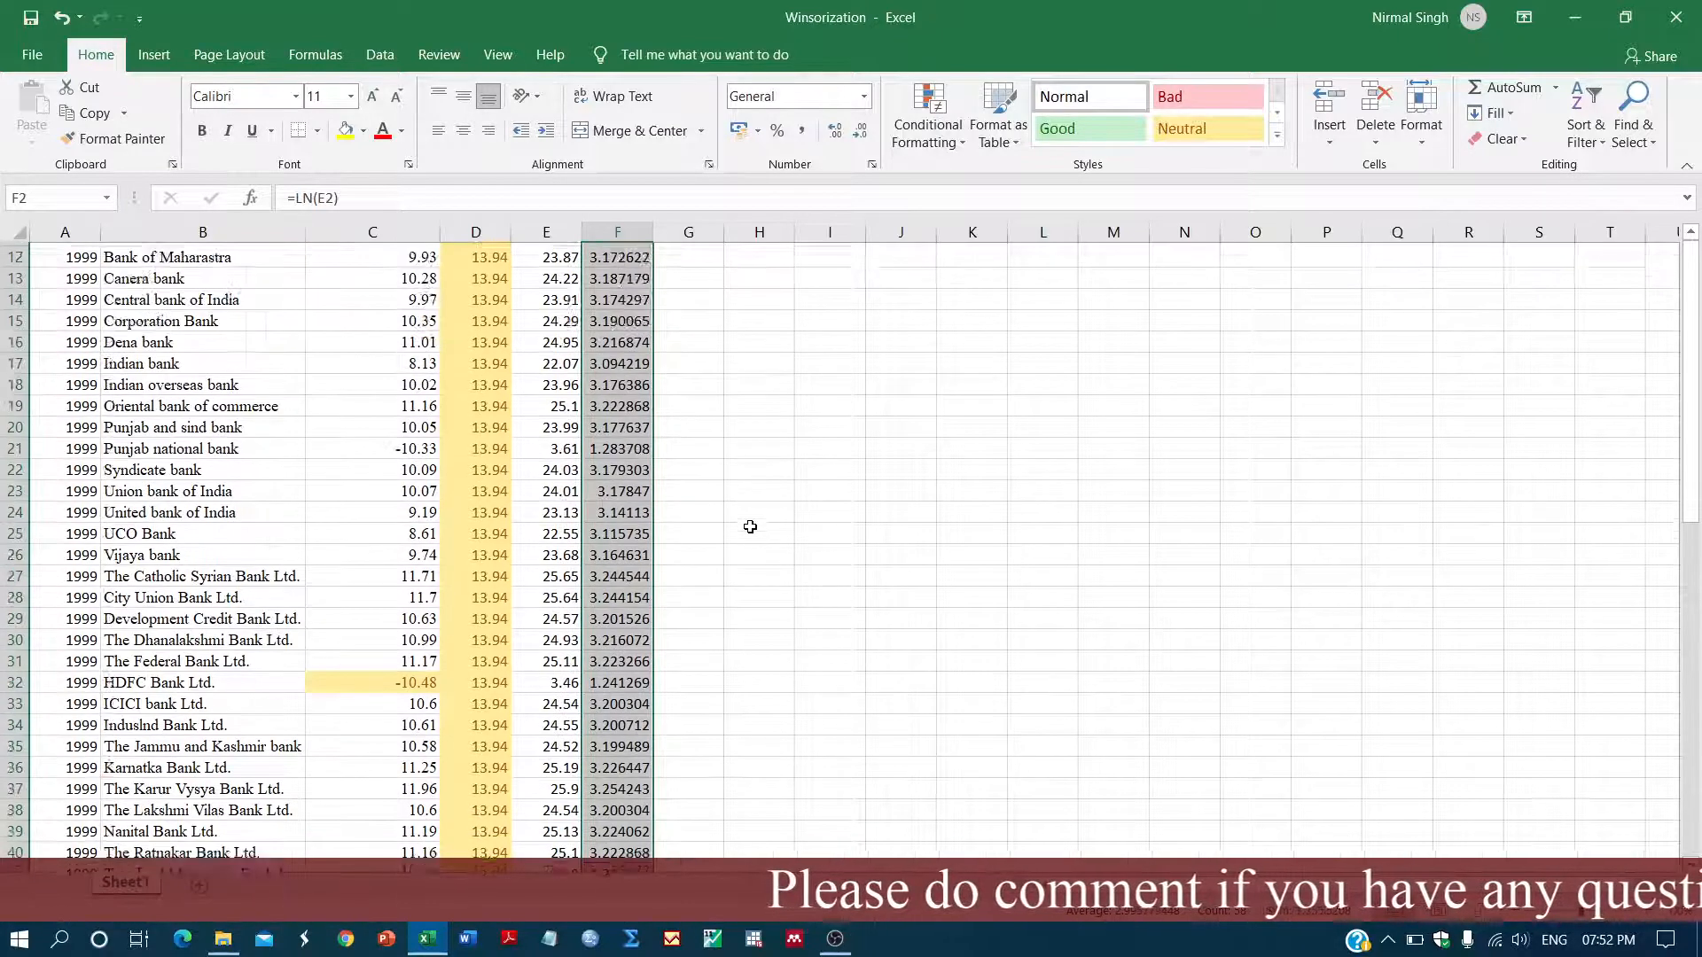
pyautogui.scroll(-3)
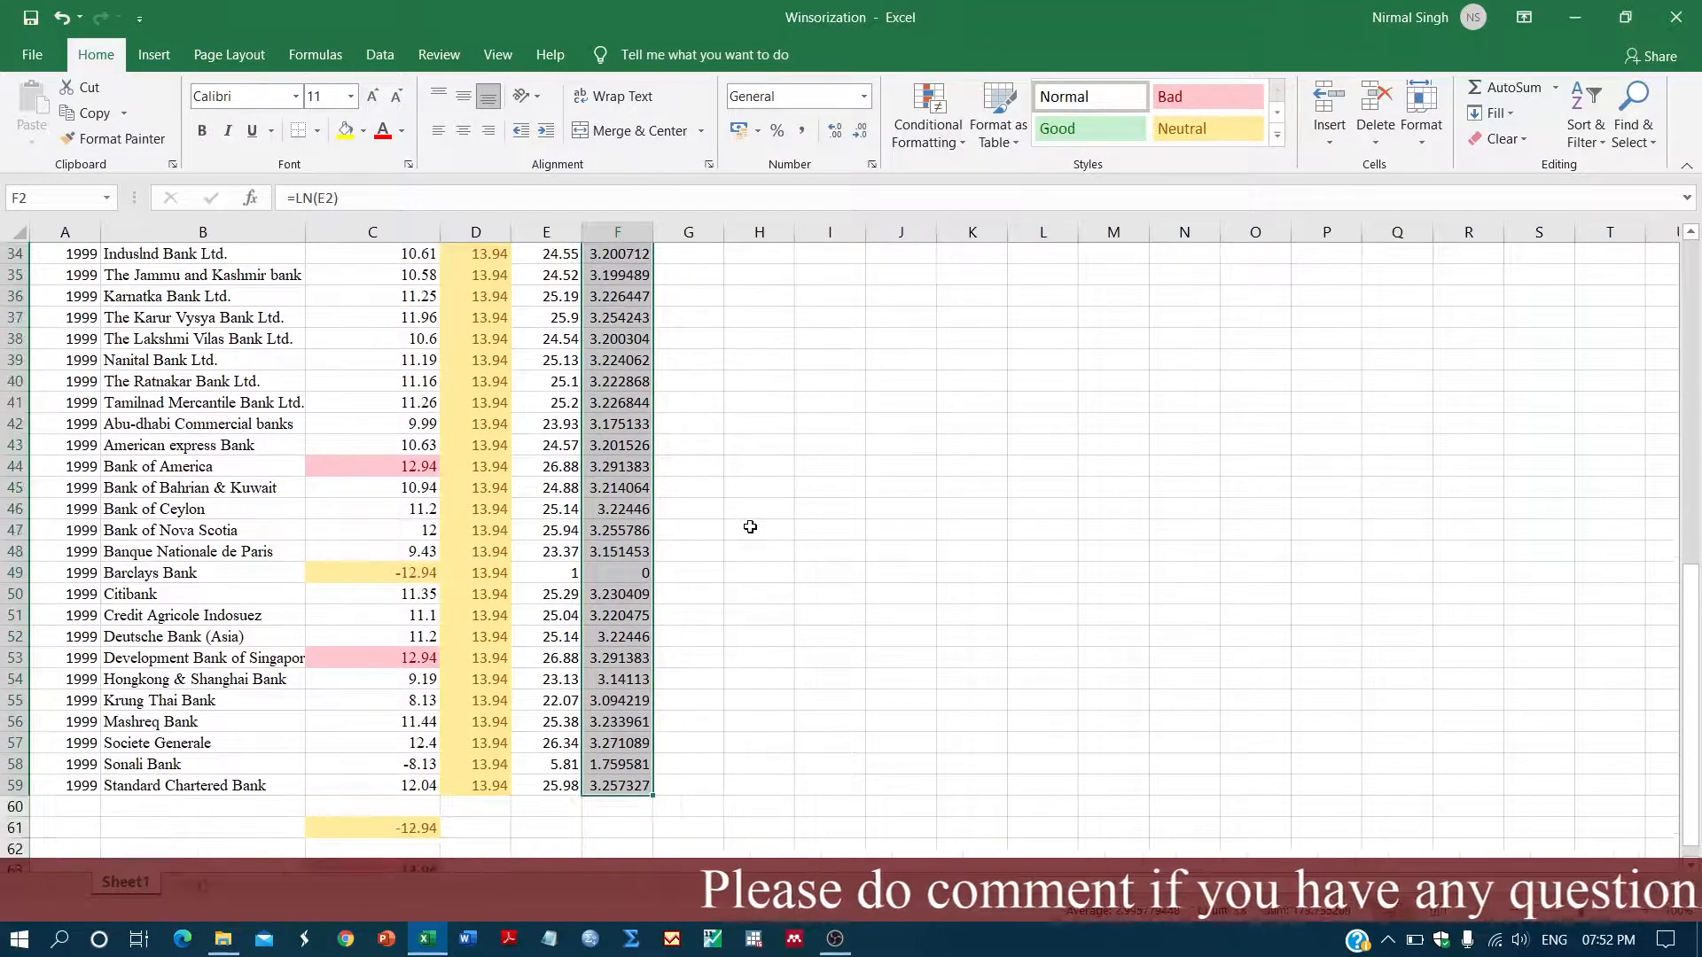
pyautogui.scroll(3)
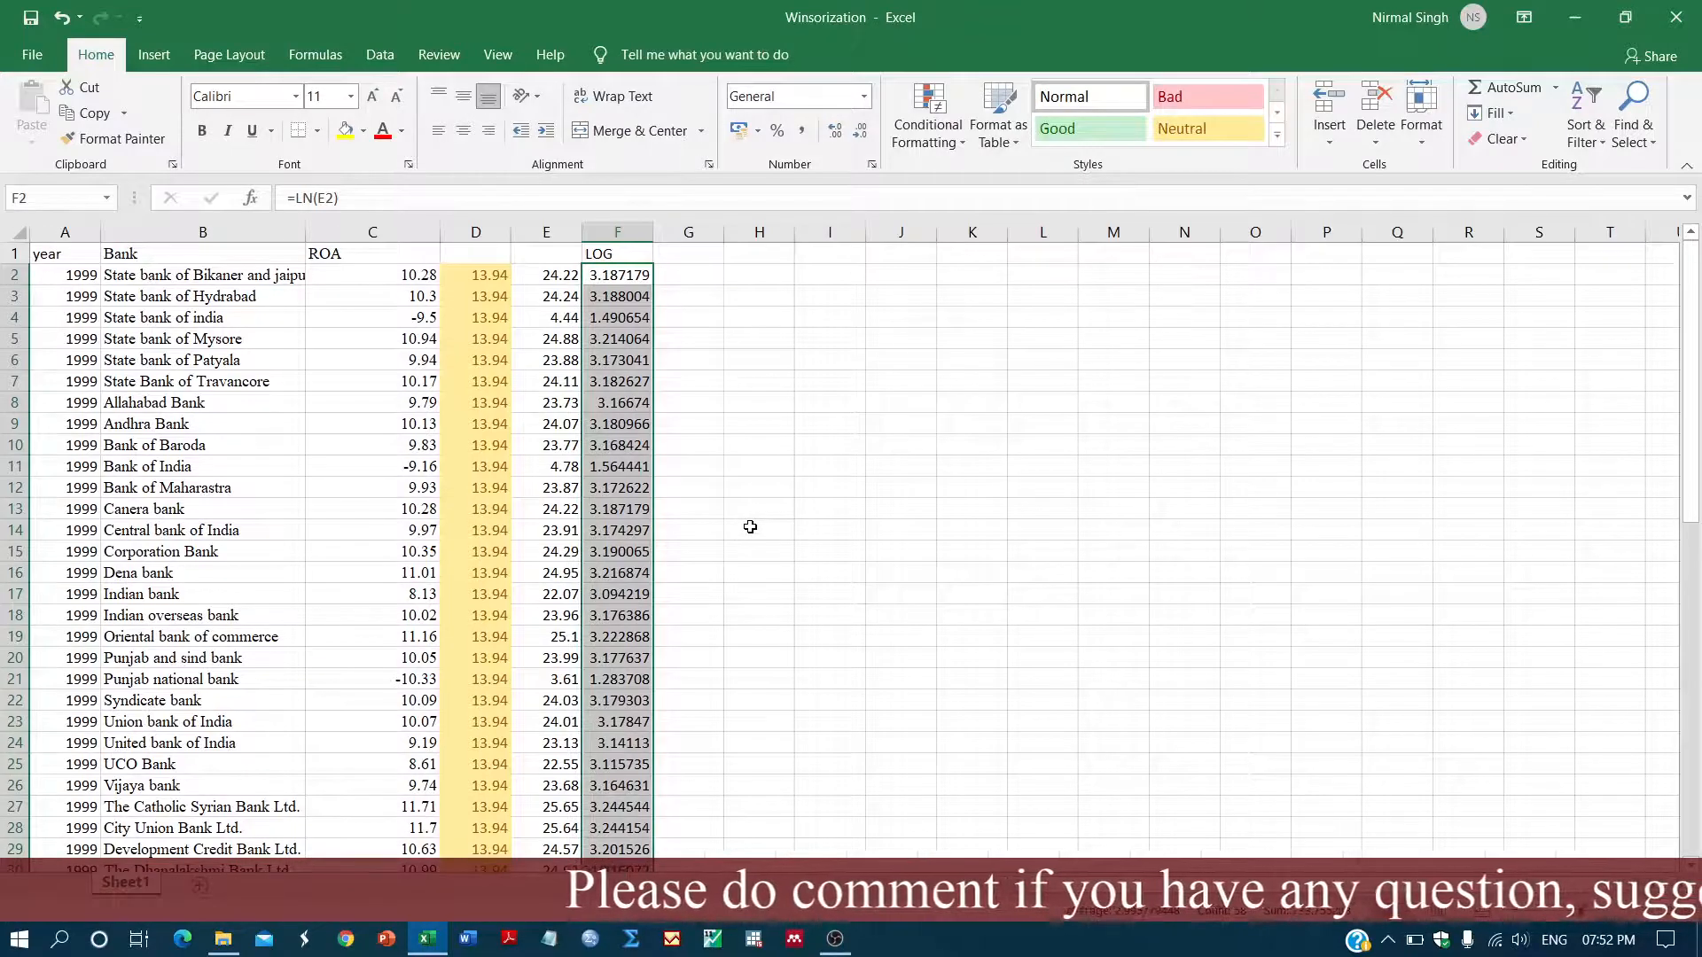
pyautogui.scroll(-3)
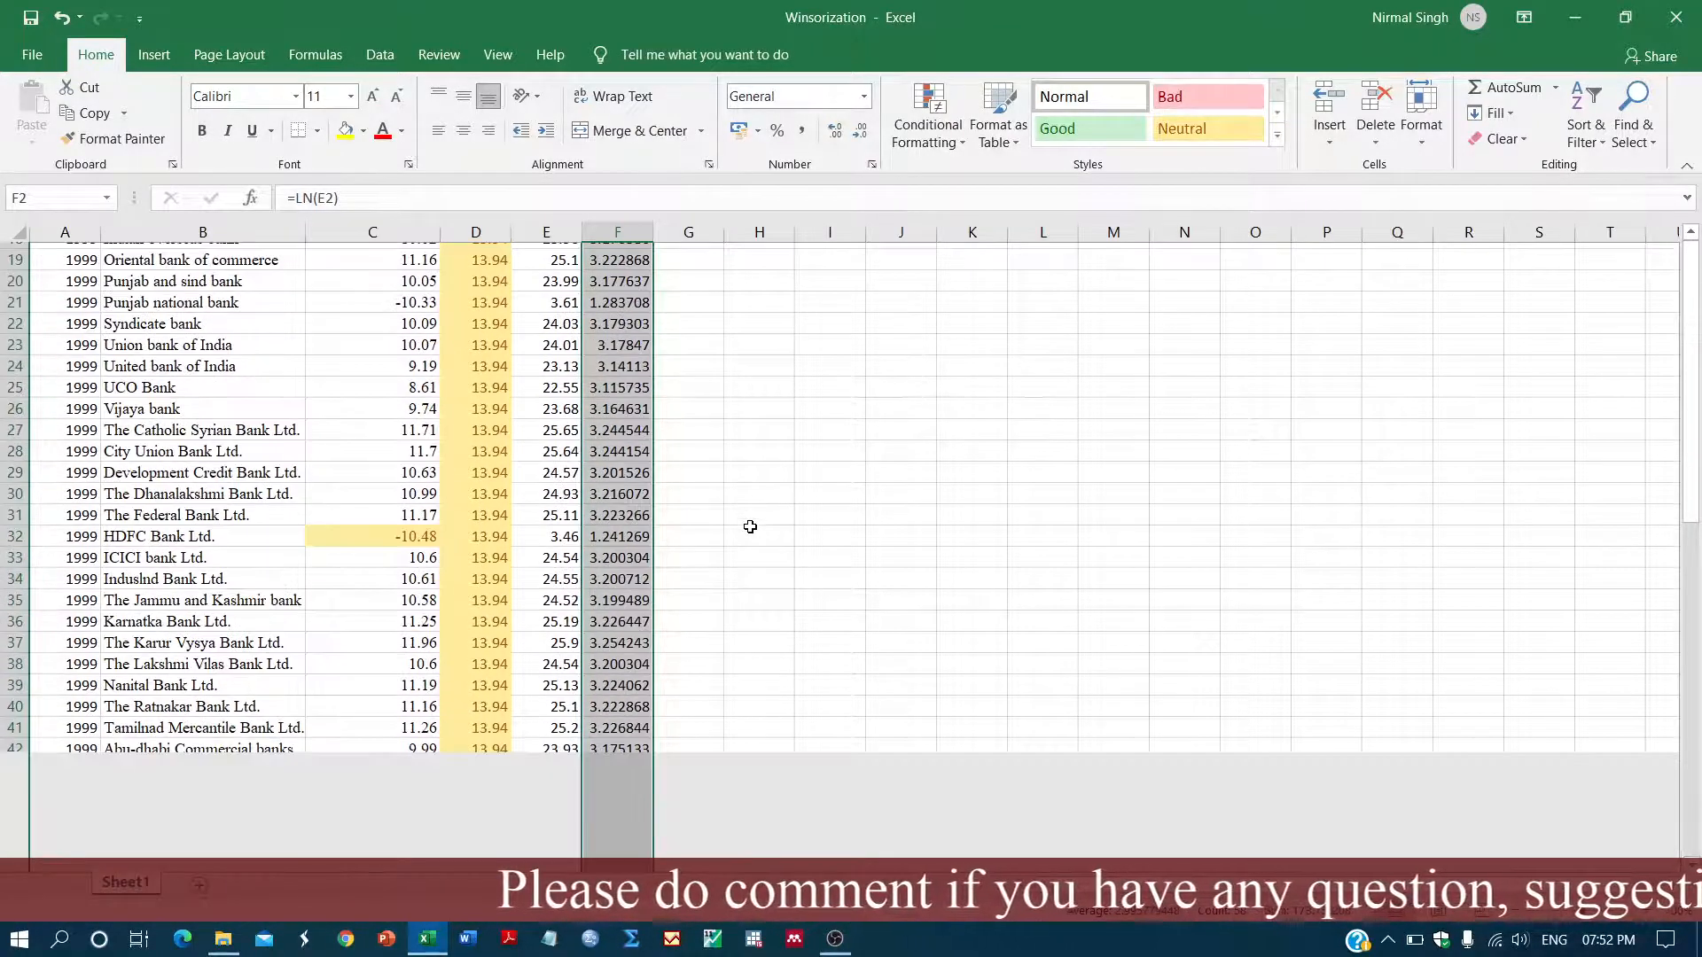
pyautogui.scroll(-3)
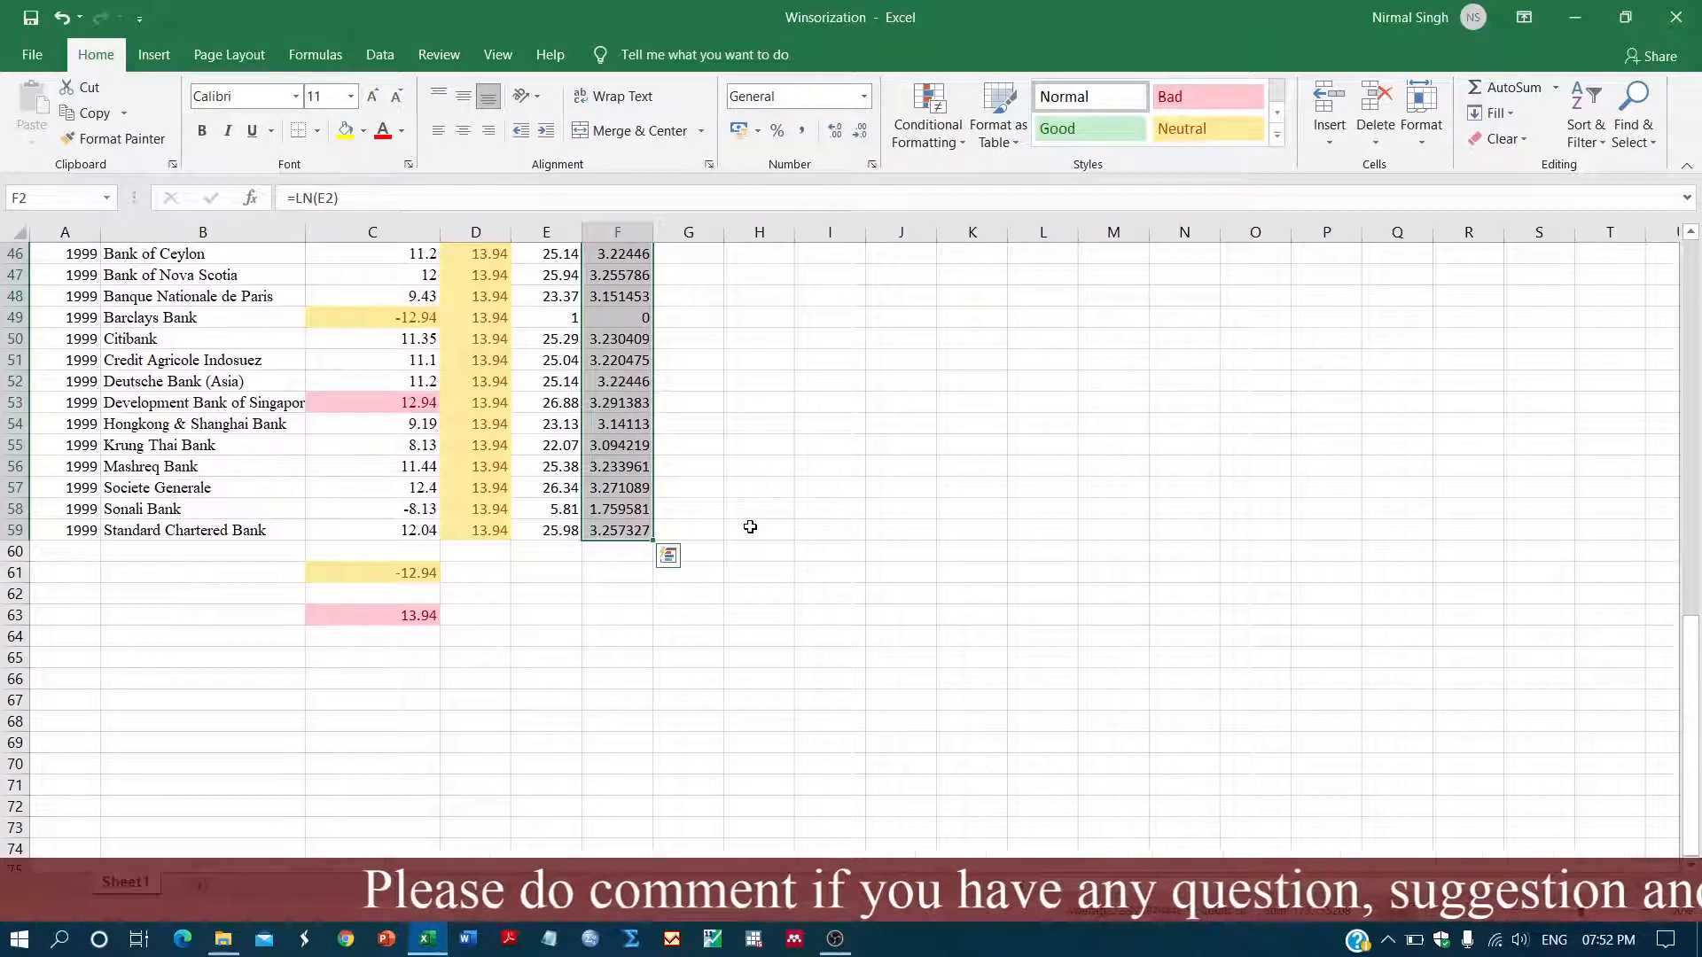
pyautogui.scroll(3)
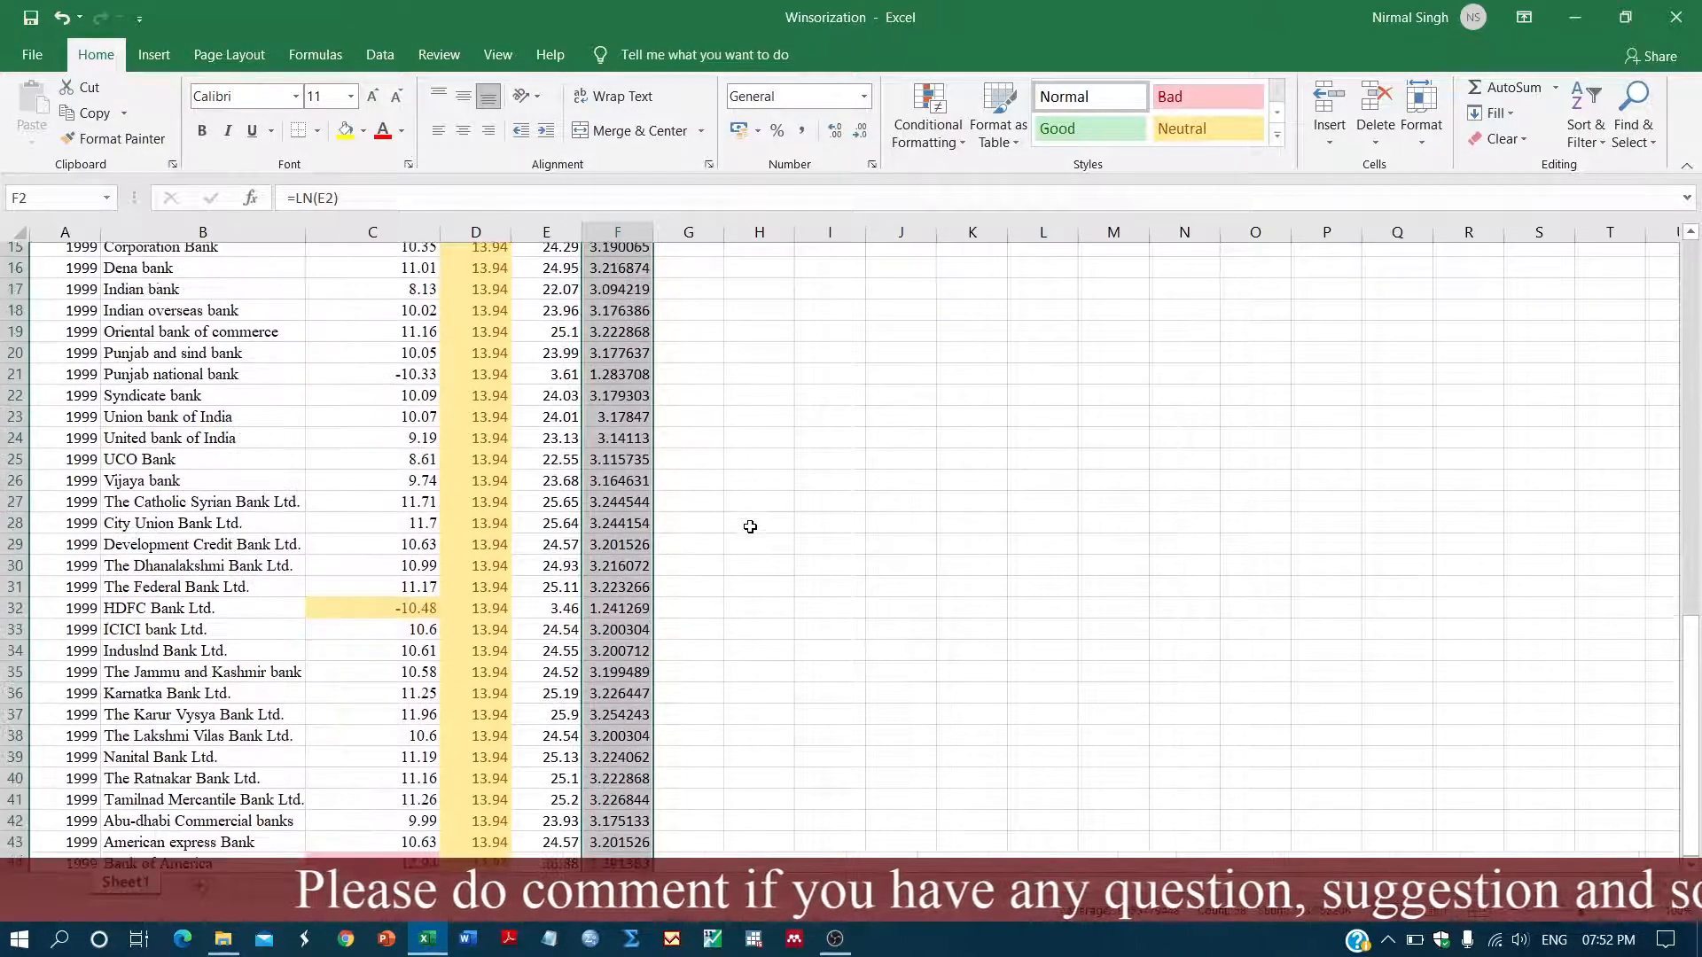
pyautogui.scroll(-3)
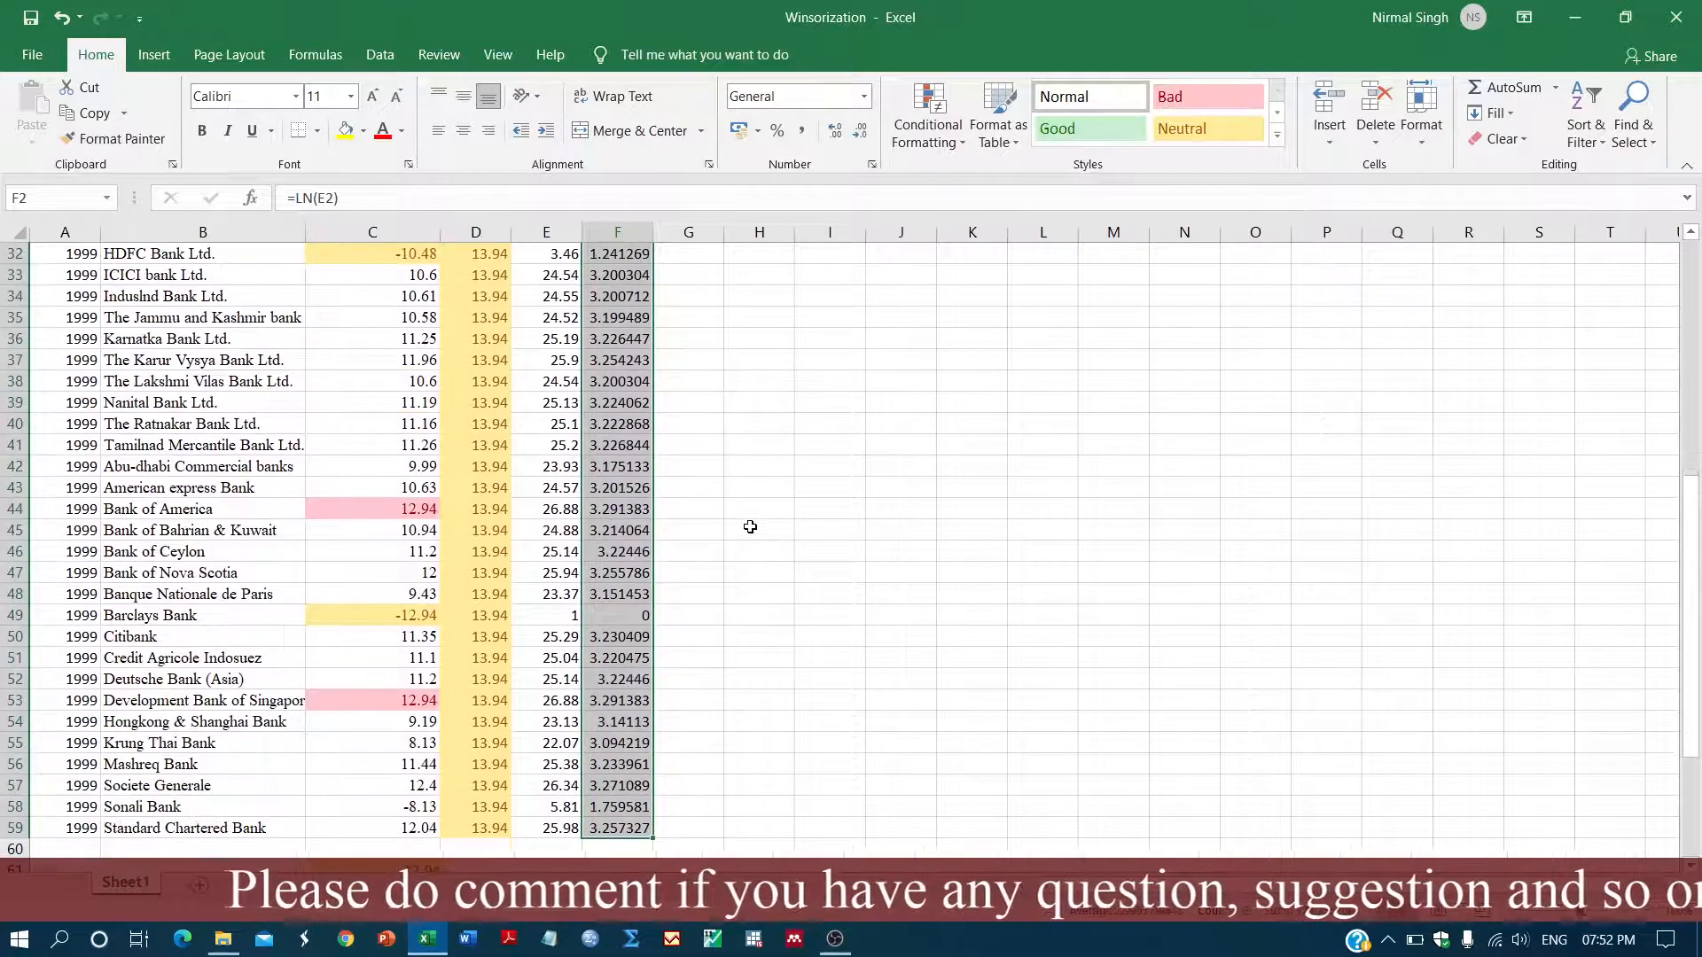
pyautogui.scroll(-3)
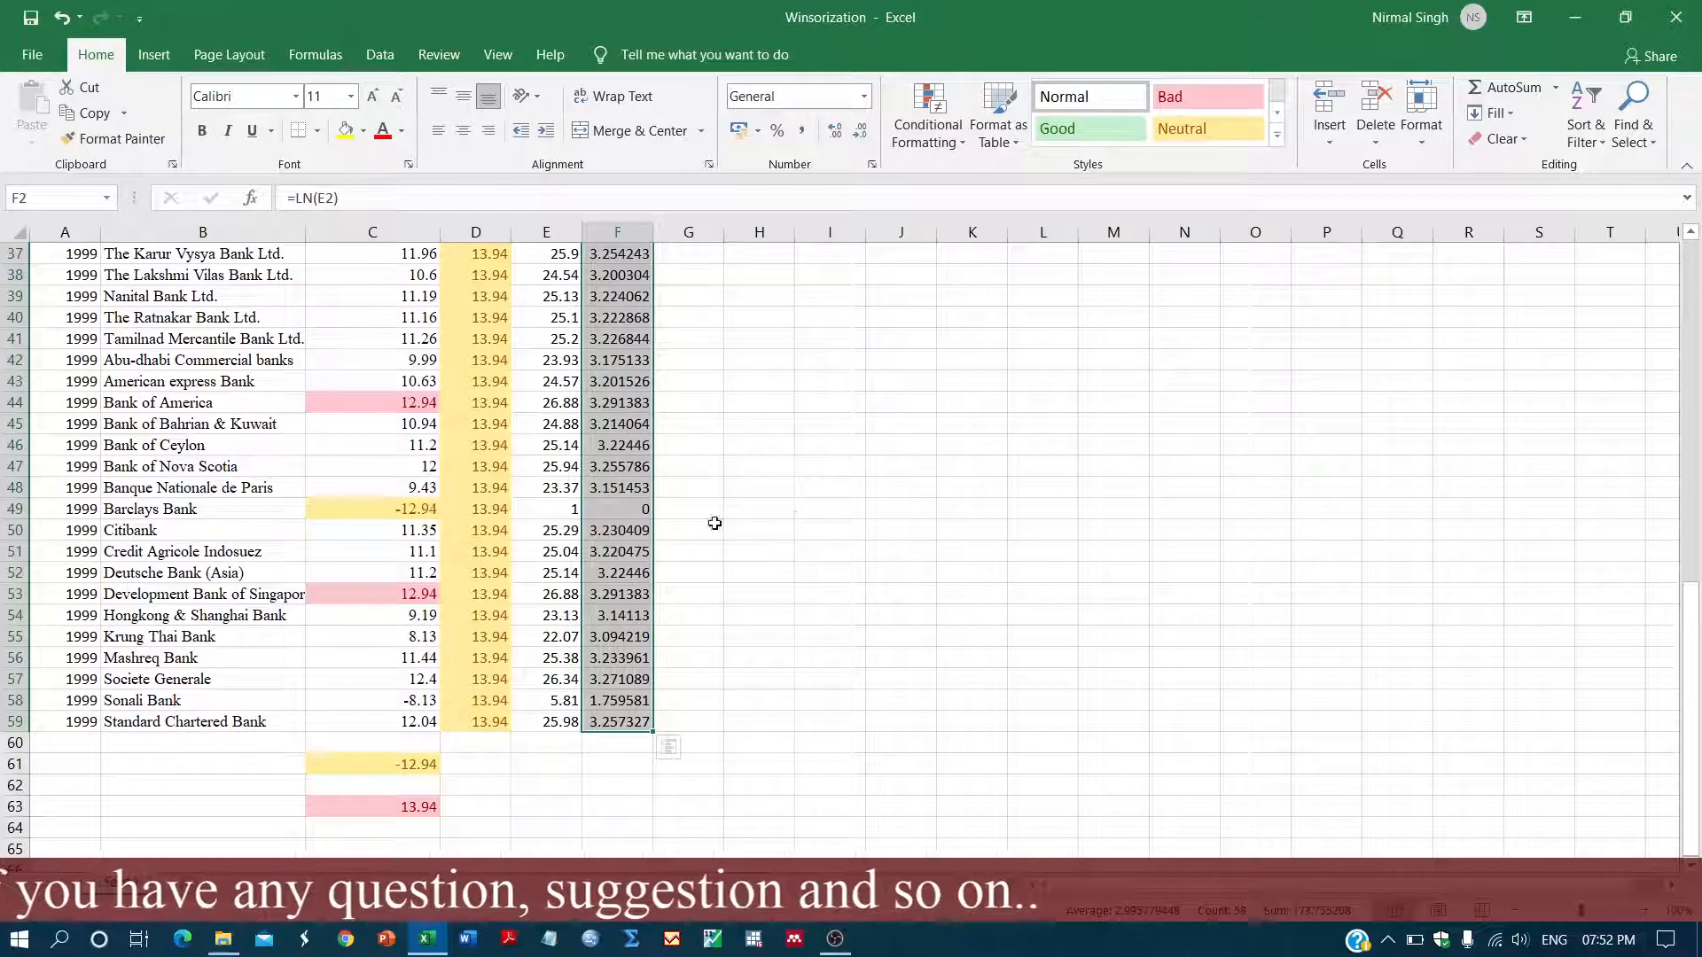
pyautogui.click(372, 764)
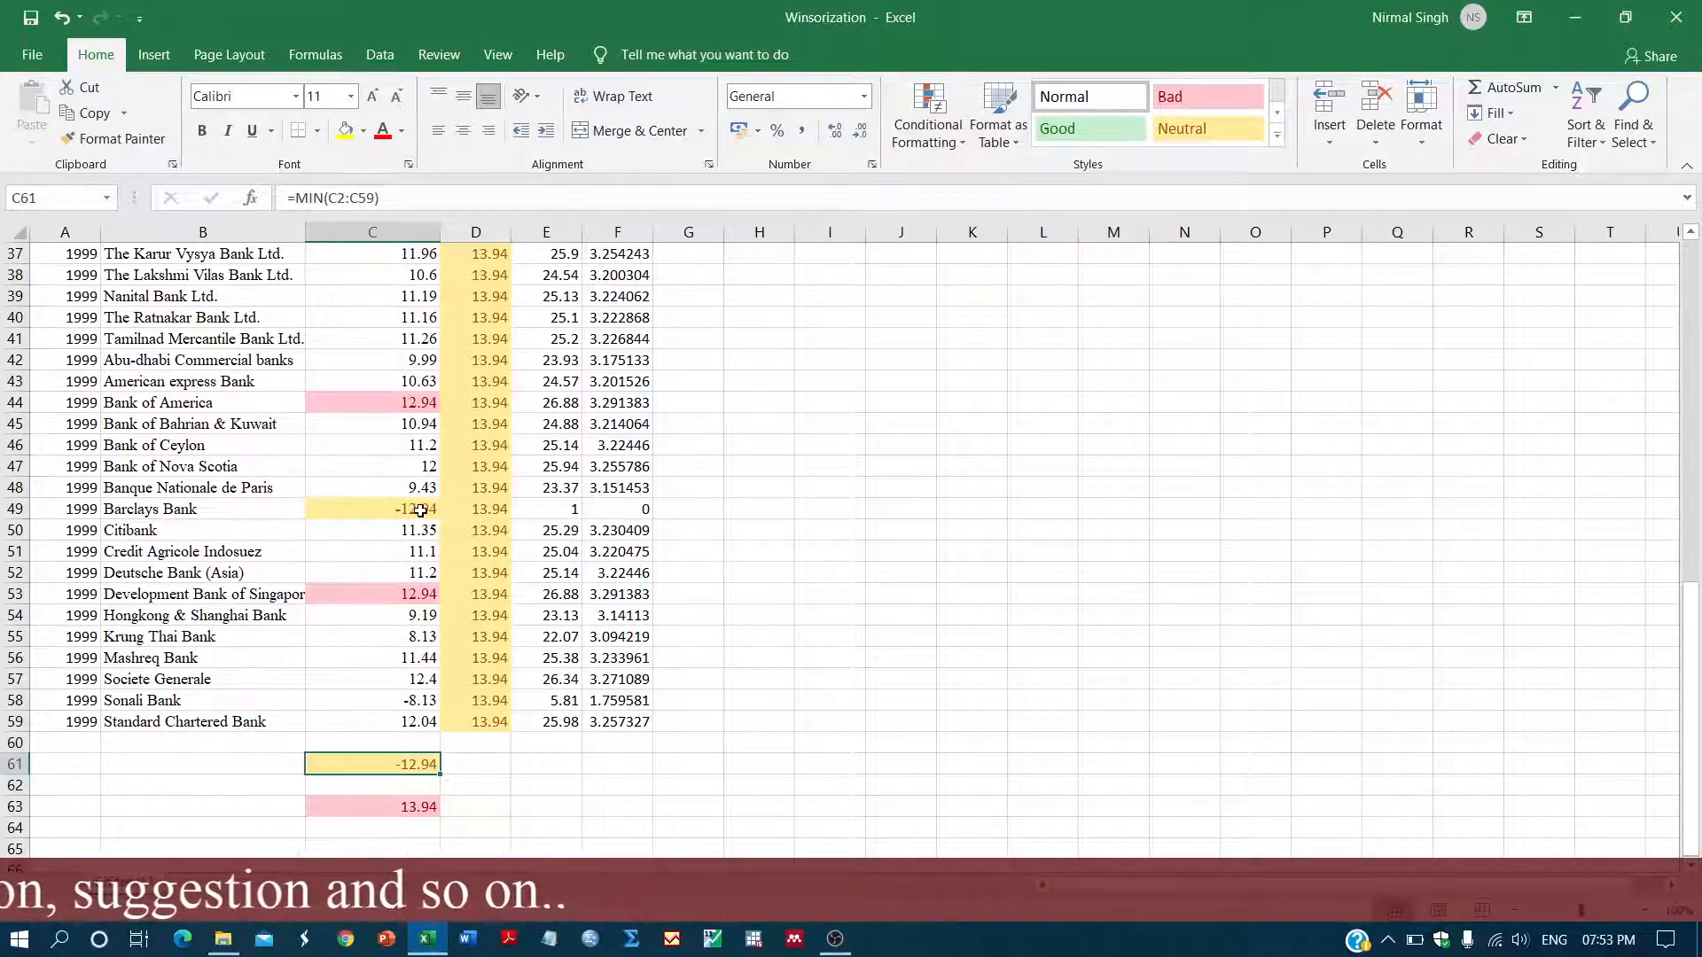
pyautogui.click(372, 509)
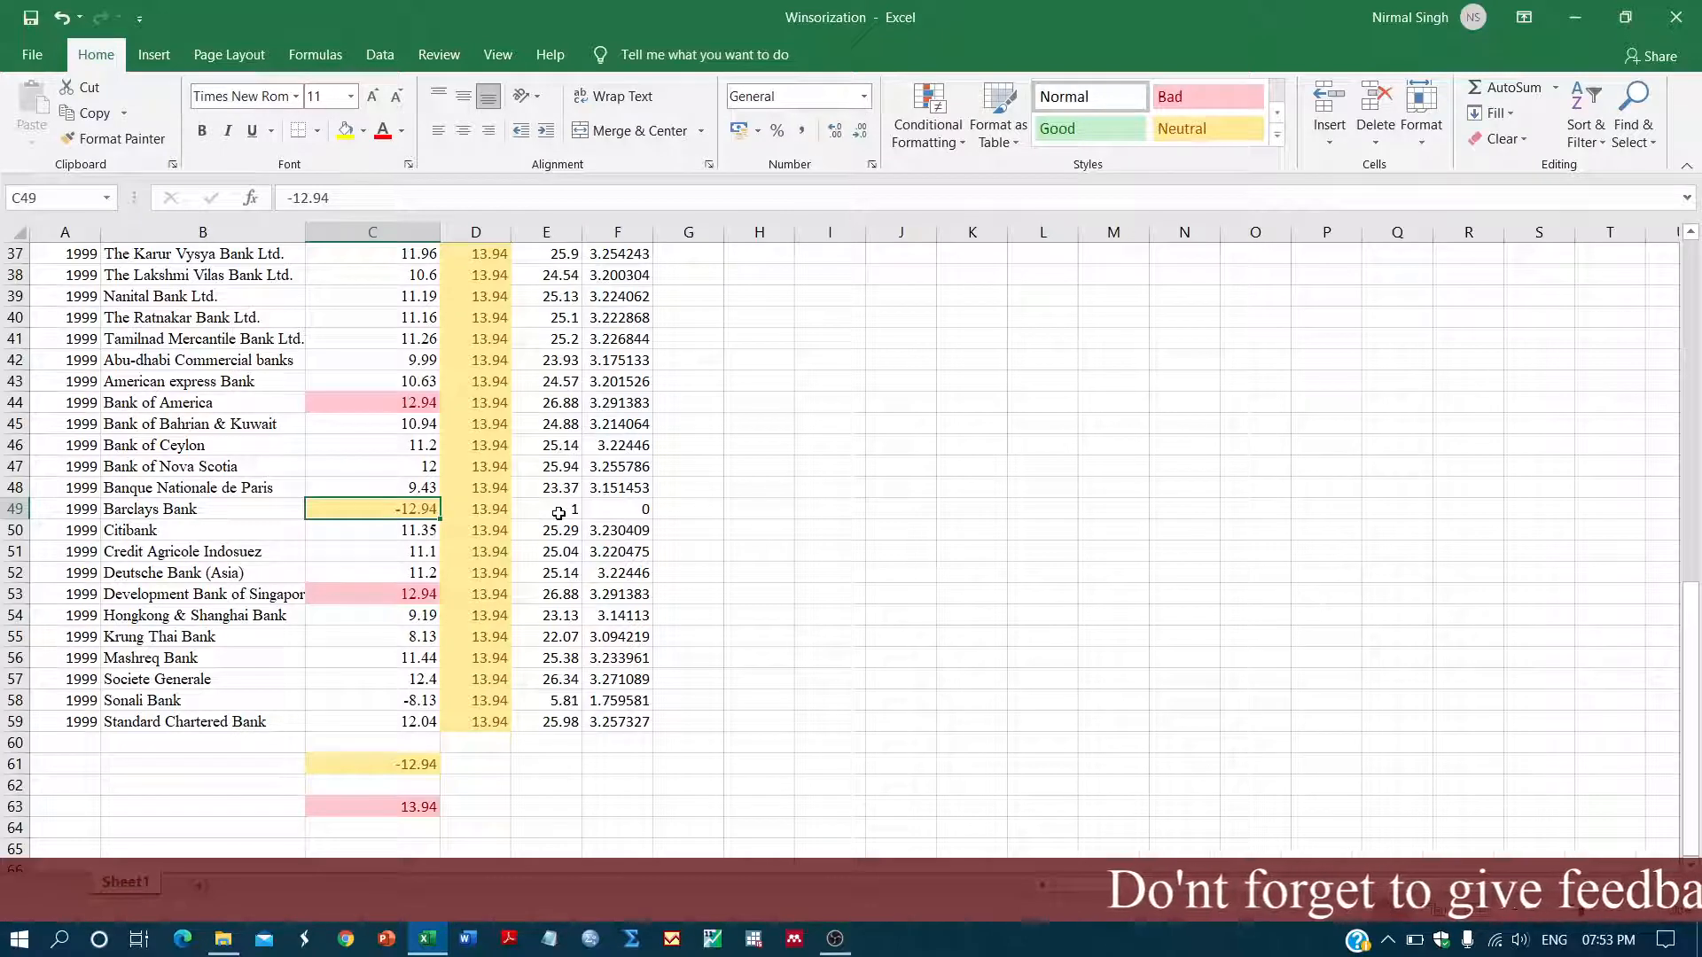
pyautogui.scroll(3)
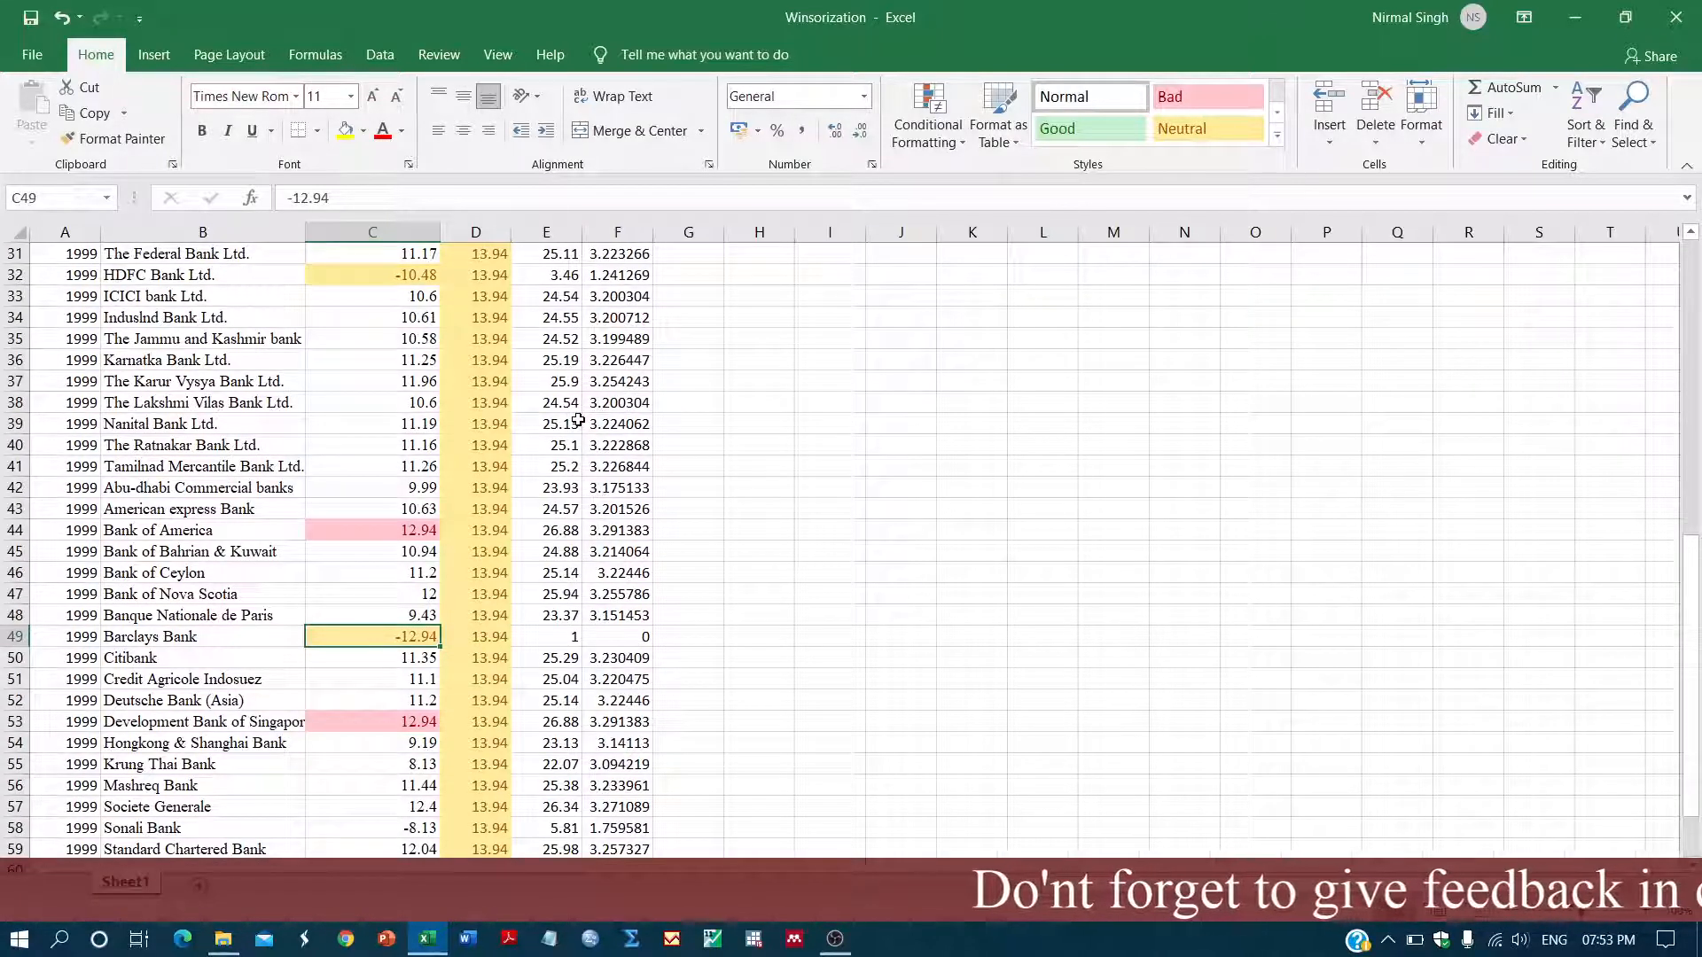
pyautogui.scroll(-3)
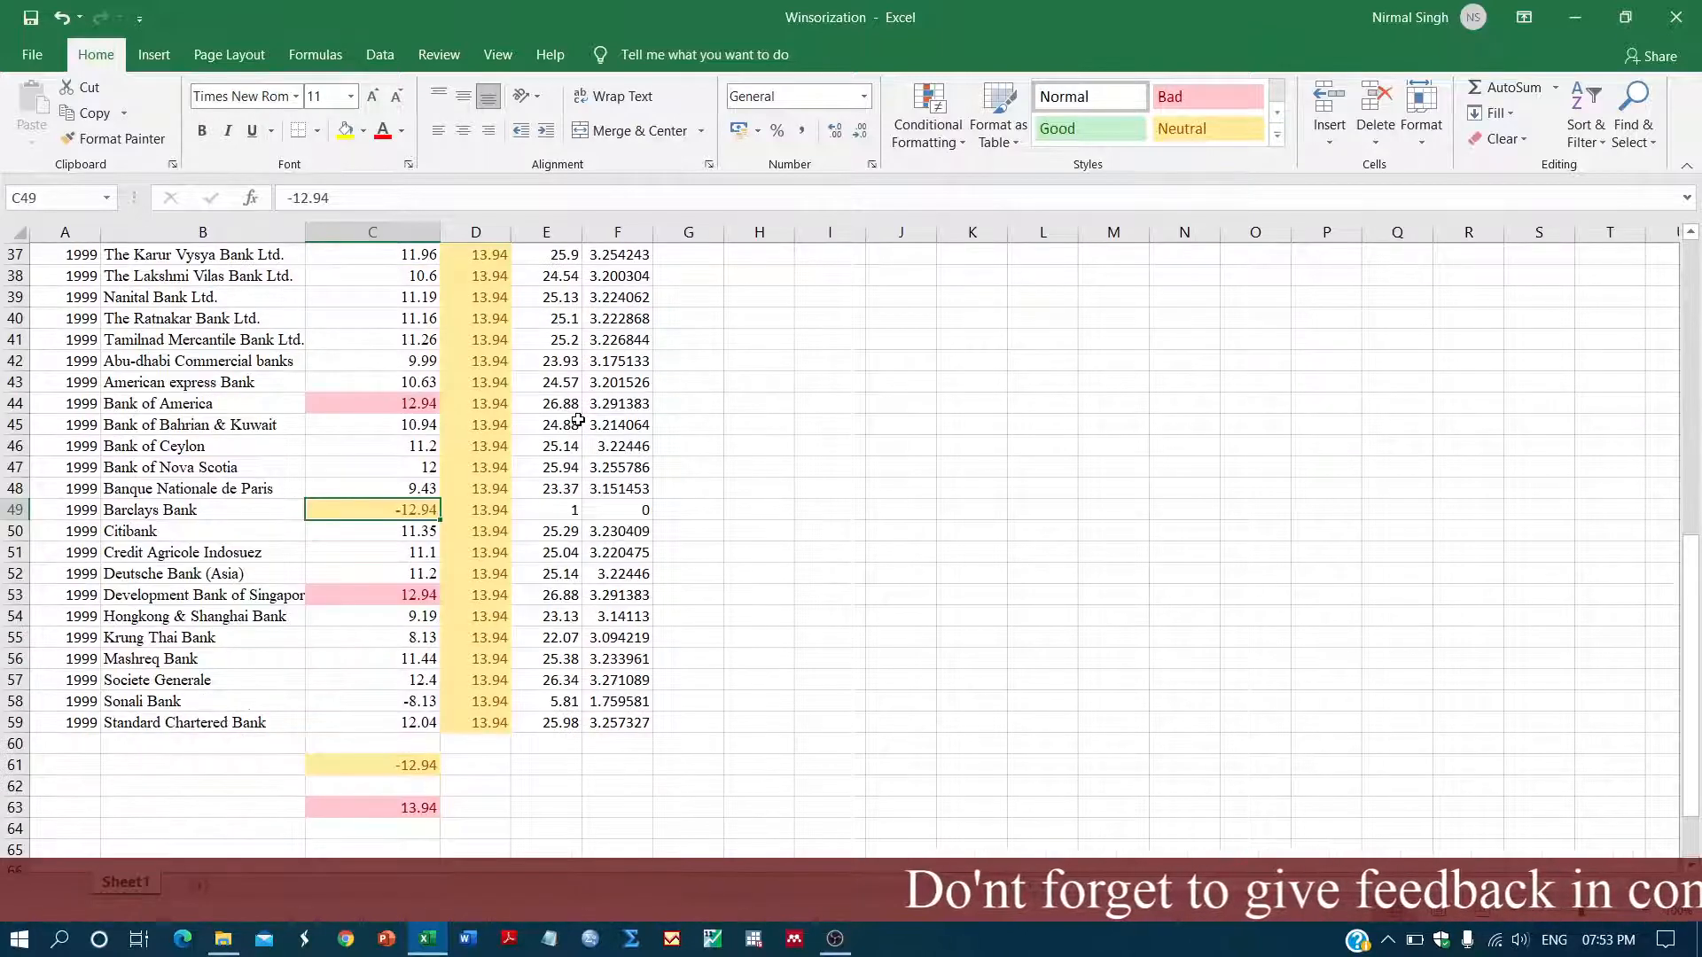
pyautogui.scroll(3)
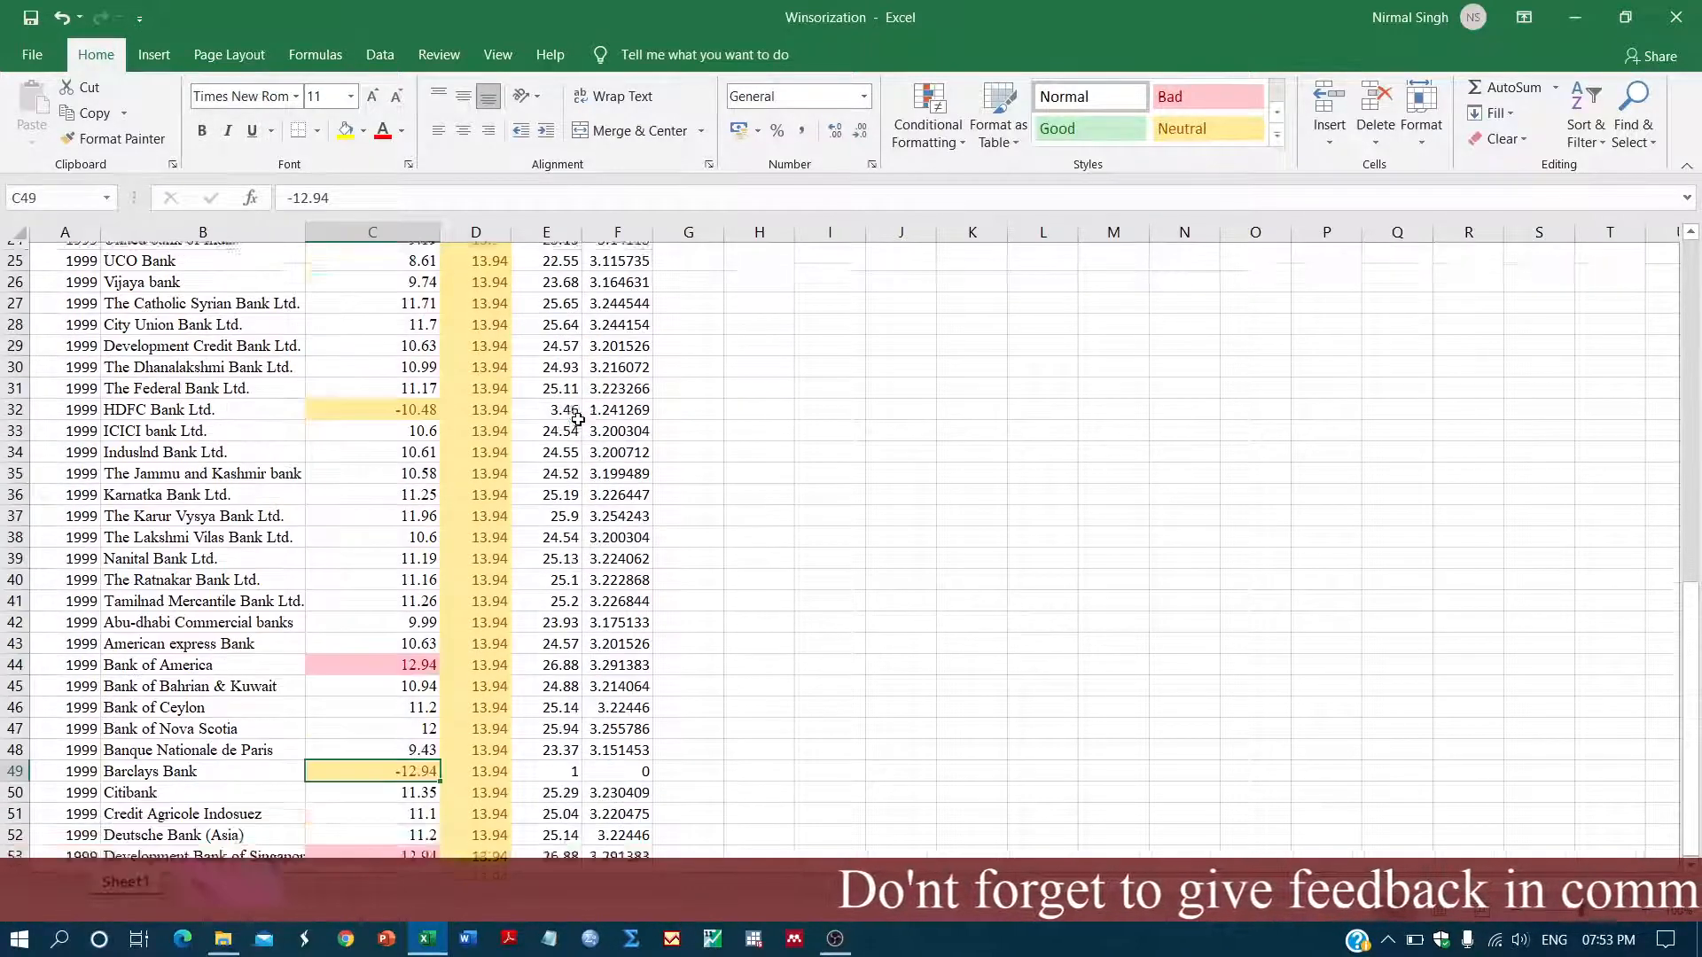
pyautogui.scroll(3)
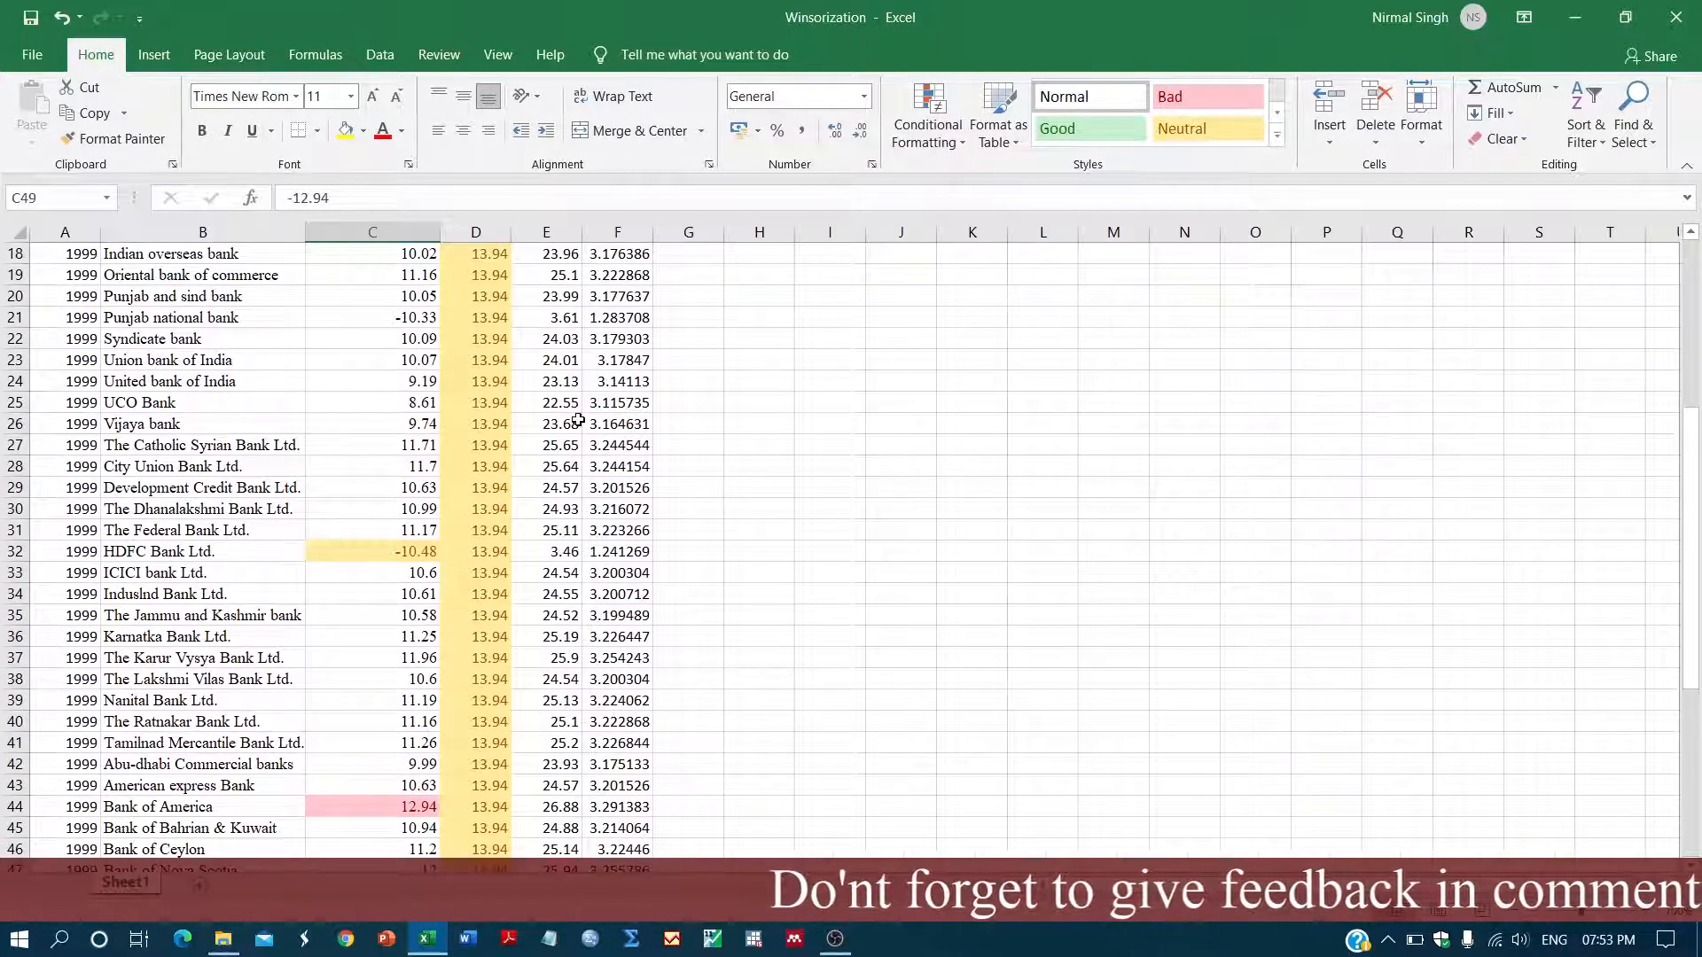
pyautogui.scroll(3)
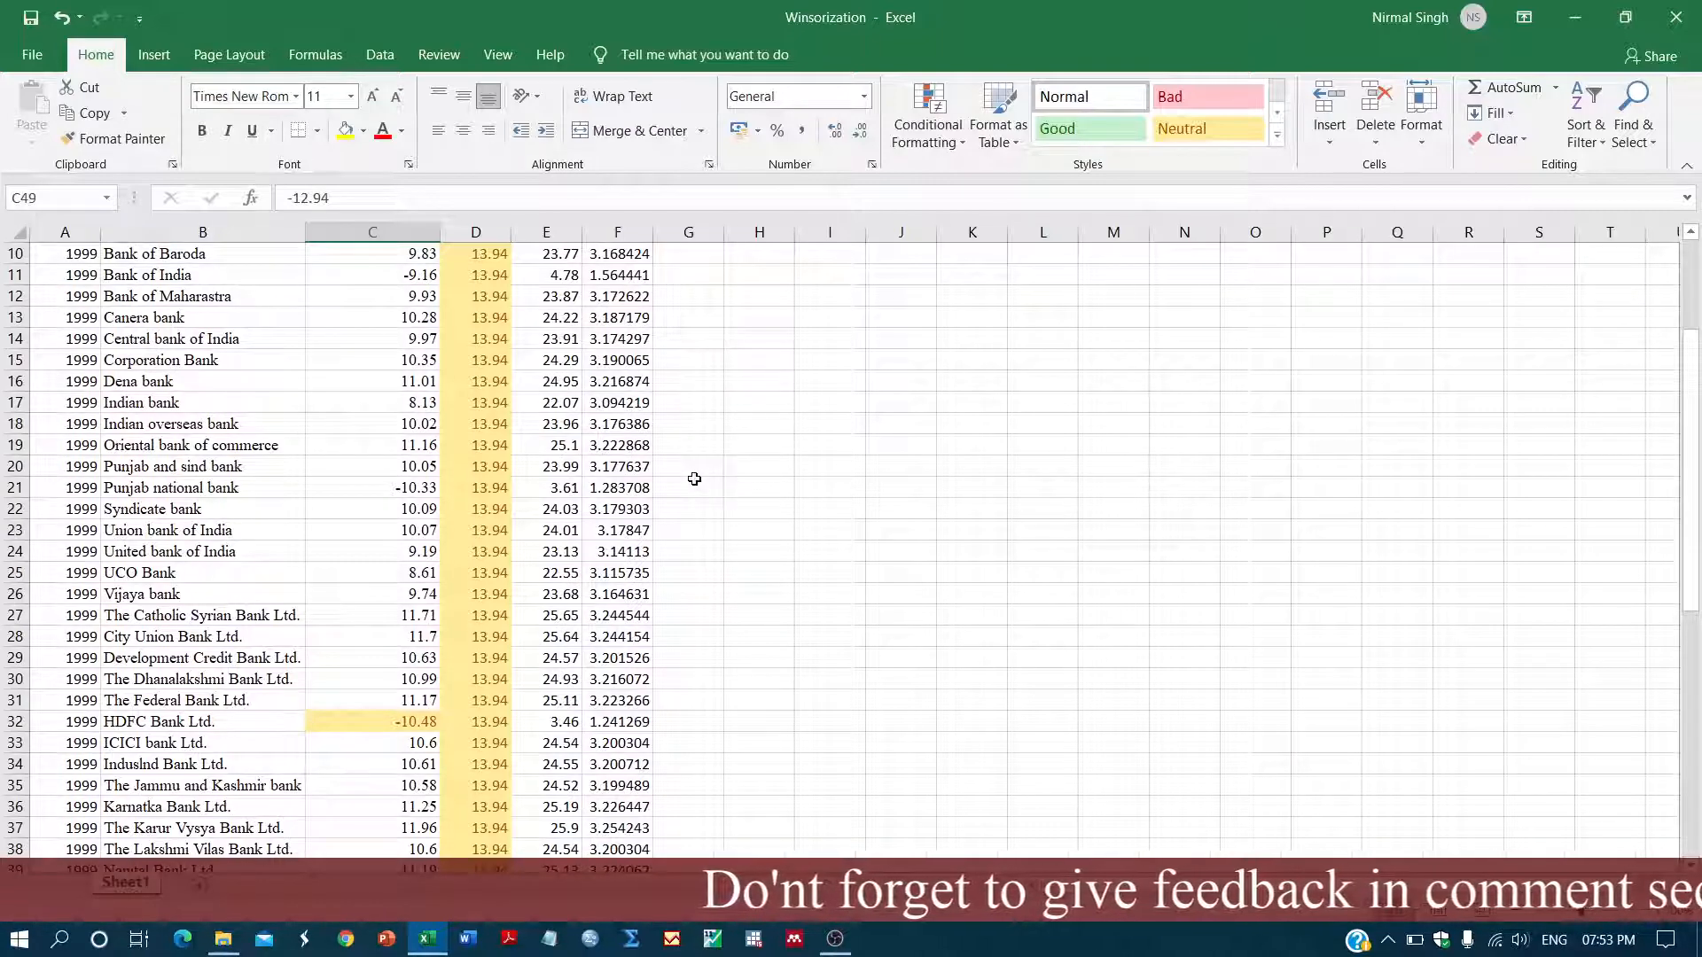
pyautogui.scroll(-3)
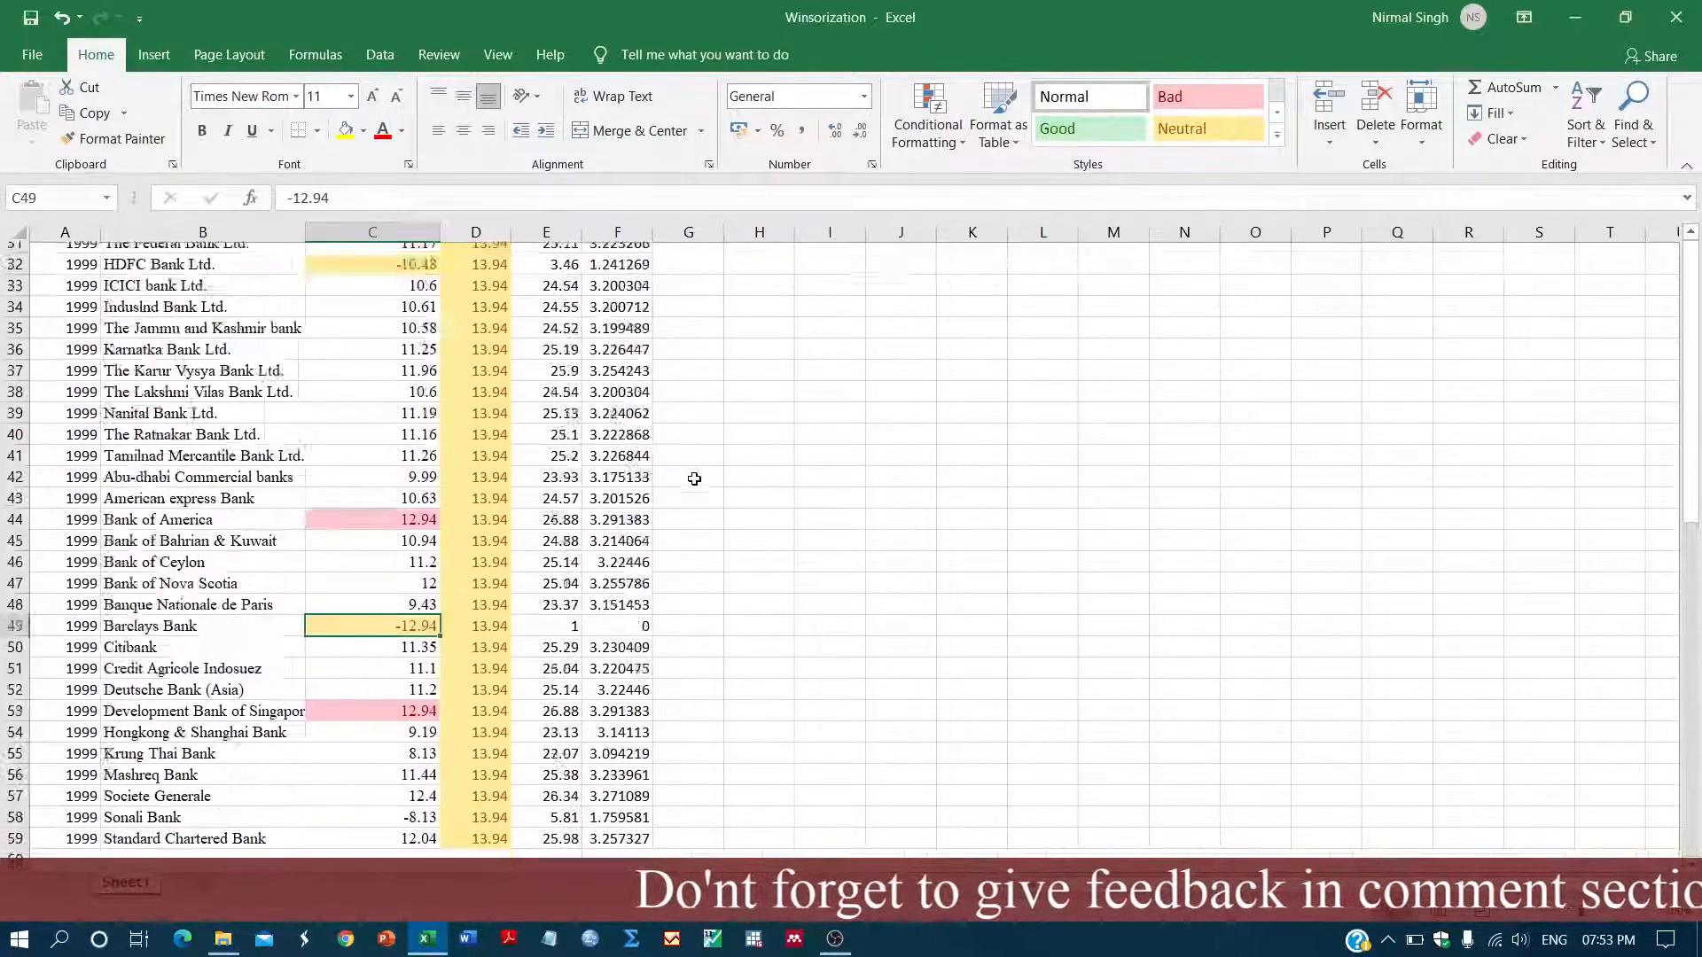
pyautogui.scroll(3)
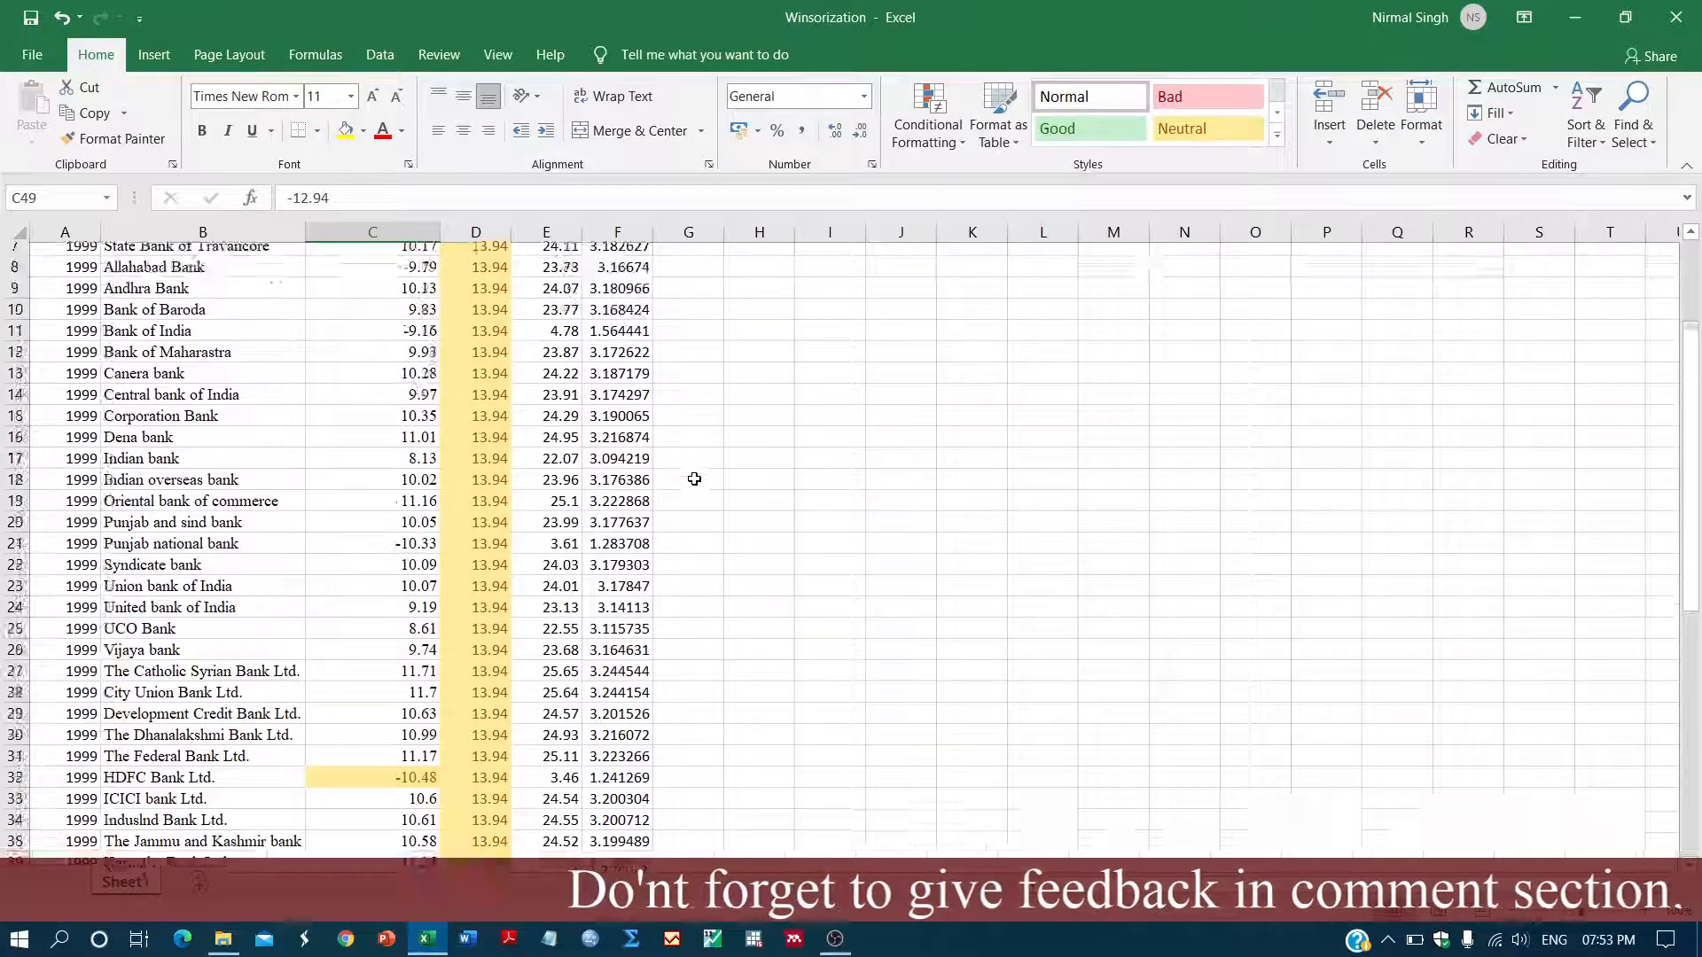
pyautogui.scroll(3)
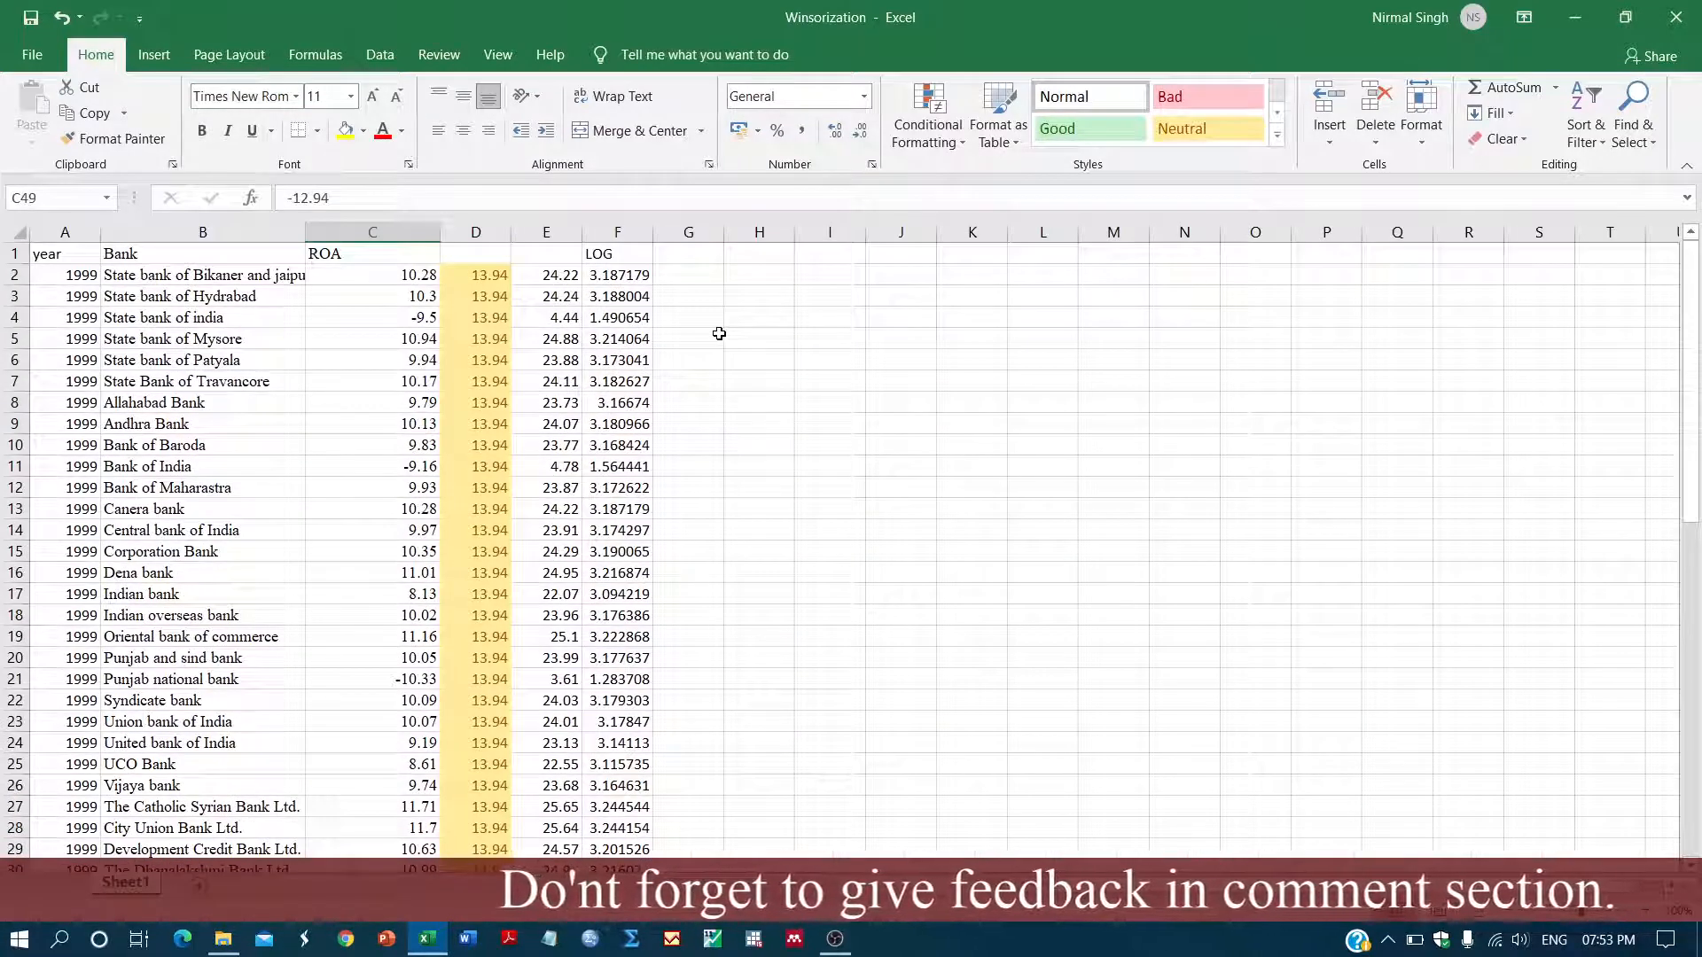